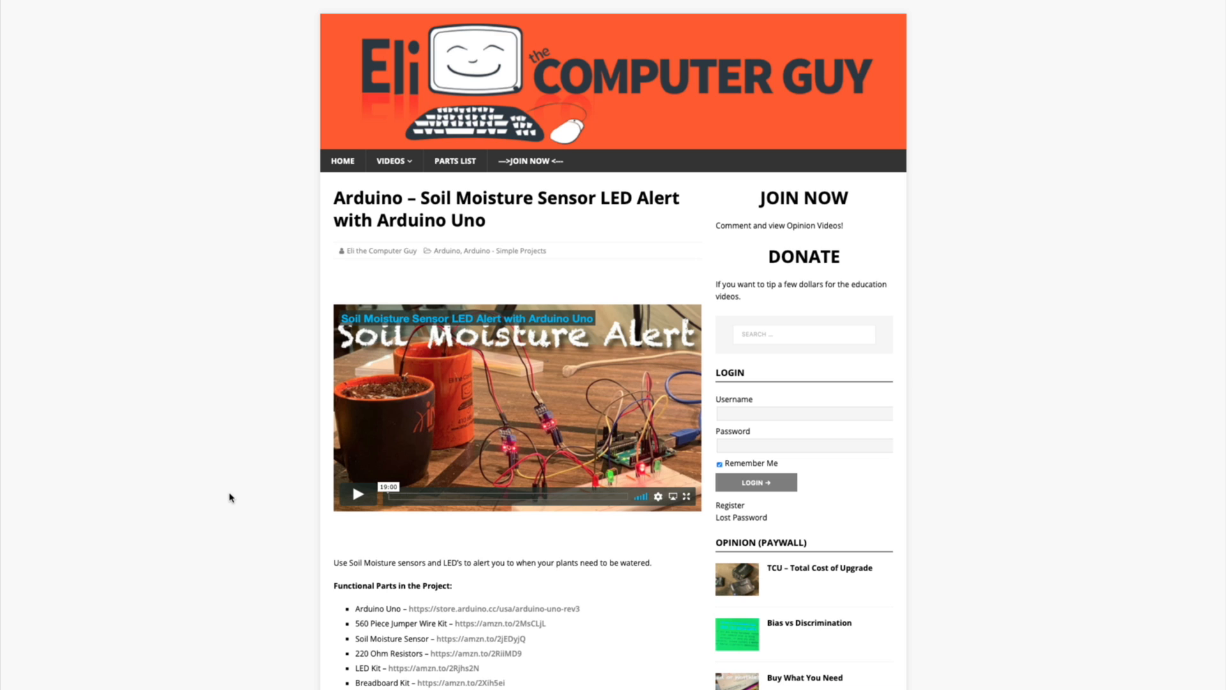
Highlight the opening table tag and the Students List caption line in the source
scroll(down, 3)
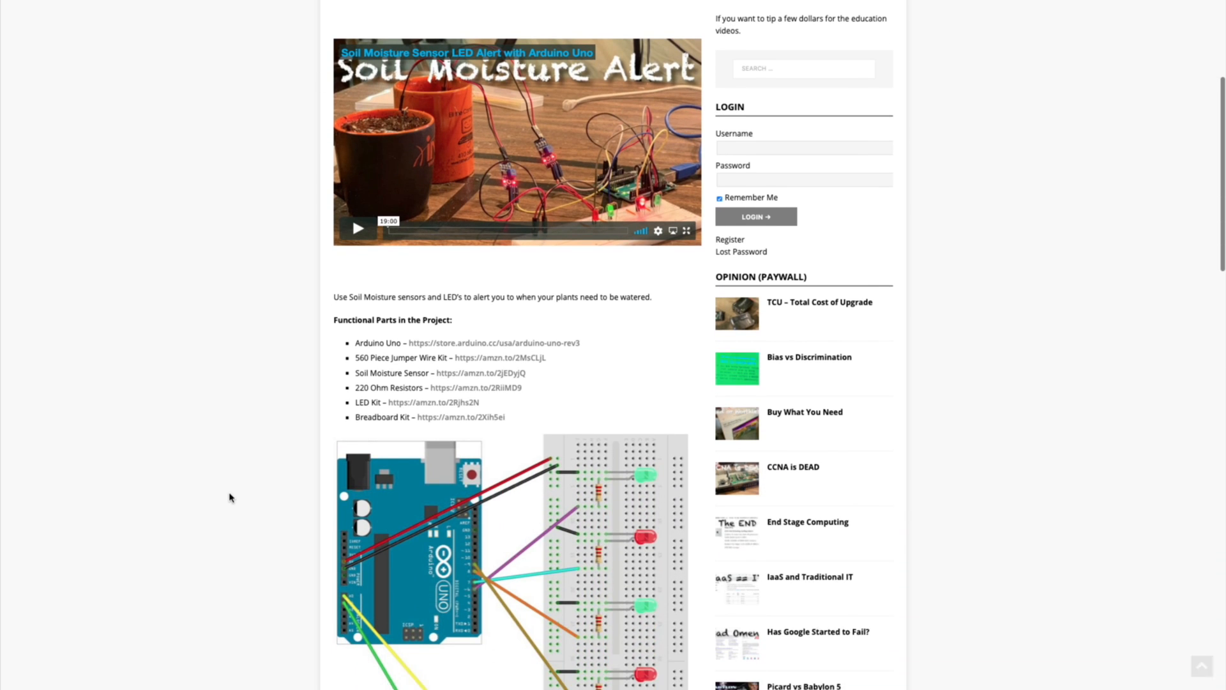
scroll(down, 3)
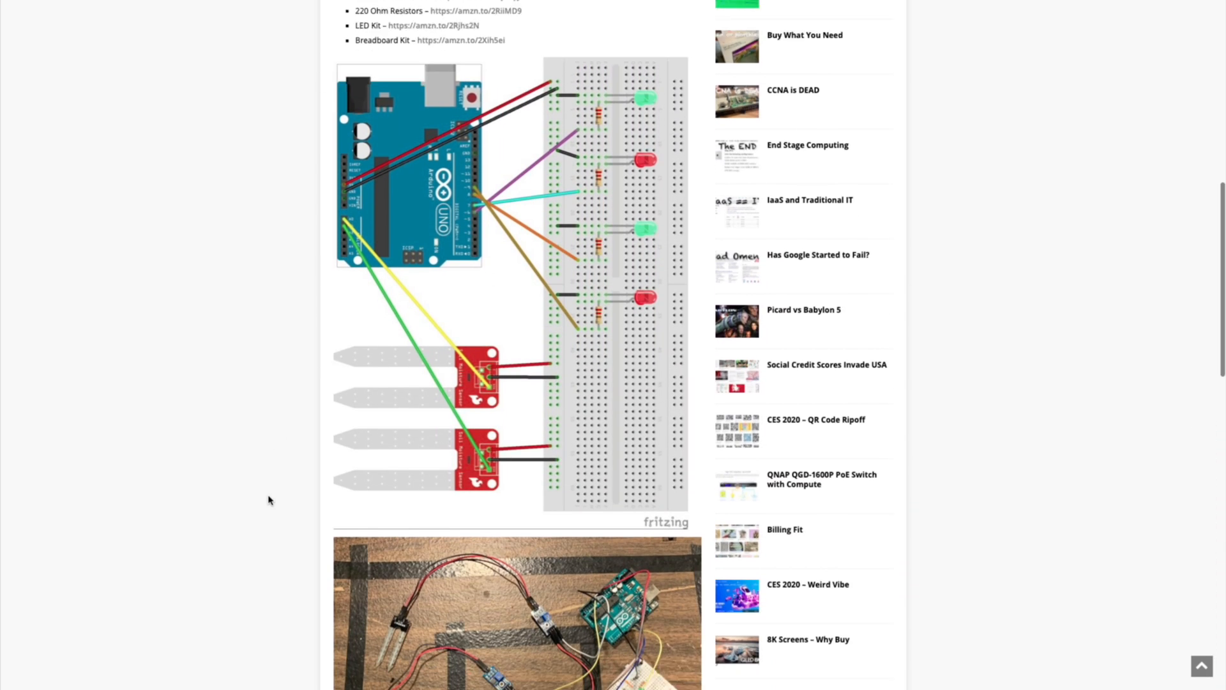
scroll(down, 3)
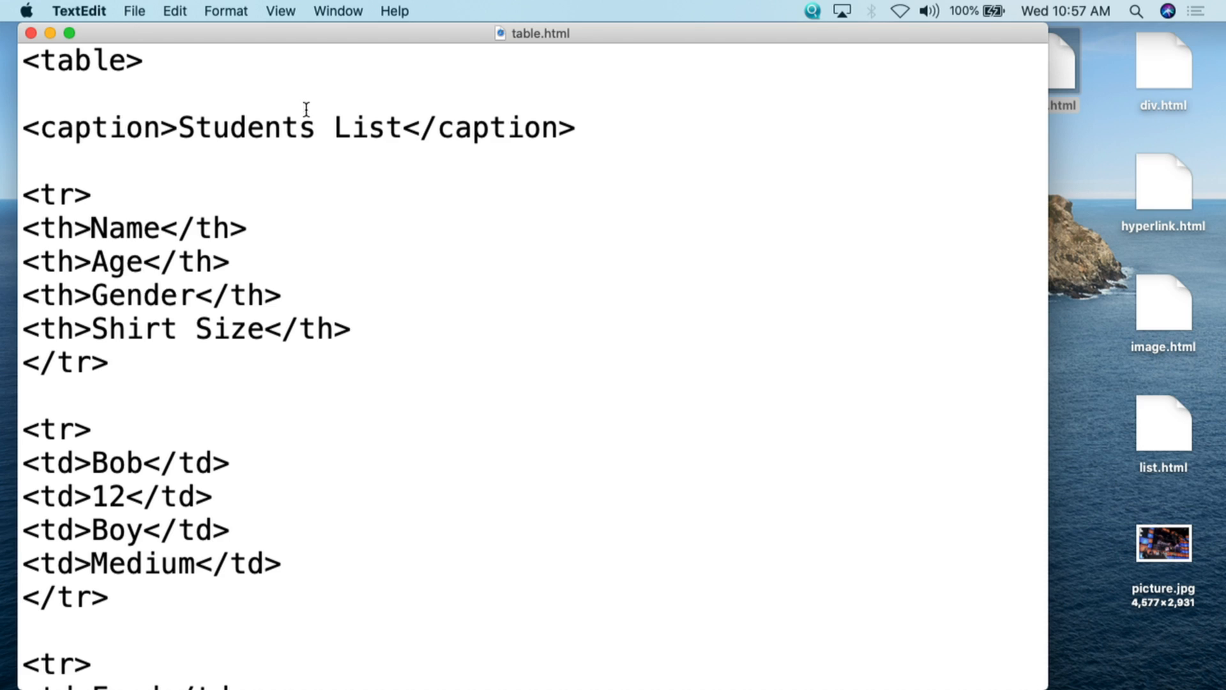
mouse_move(420, 194)
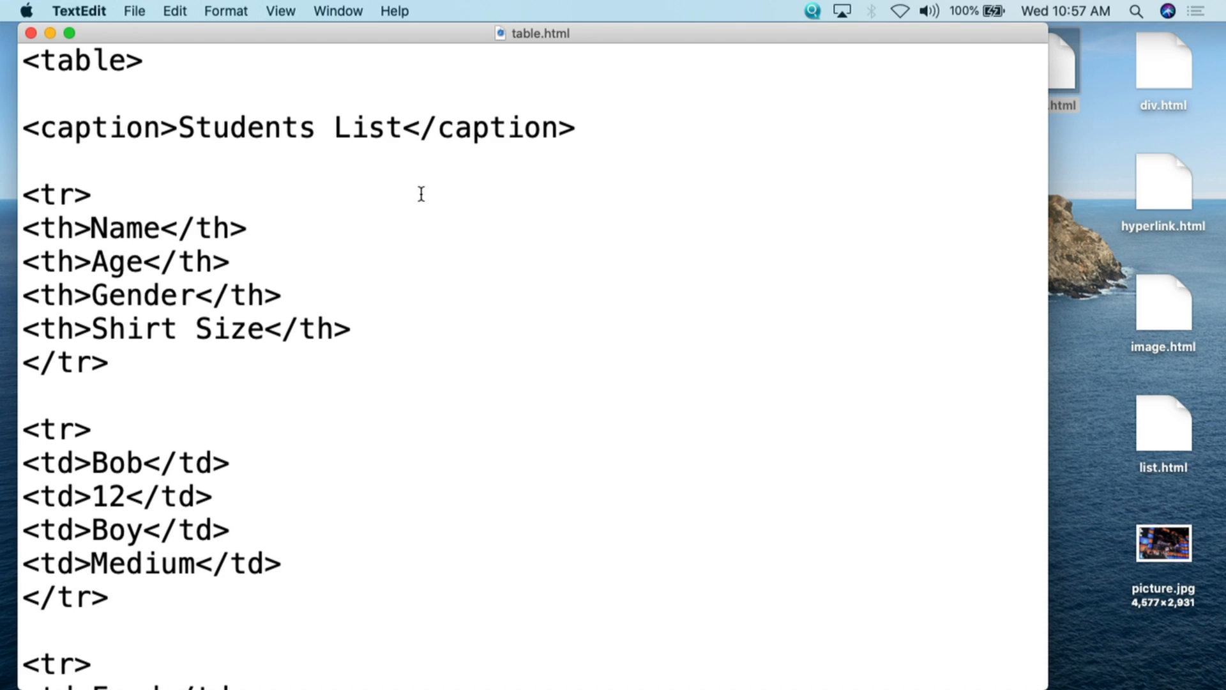
mouse_move(452, 286)
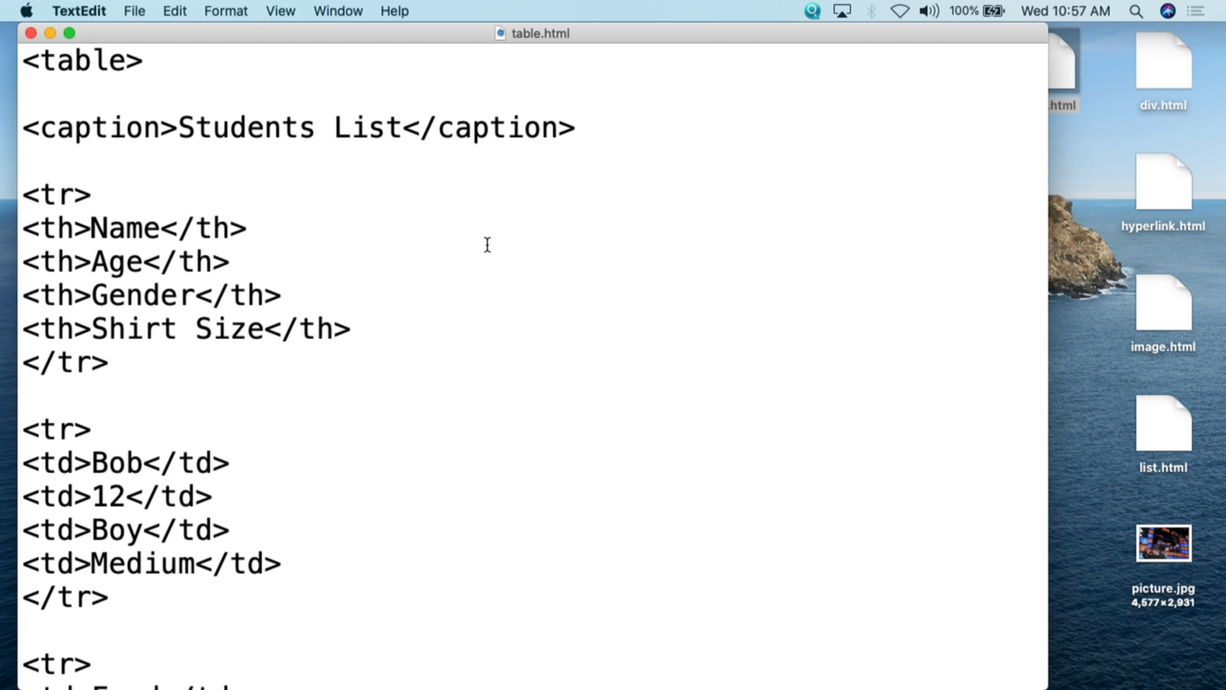
mouse_move(487, 237)
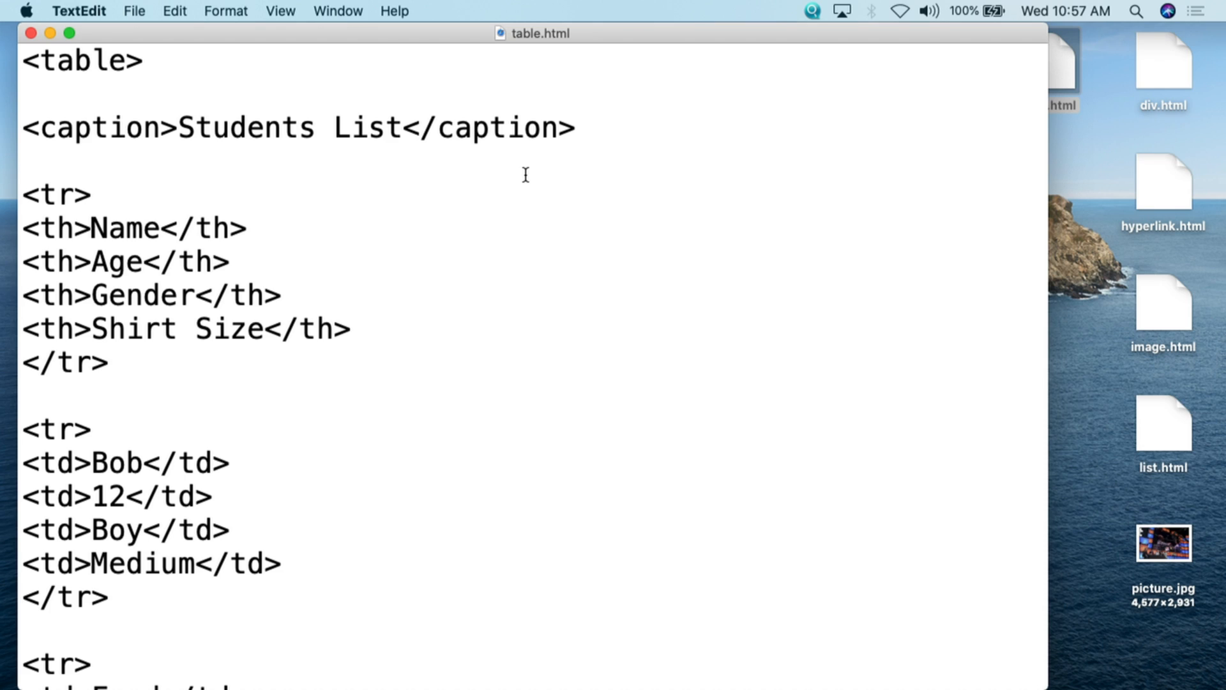
mouse_move(682, 151)
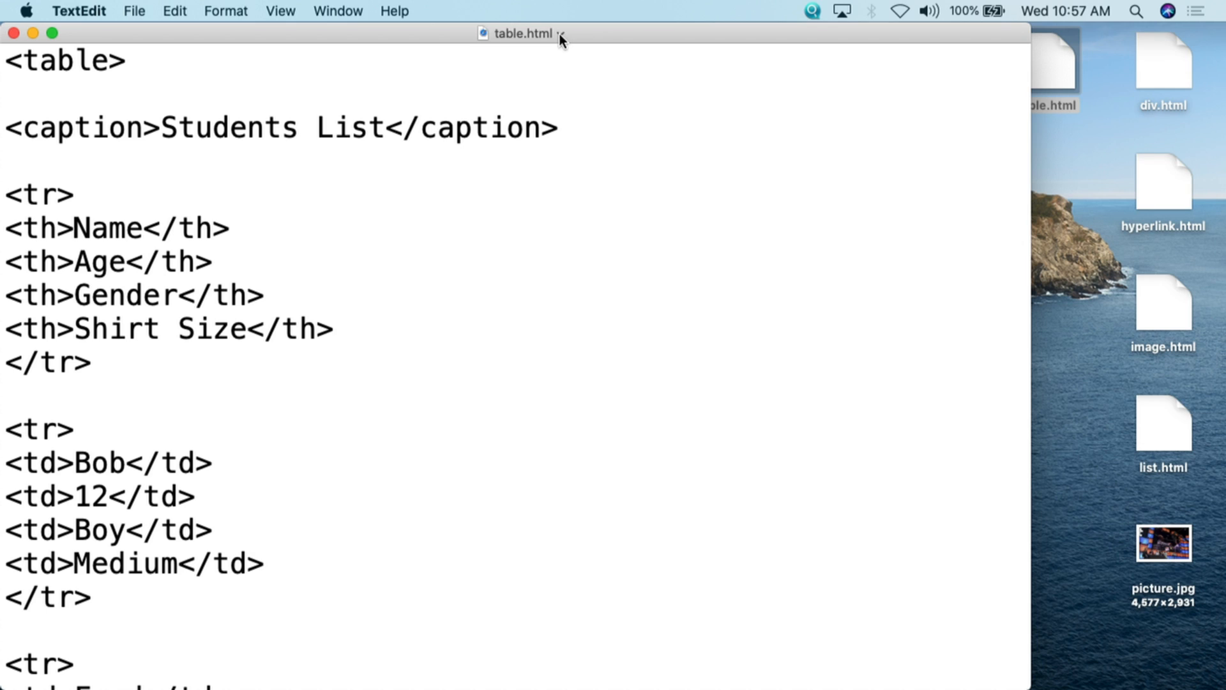
click(560, 34)
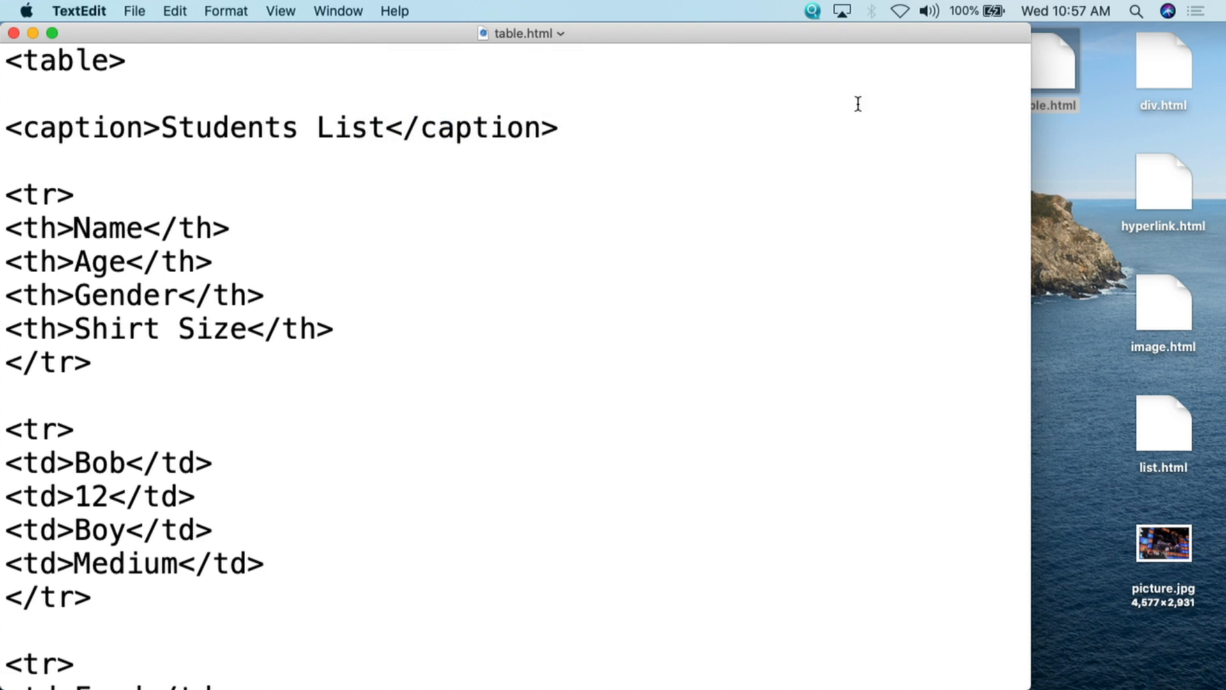
mouse_move(1026, 238)
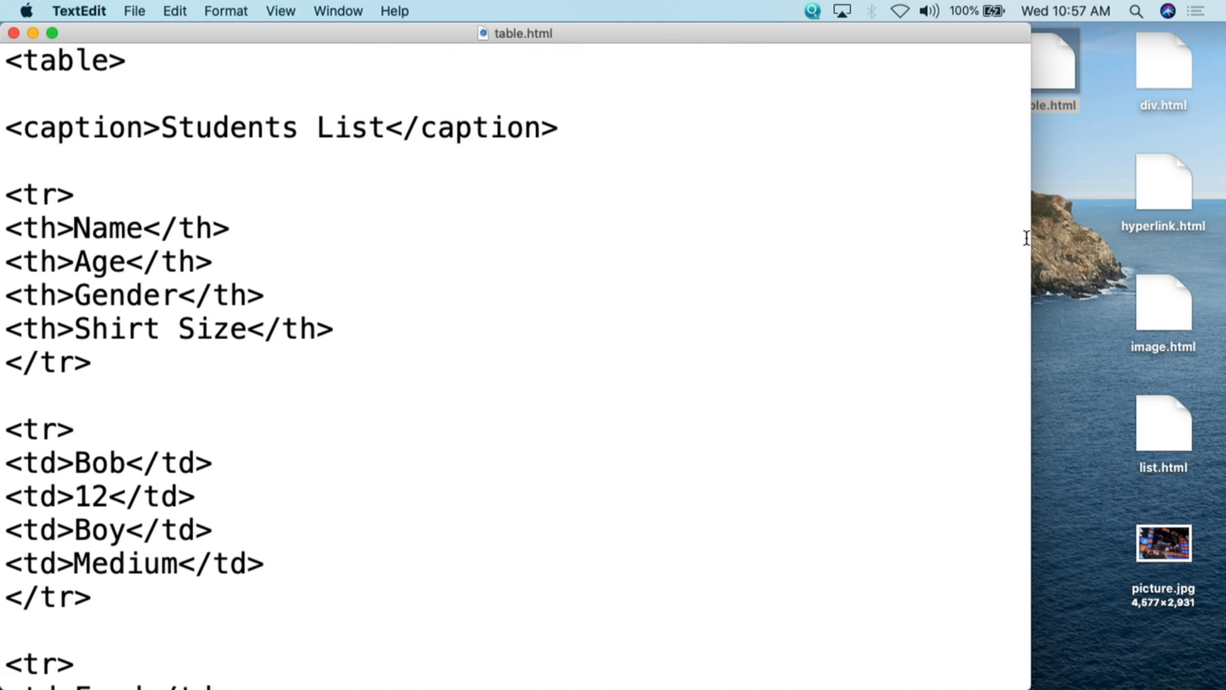
mouse_move(988, 292)
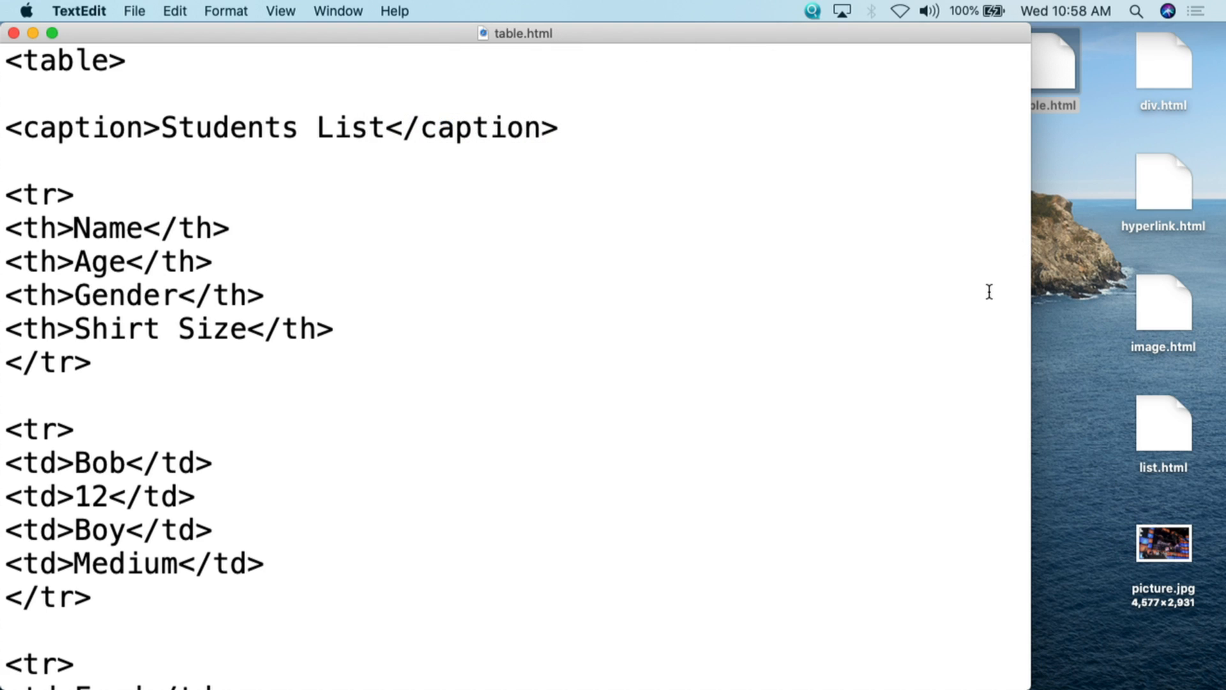
mouse_move(891, 187)
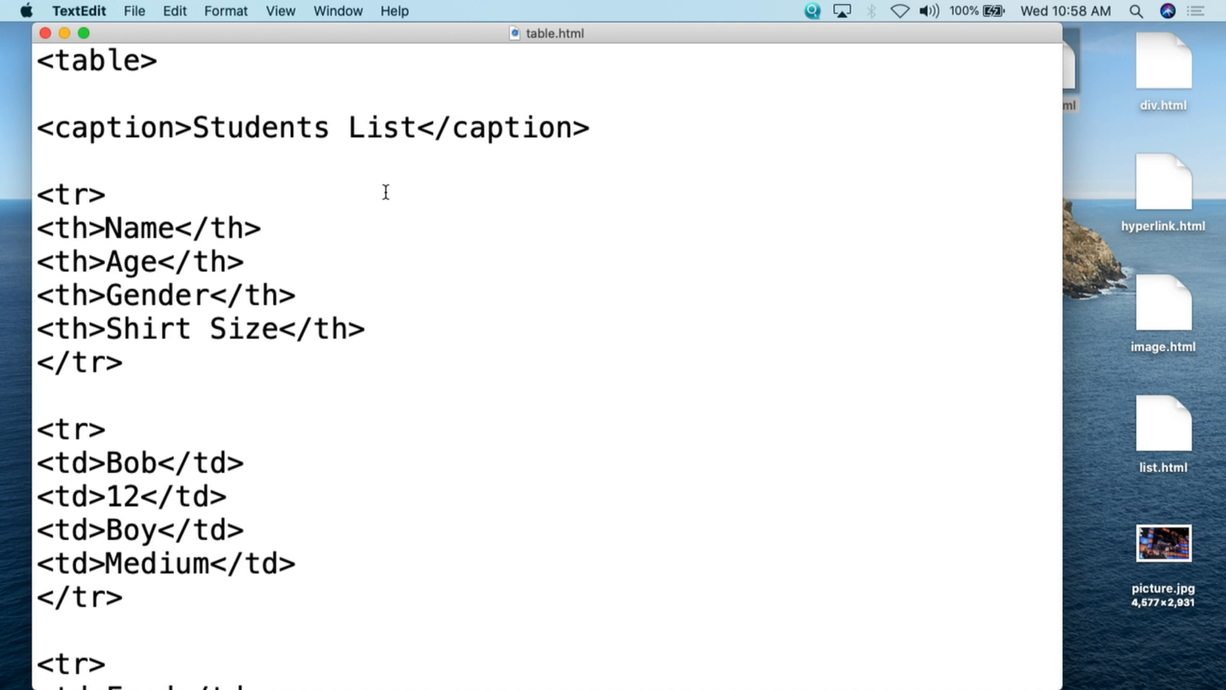
mouse_move(334, 201)
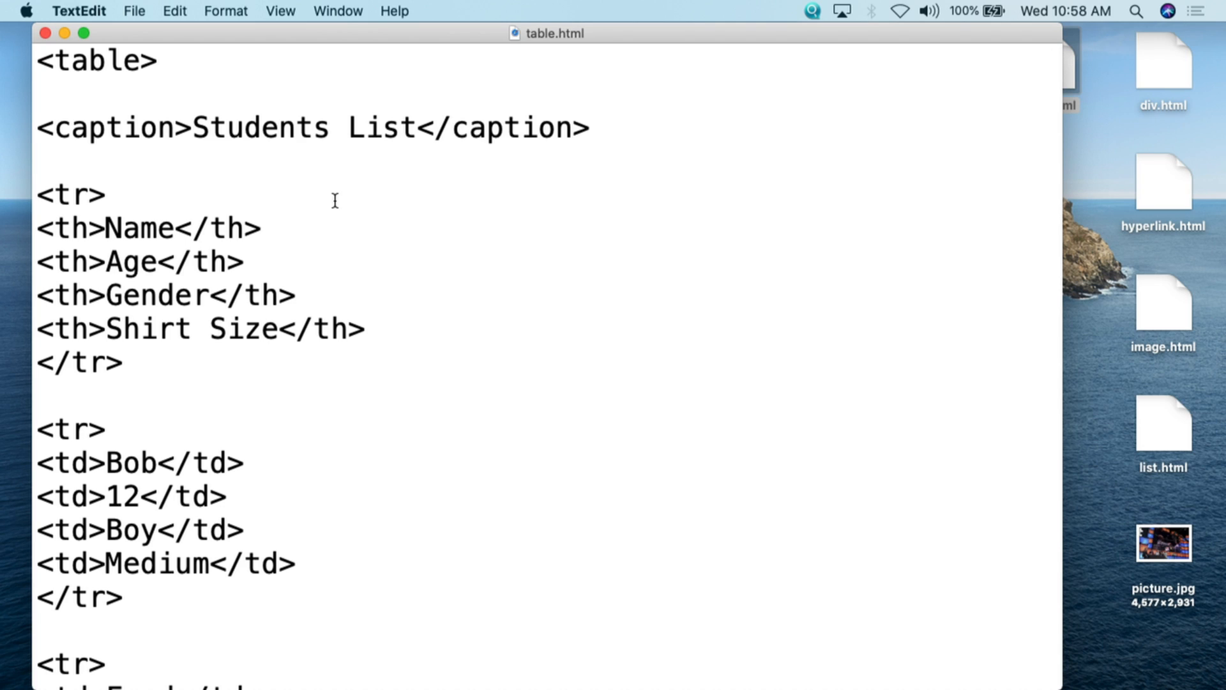
mouse_move(204, 284)
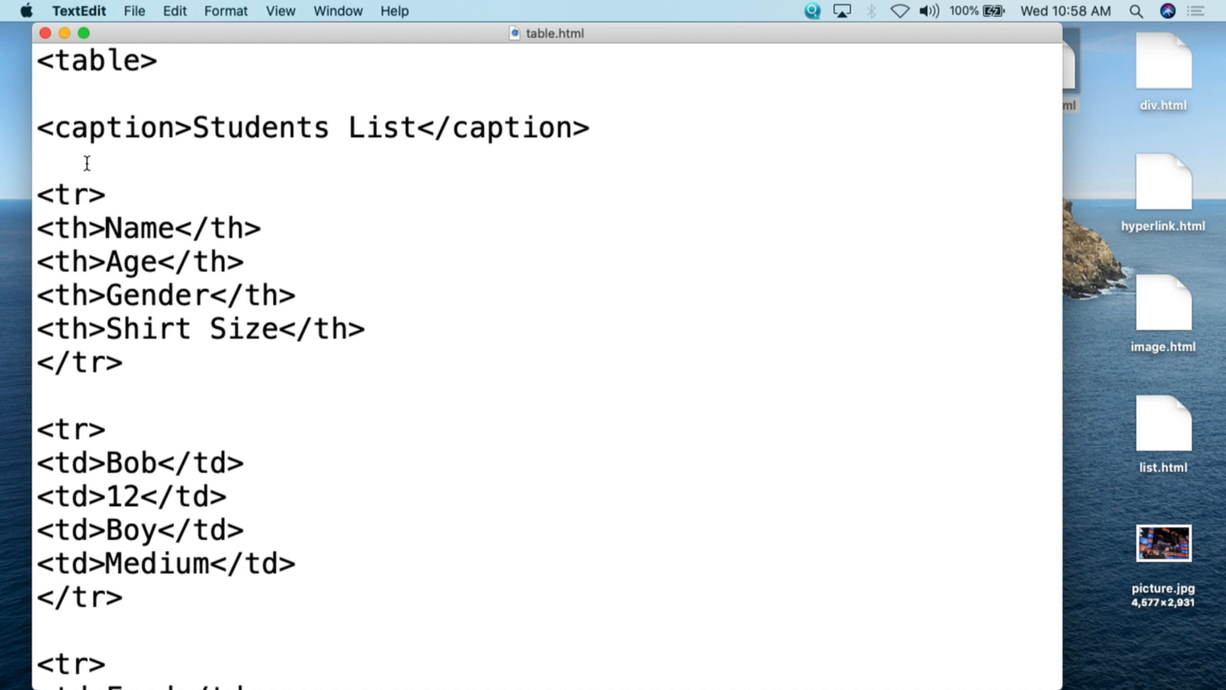
scroll(down, 3)
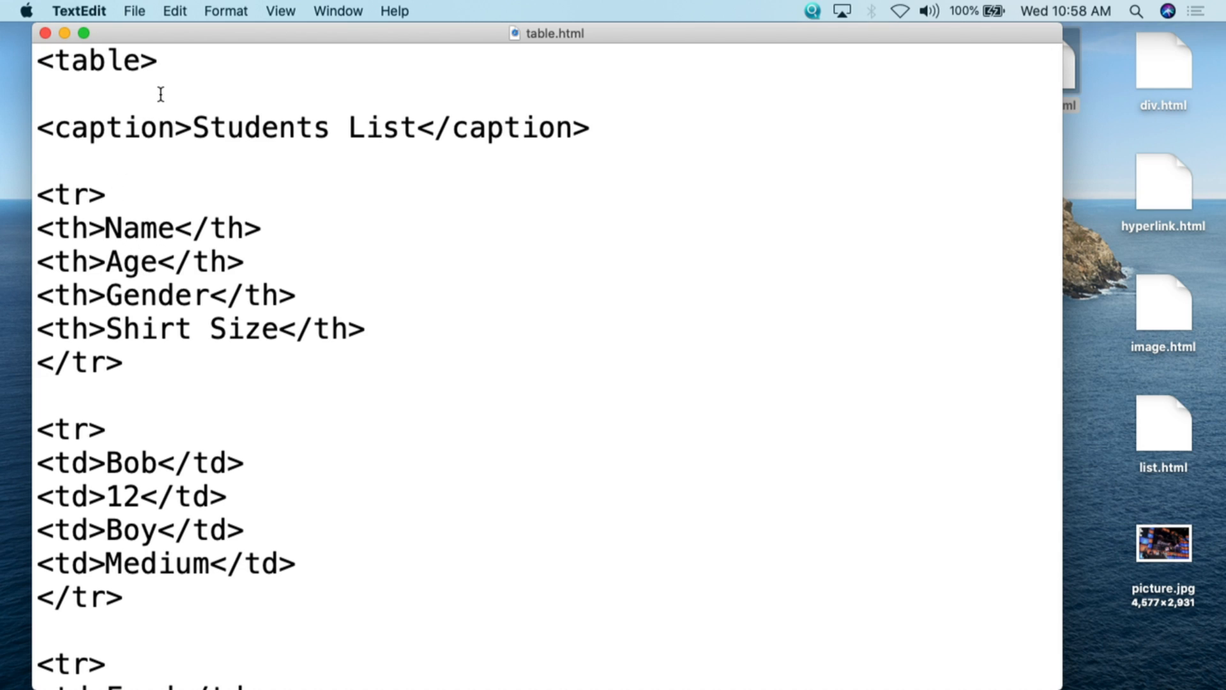
triple_click(94, 61)
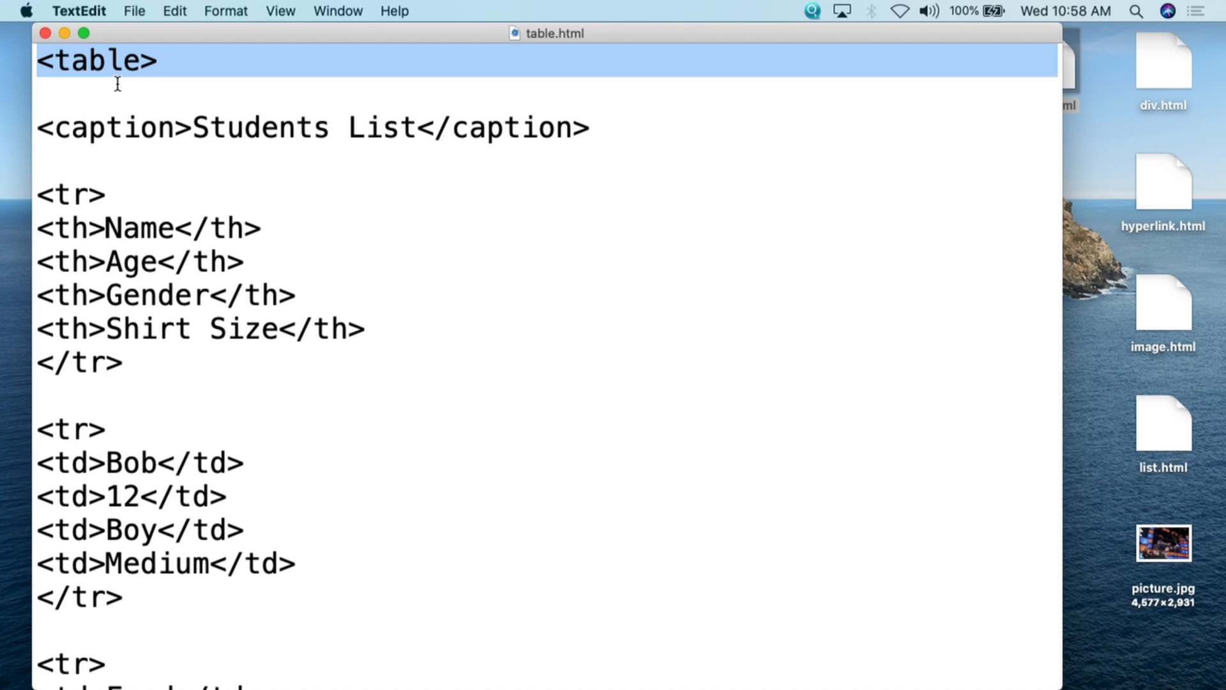
mouse_move(111, 67)
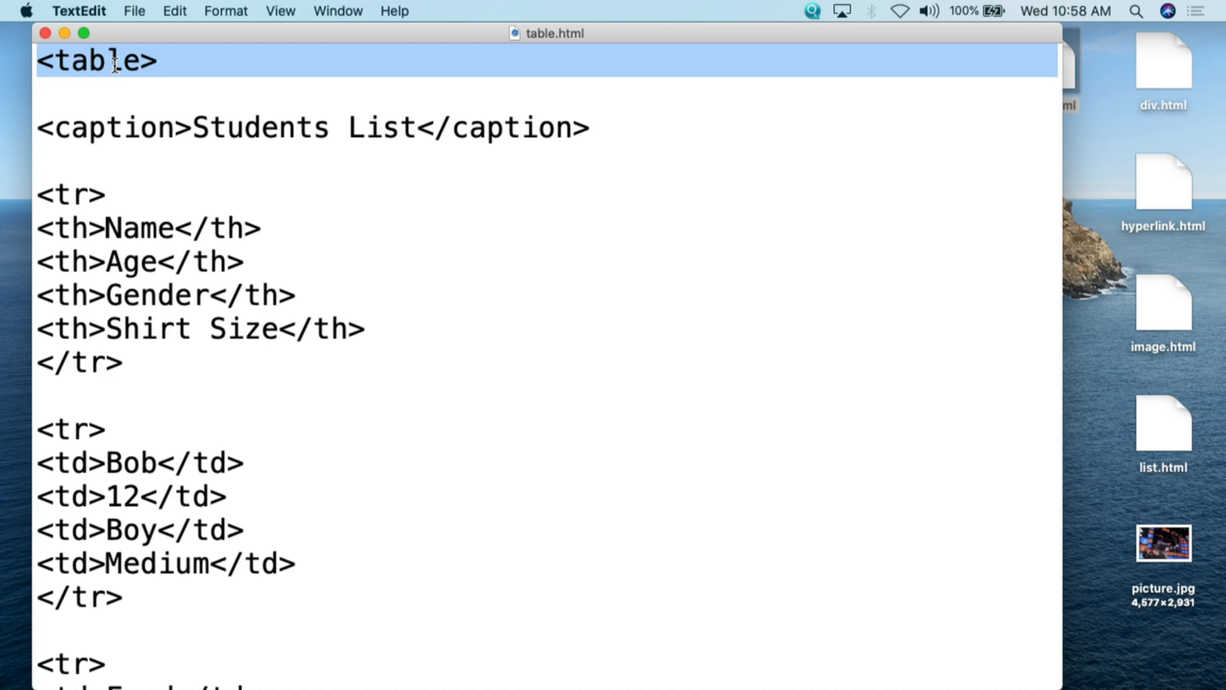
double_click(112, 128)
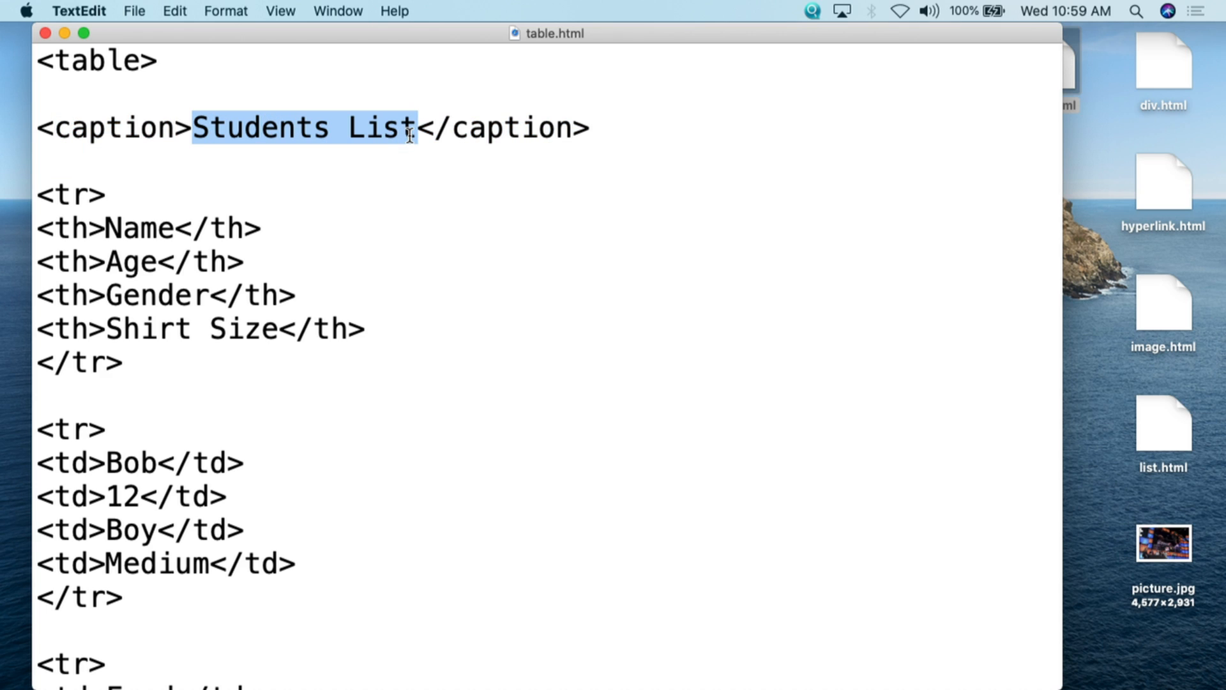
double_click(509, 128)
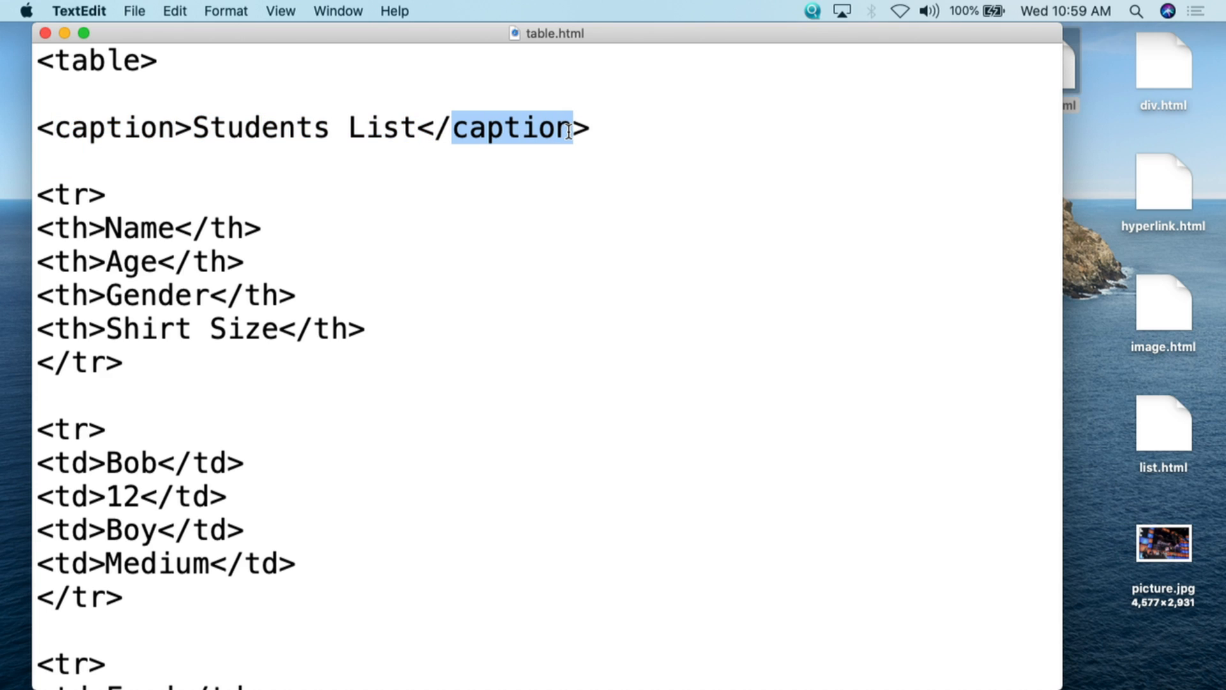
mouse_move(524, 195)
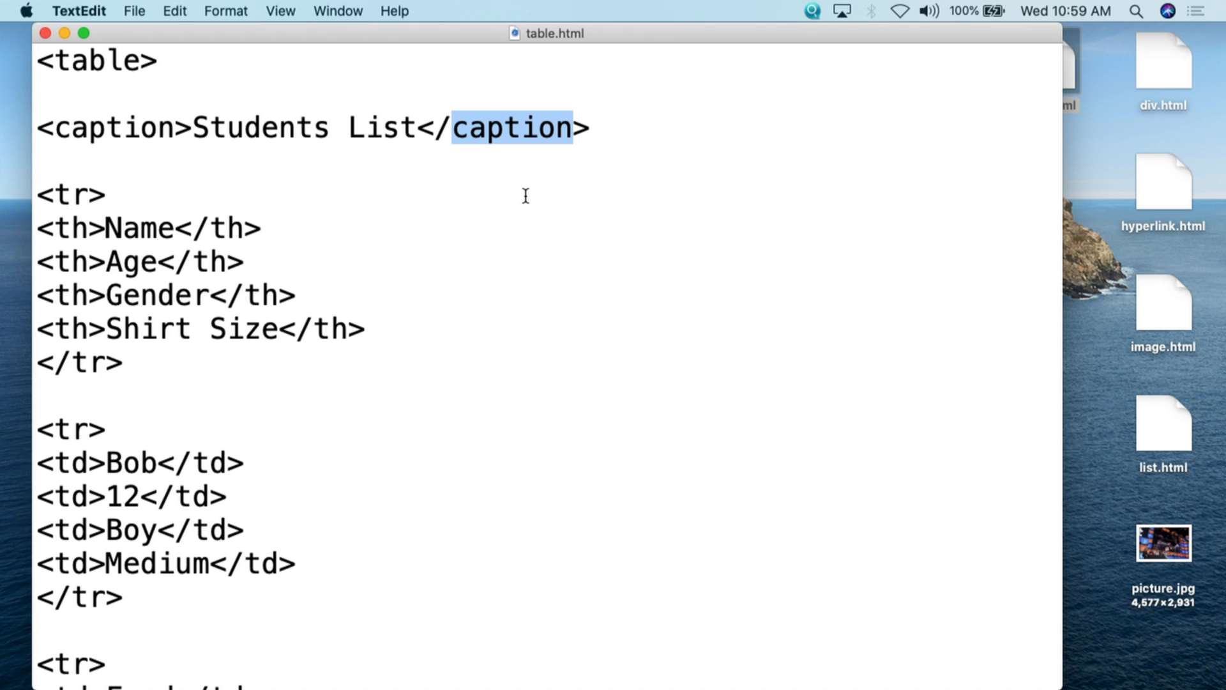
Point out the header row's tr tags and the th cells for Name, Age and Shirt Size
scroll(down, 3)
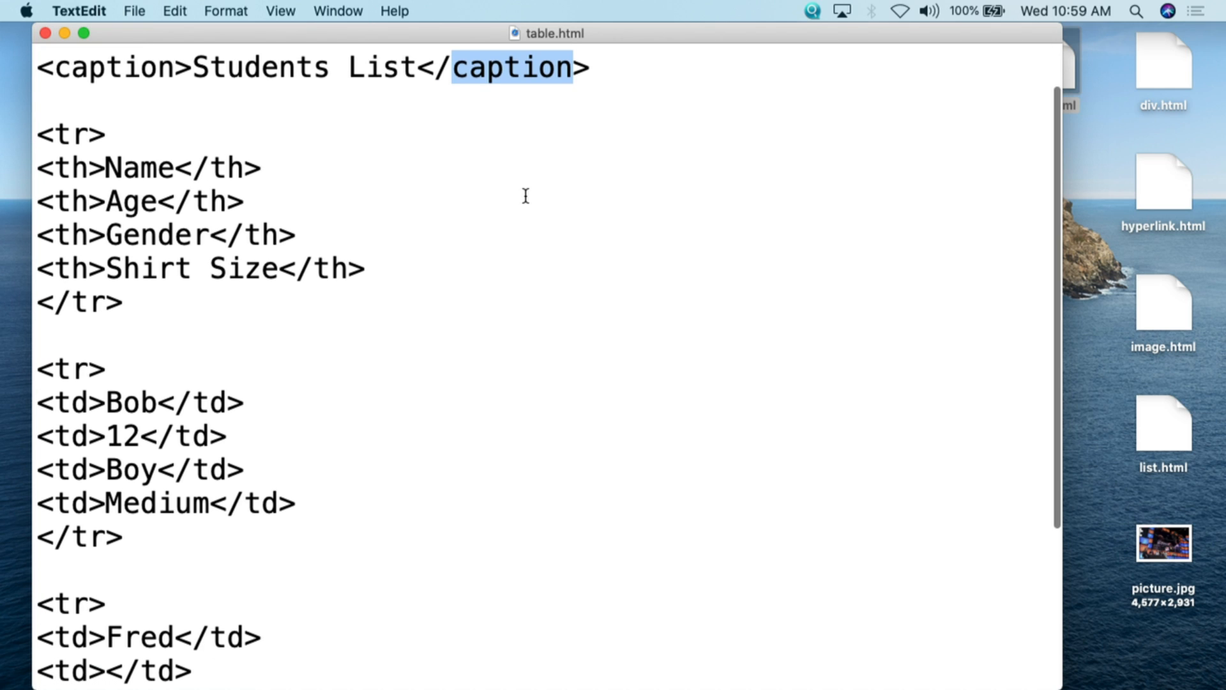
double_click(70, 133)
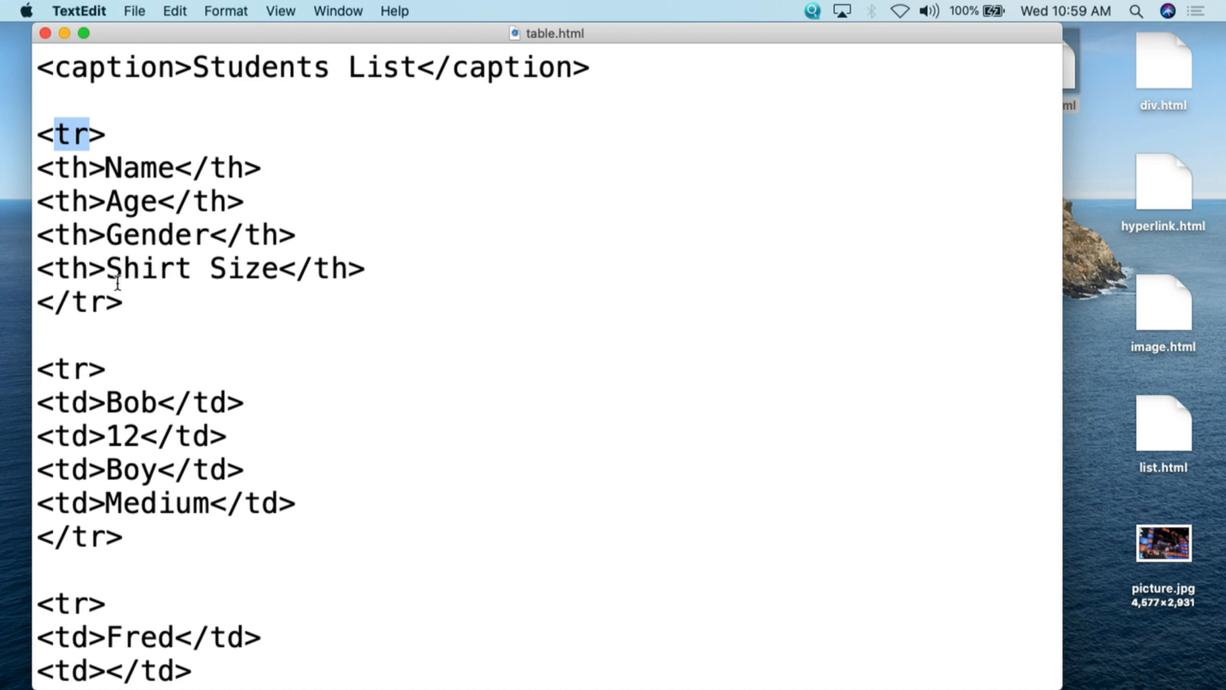
mouse_move(101, 137)
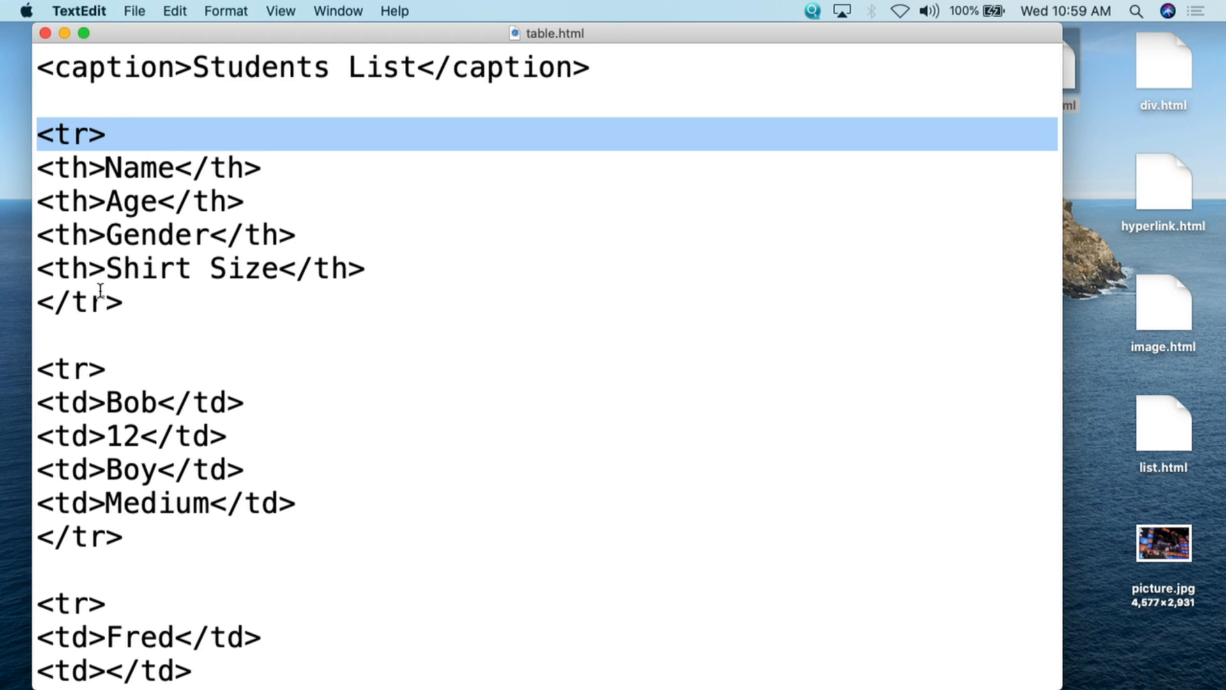
double_click(87, 303)
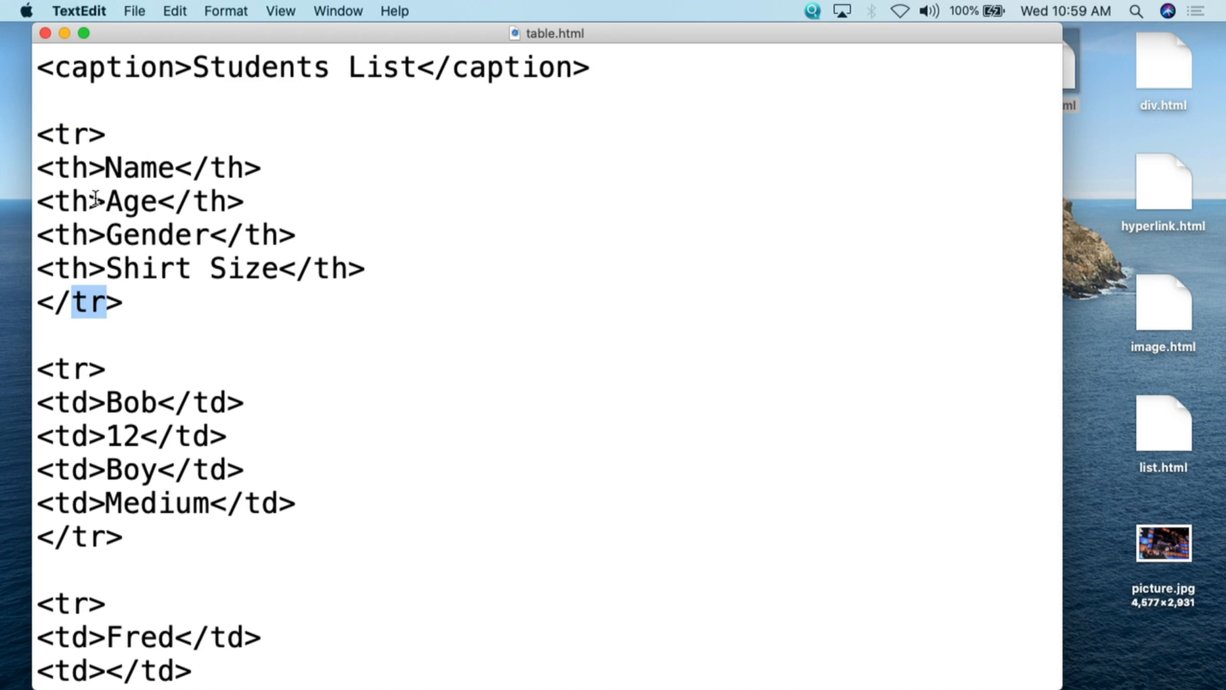
double_click(70, 167)
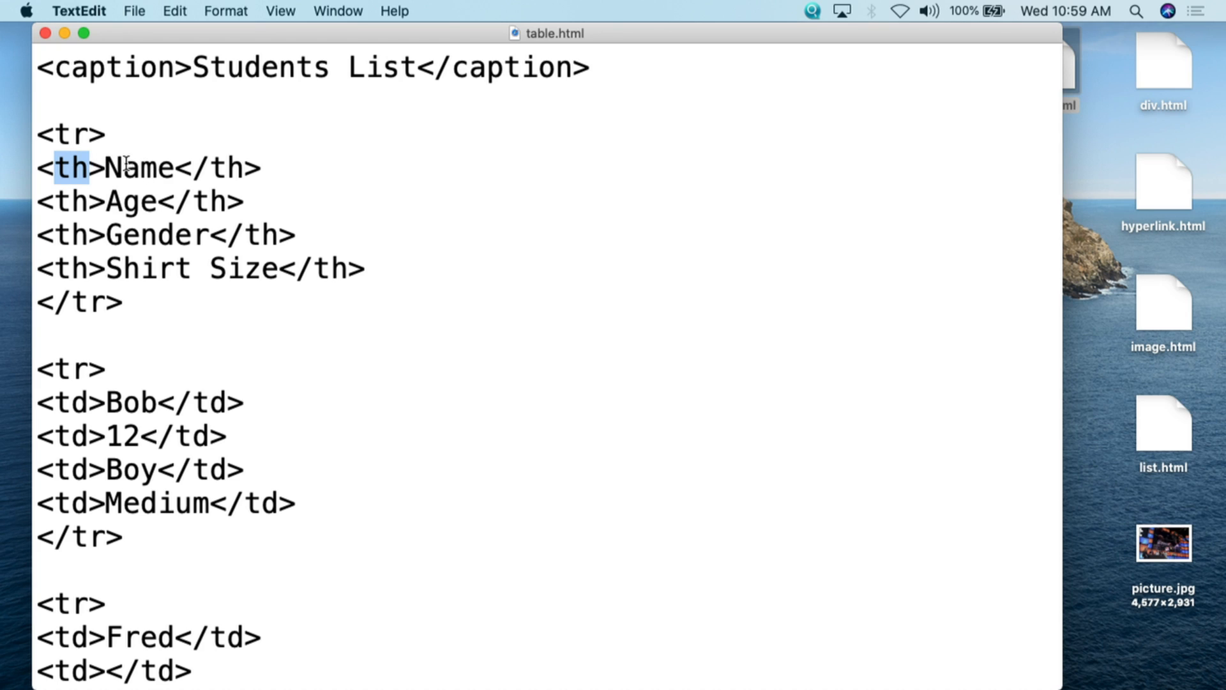
double_click(139, 167)
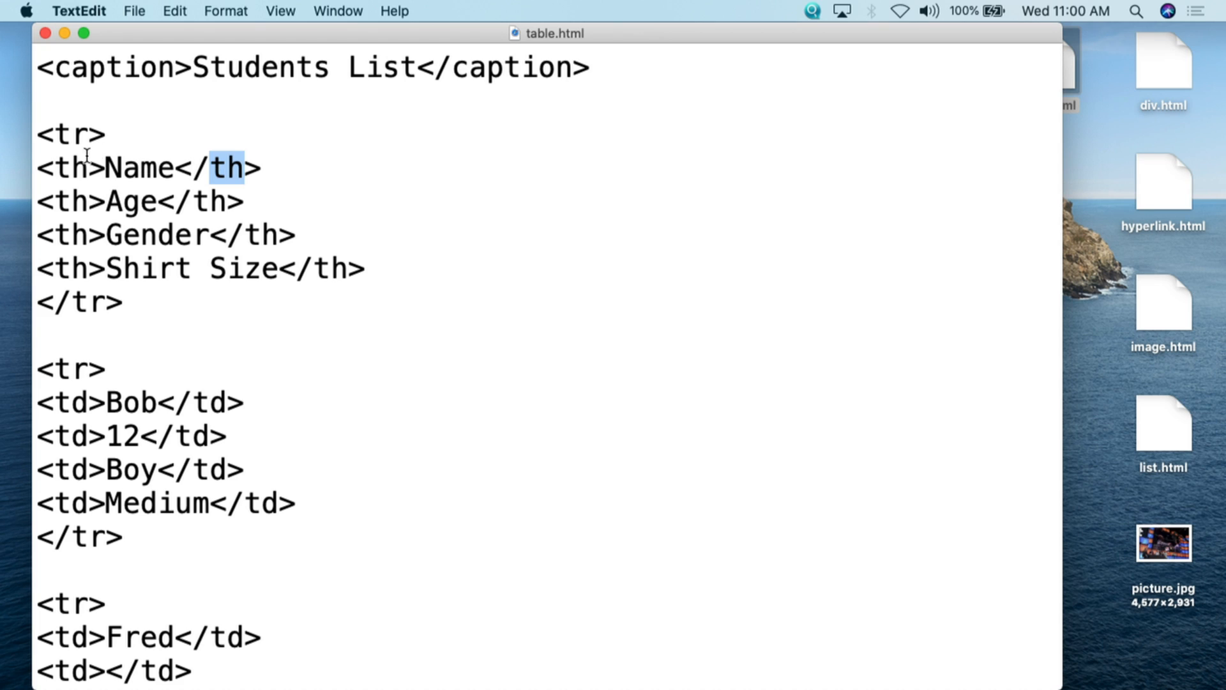
double_click(139, 168)
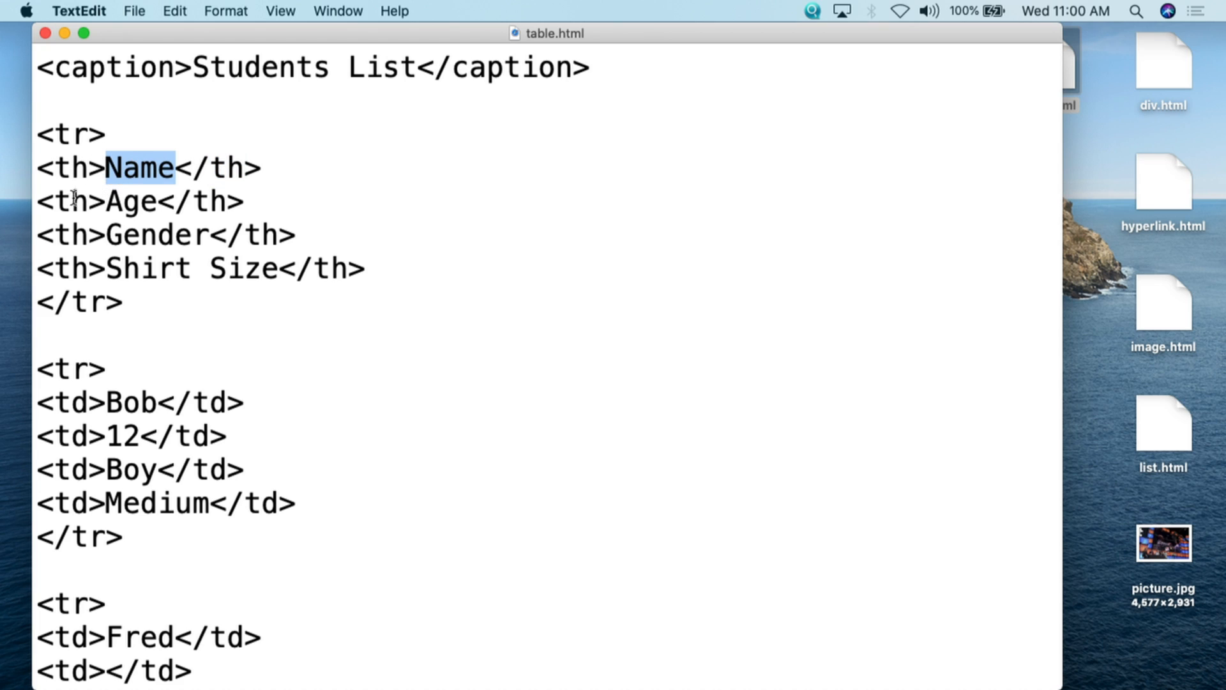
double_click(130, 201)
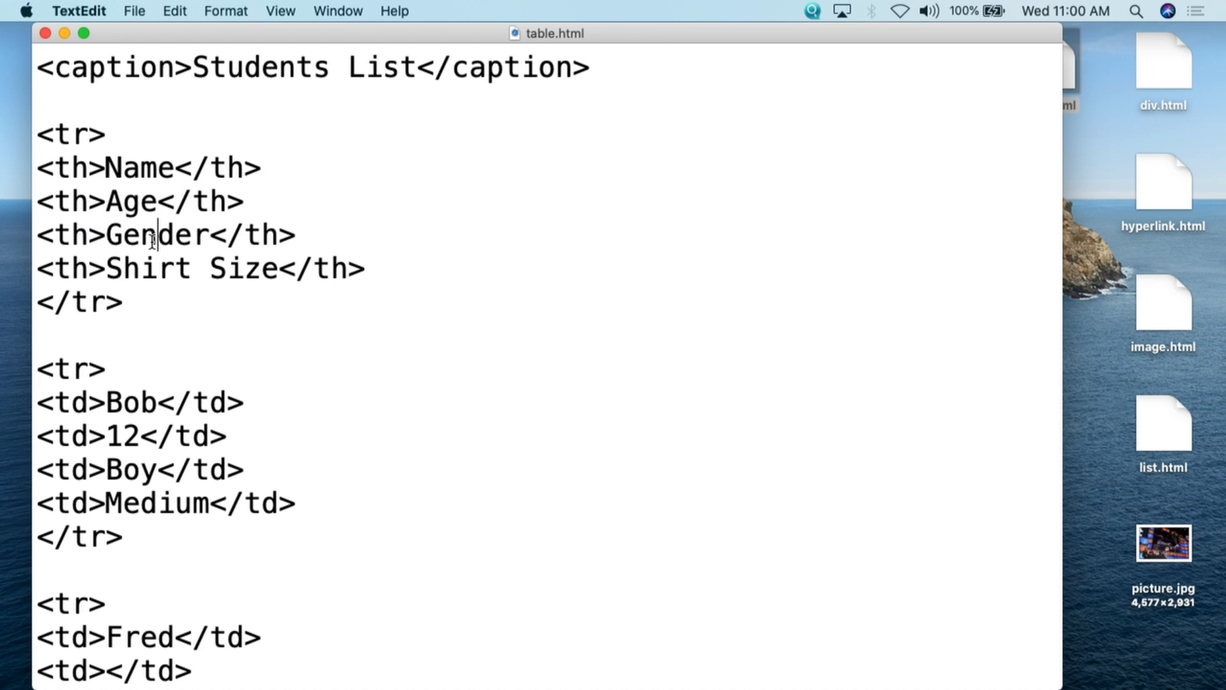
double_click(70, 268)
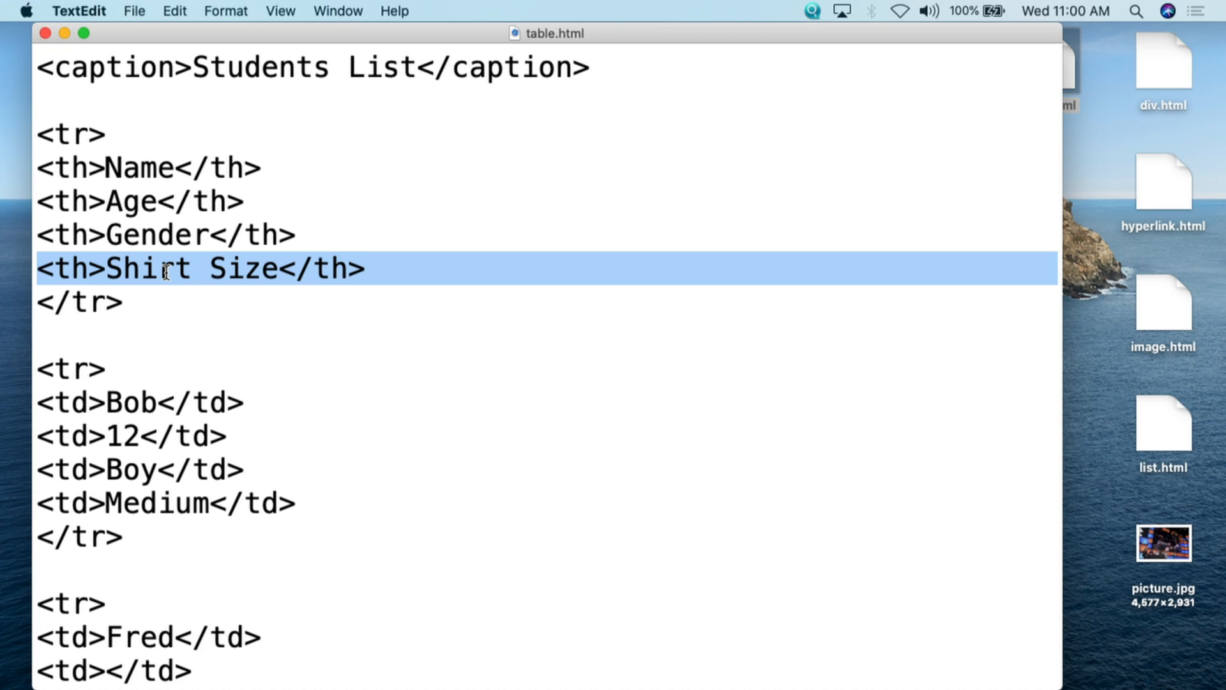
mouse_move(133, 172)
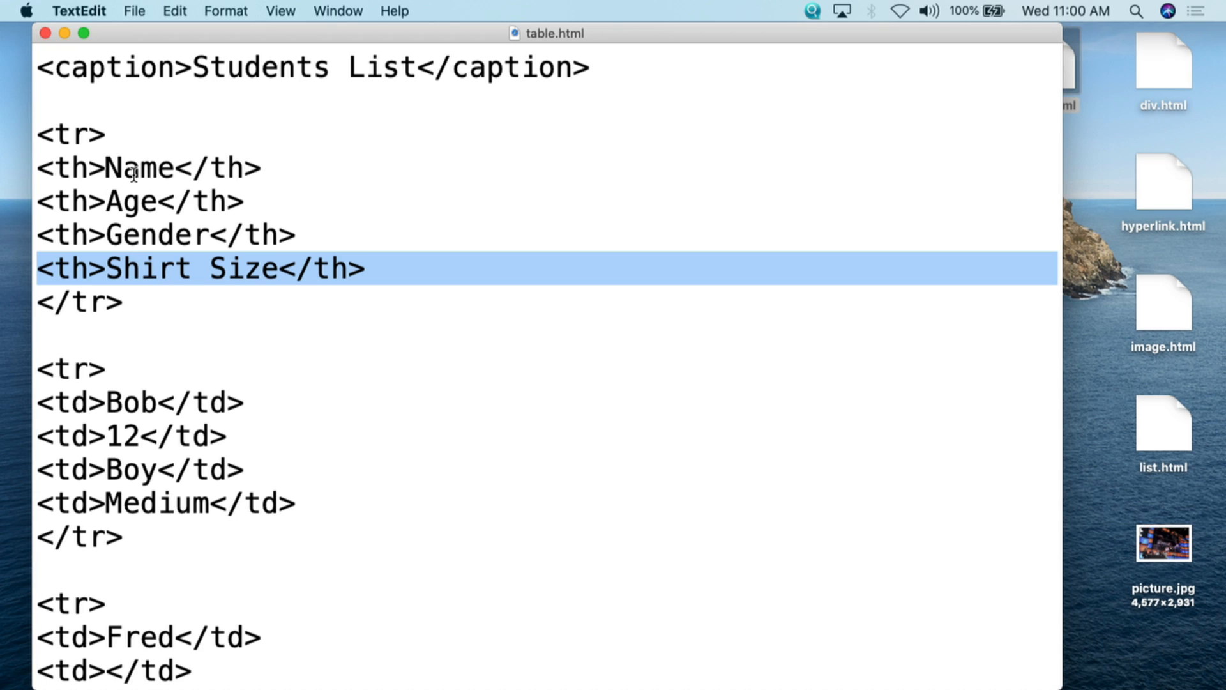
double_click(131, 201)
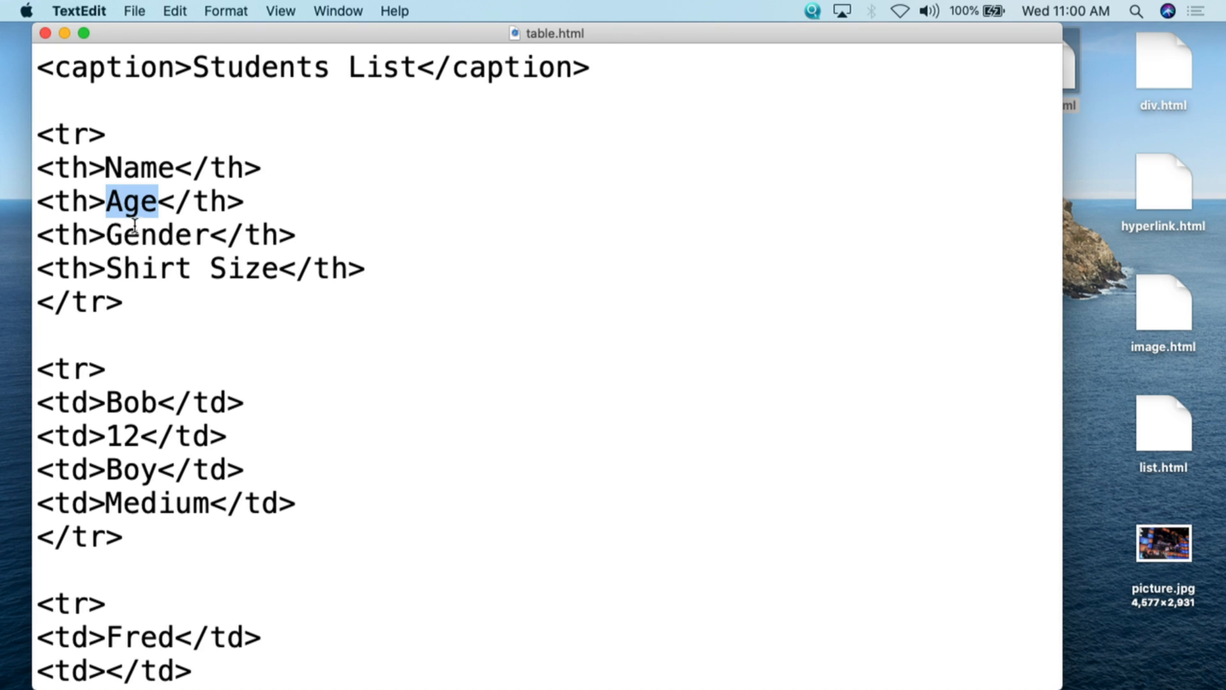
triple_click(199, 269)
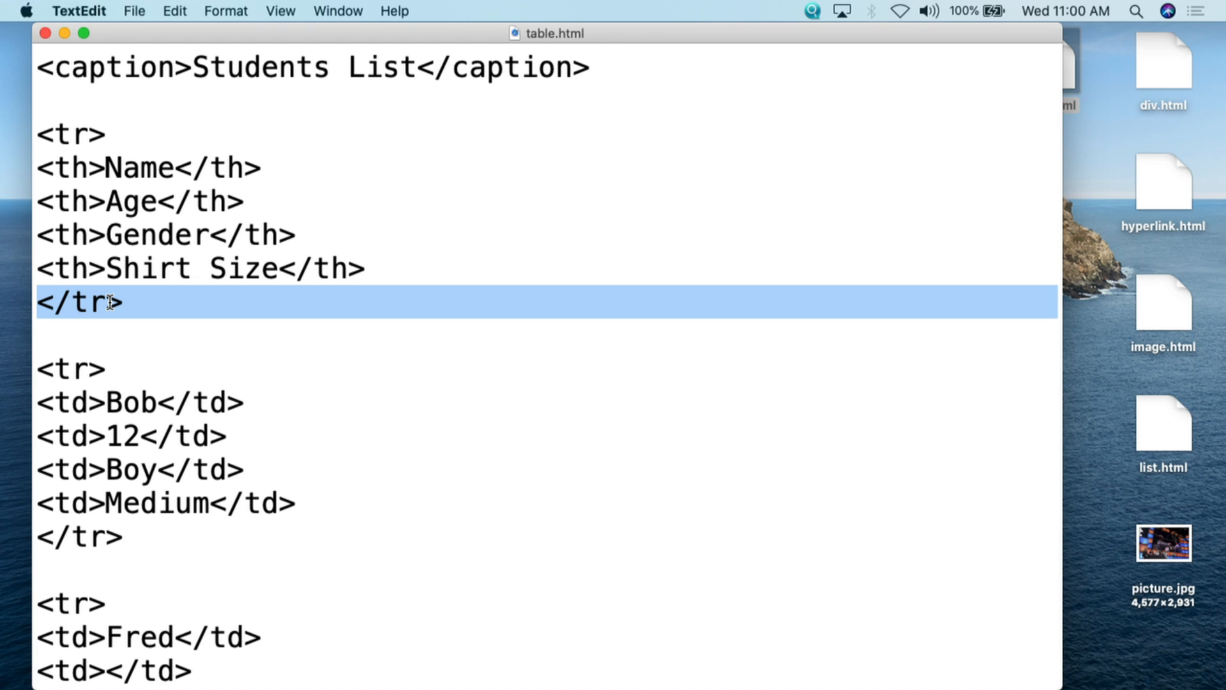
Contrast the header's tr and Gender th tags with the td tag opening Bob's name cell
scroll(down, 3)
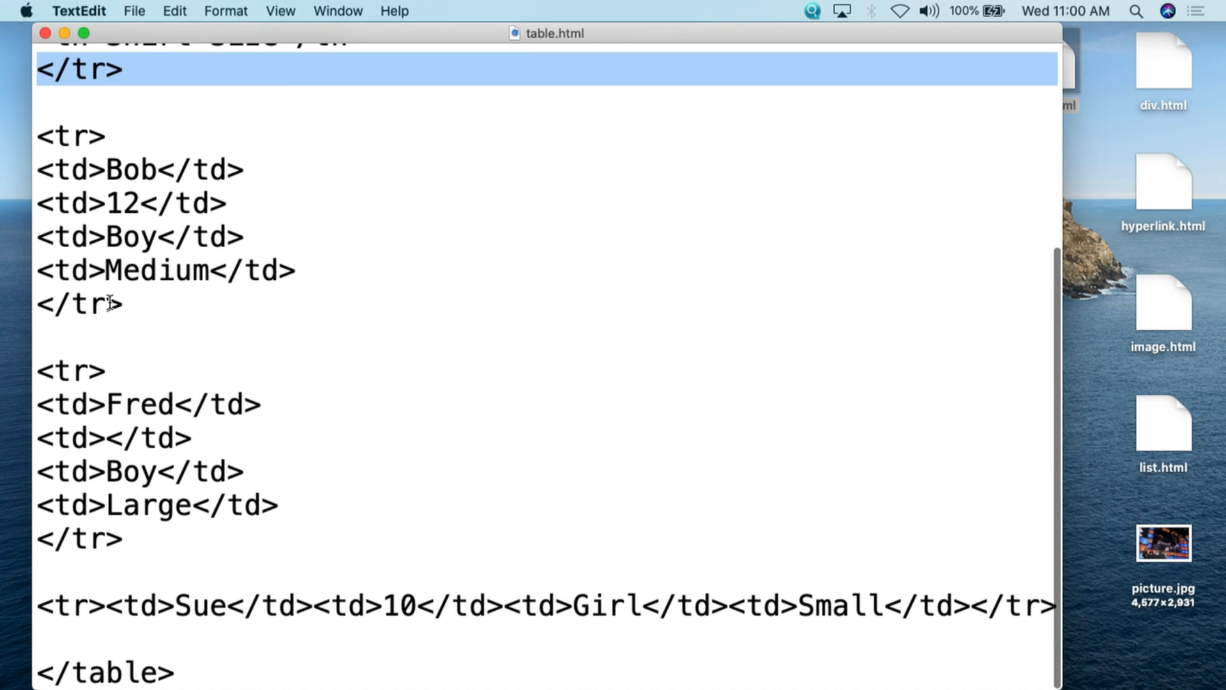
scroll(down, 3)
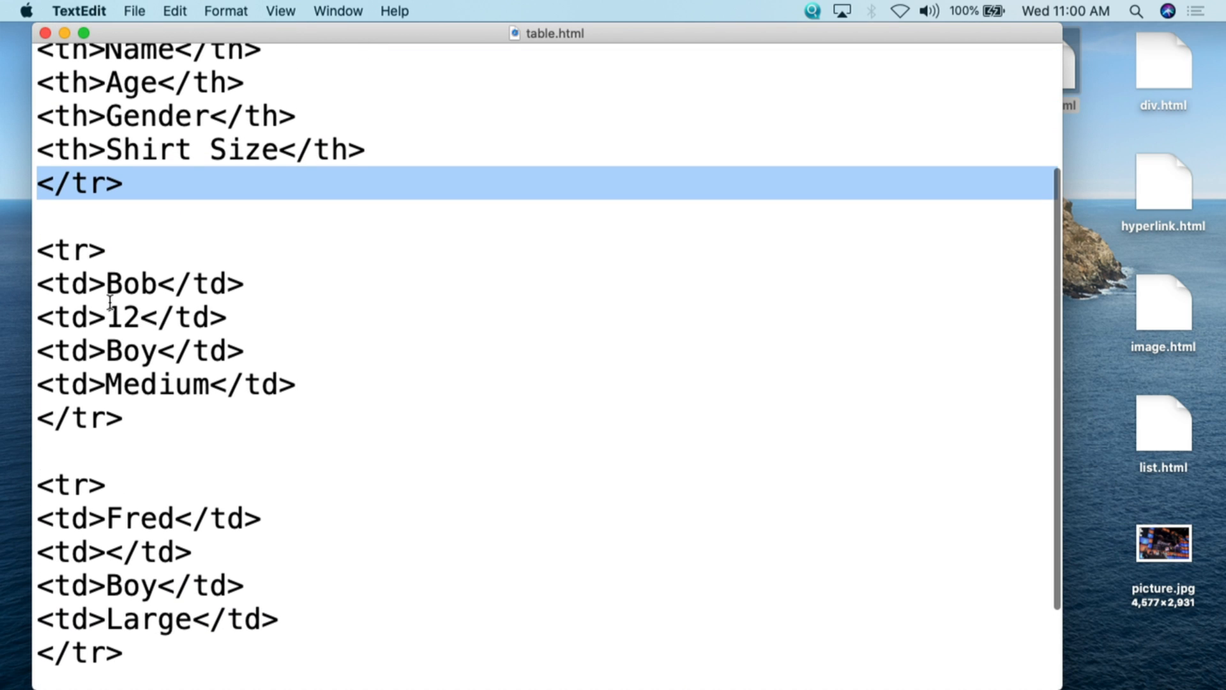
click(84, 251)
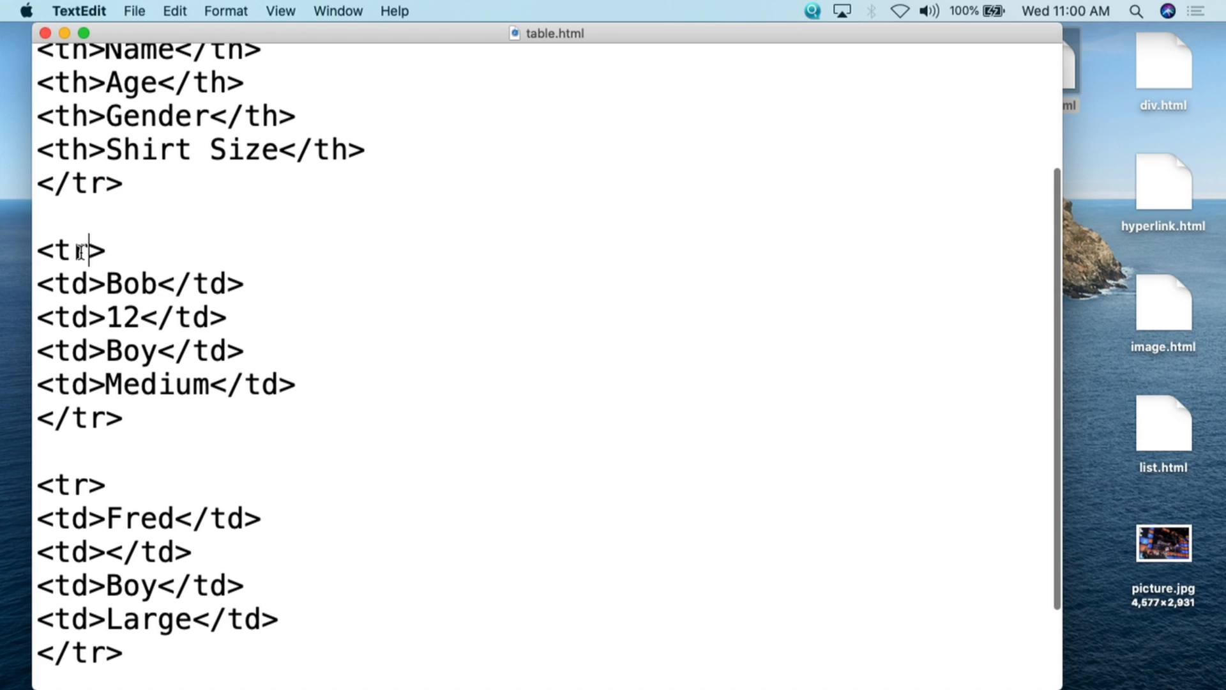
double_click(69, 250)
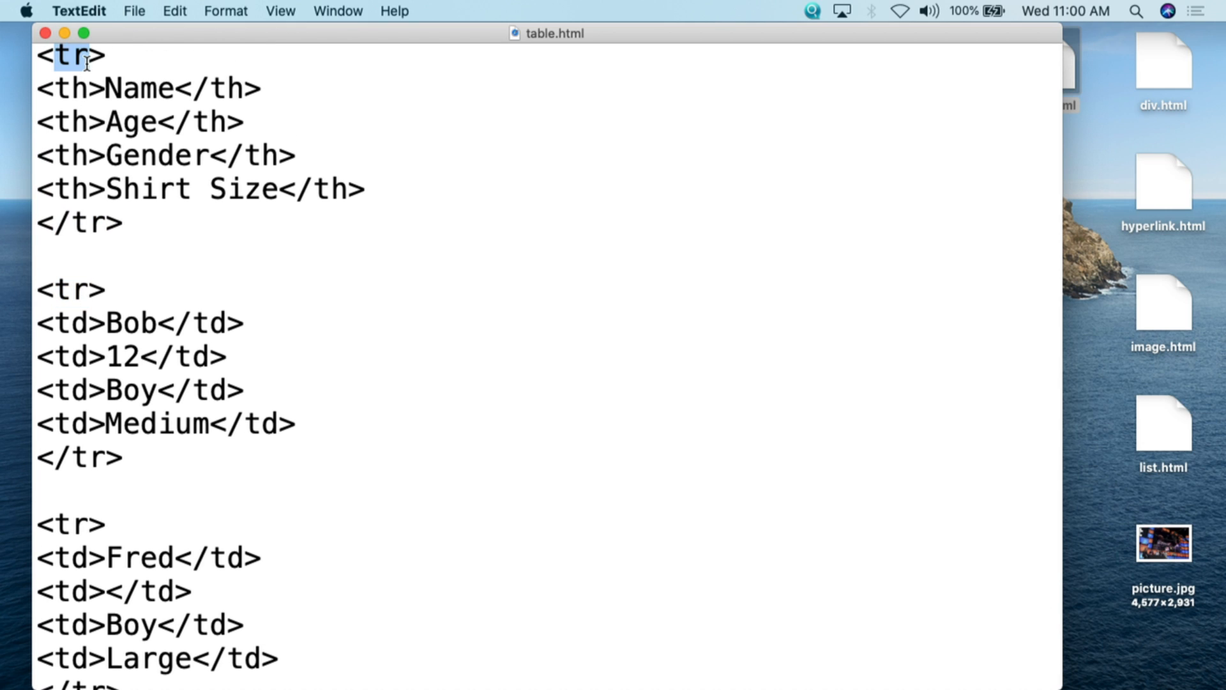
double_click(71, 323)
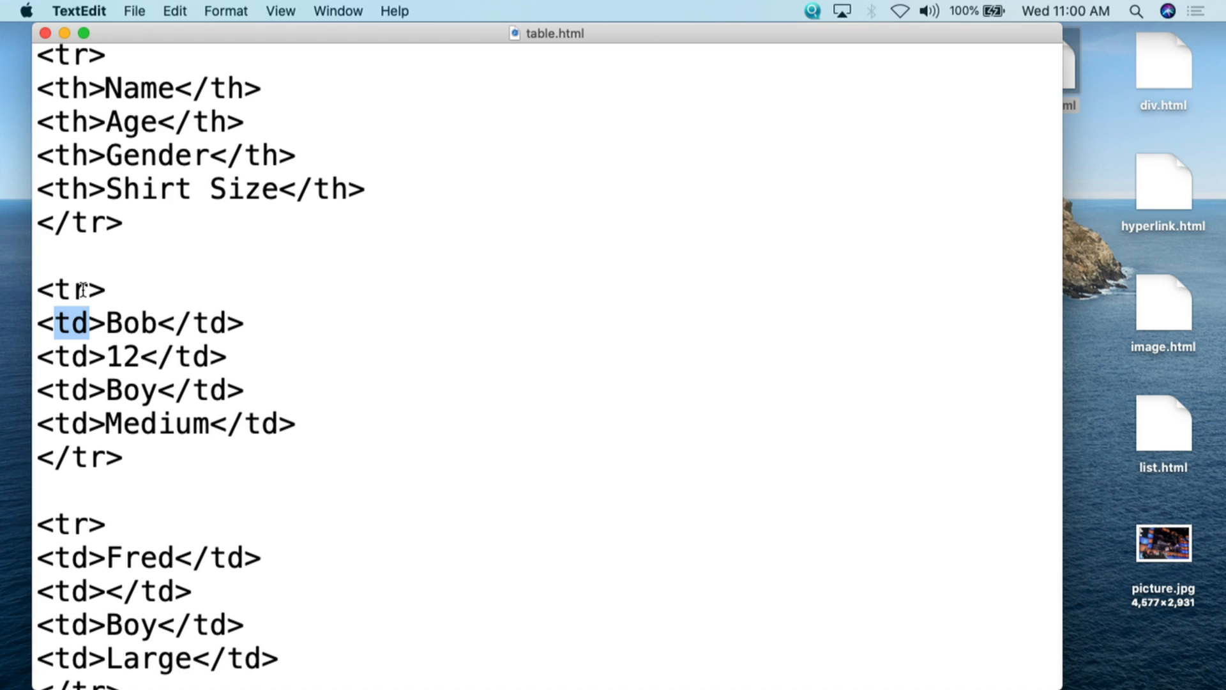
double_click(71, 155)
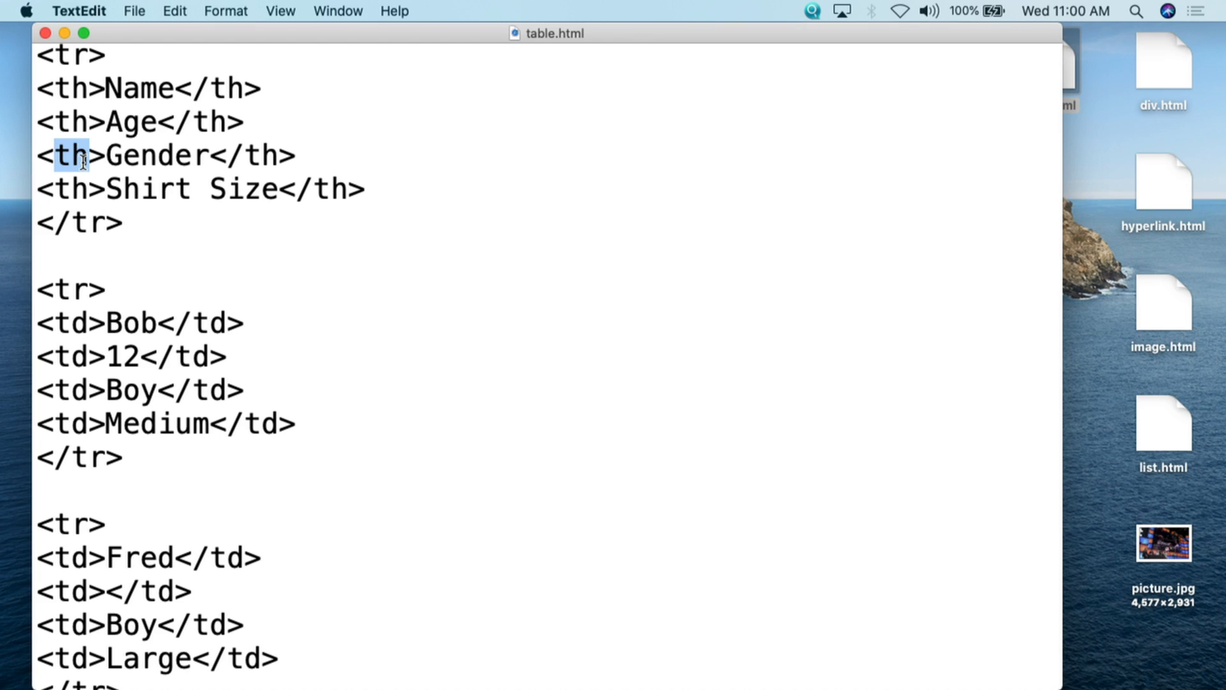
double_click(70, 322)
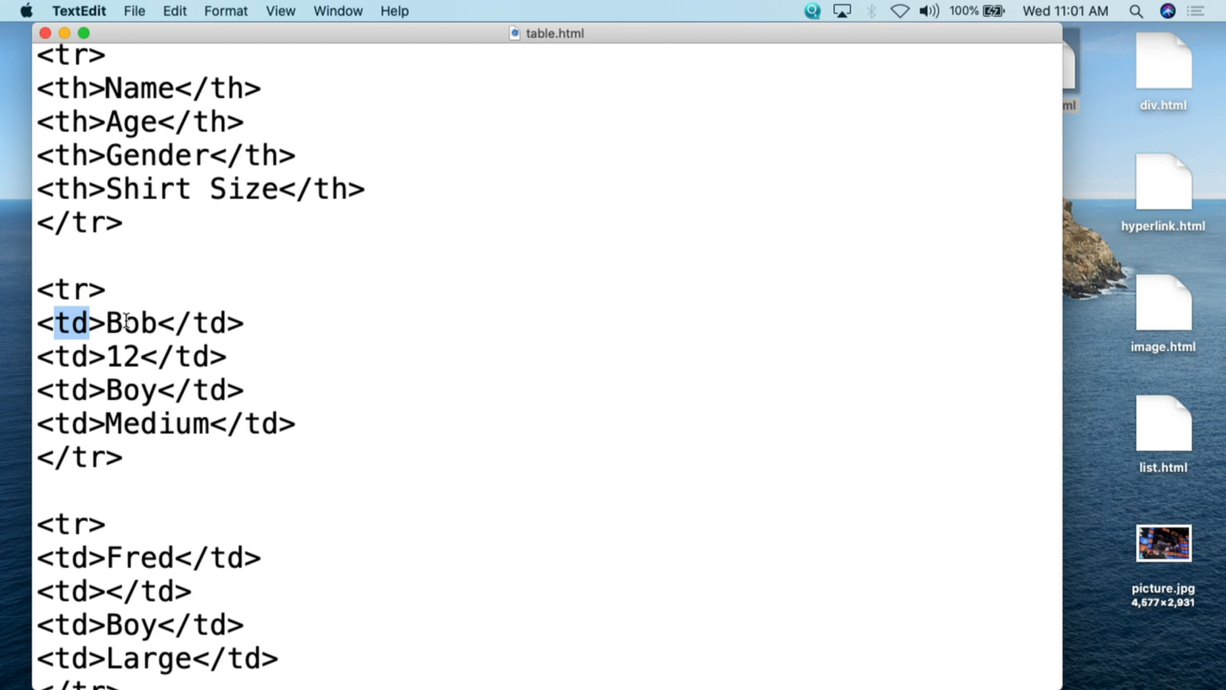
mouse_move(132, 296)
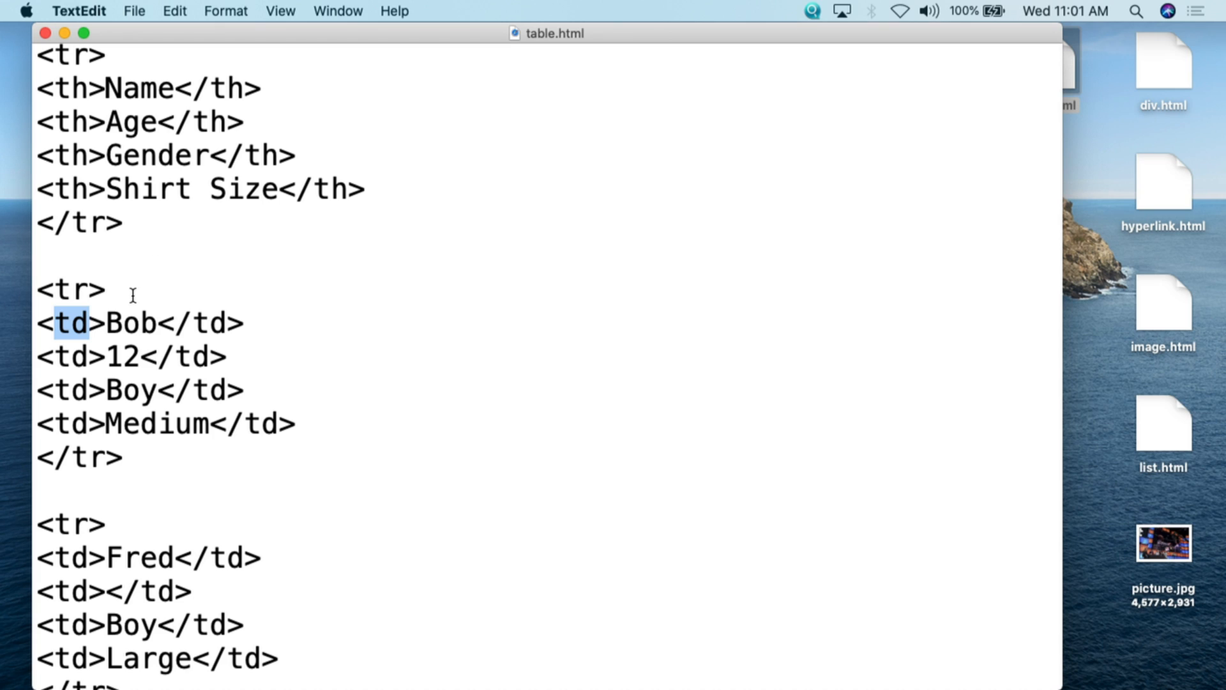
Trace Bob's remaining cells 12, Boy and Medium through to the row's closing tr tag
double_click(208, 323)
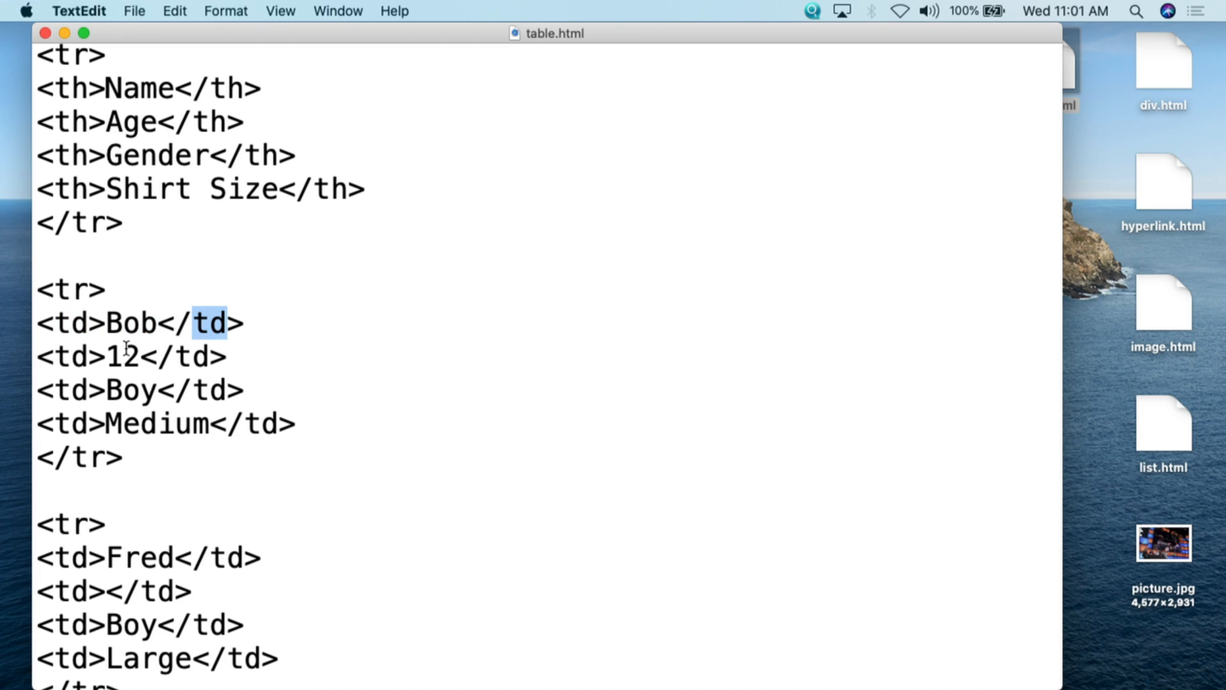
double_click(69, 356)
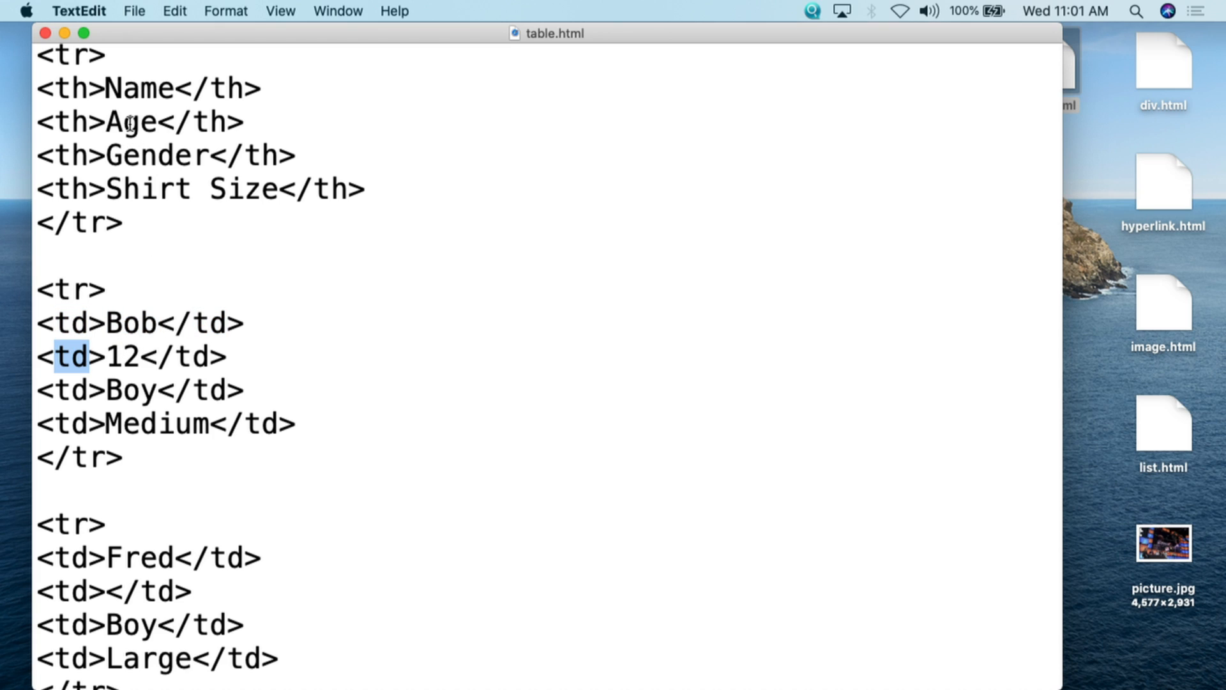
double_click(191, 356)
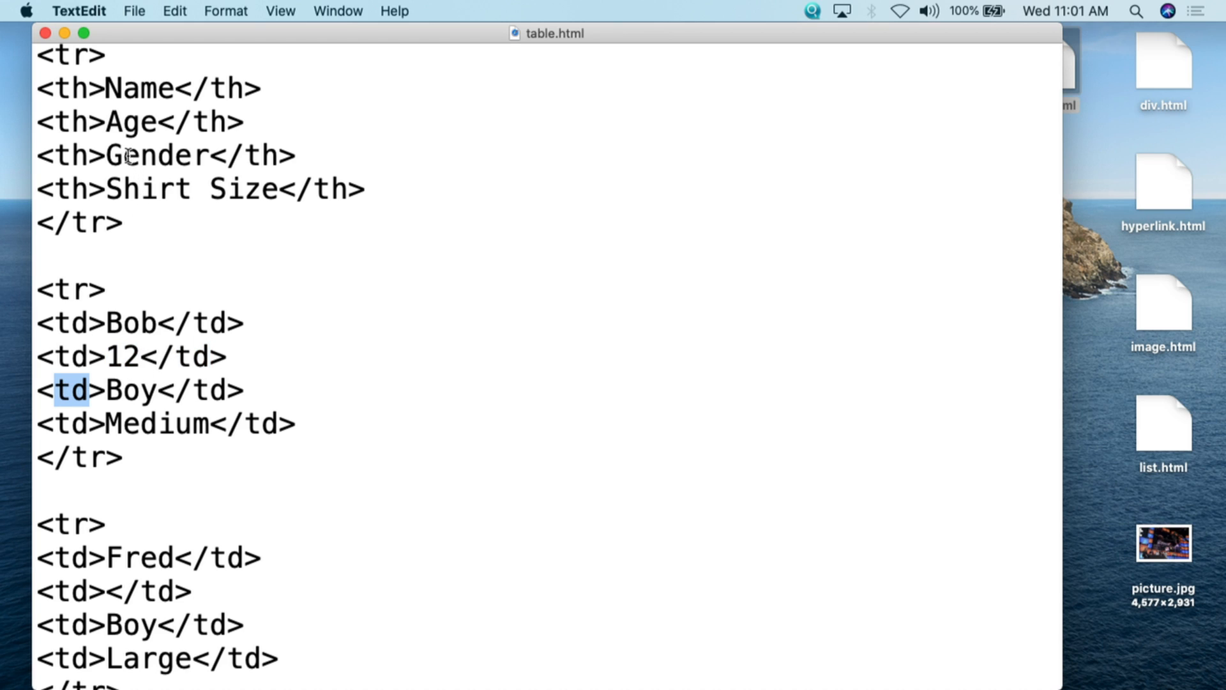
double_click(209, 390)
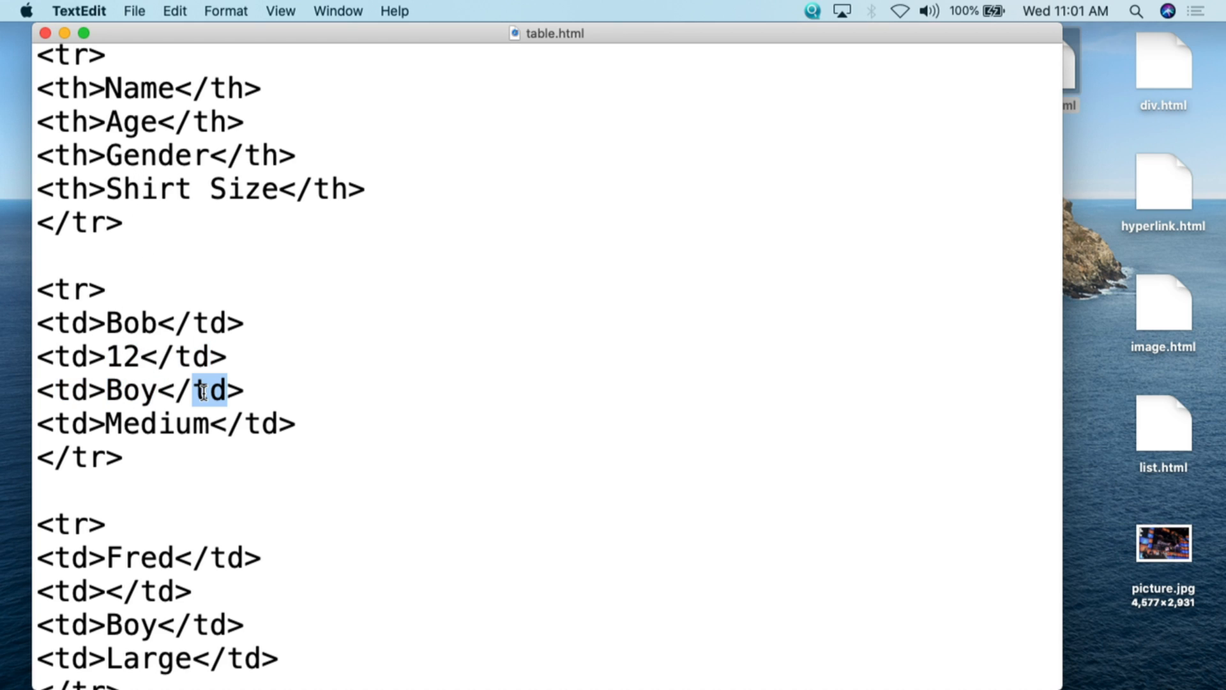
mouse_move(70, 412)
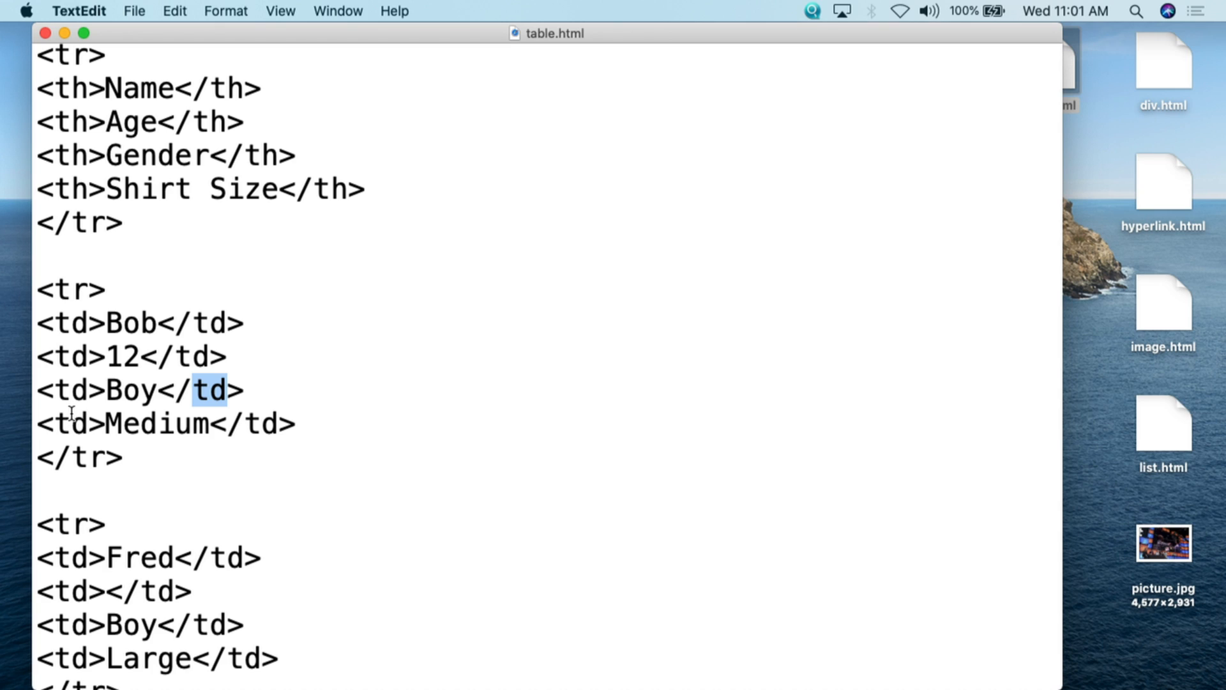
double_click(70, 423)
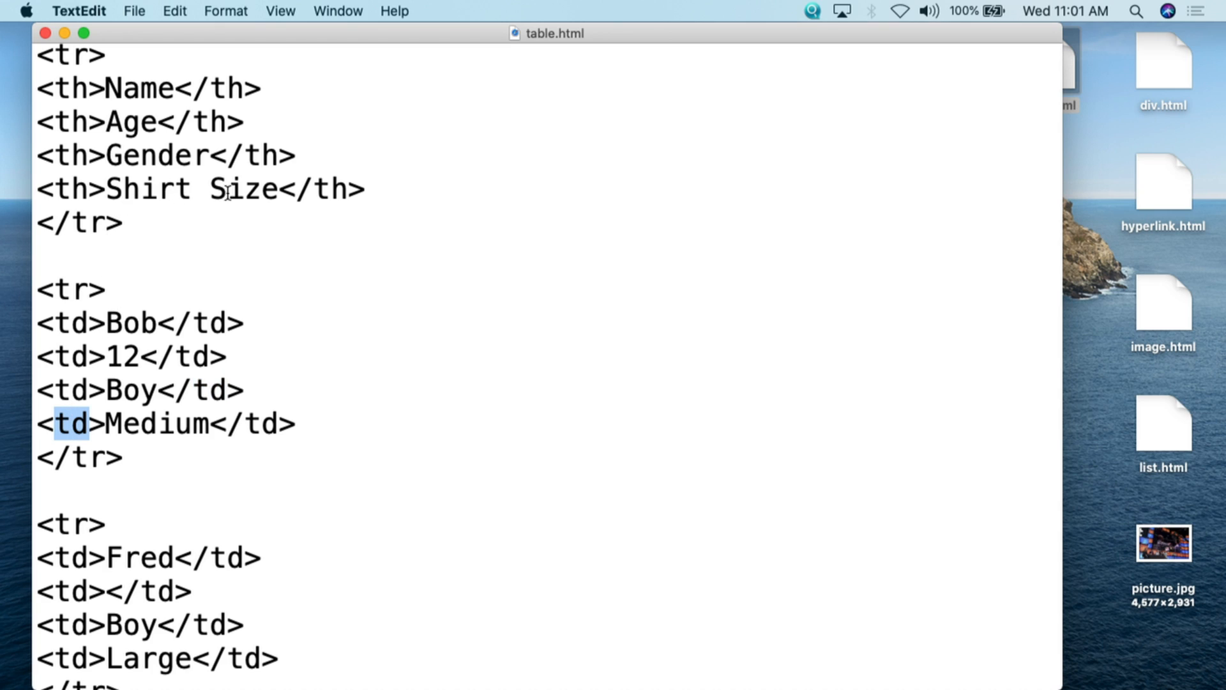
double_click(157, 423)
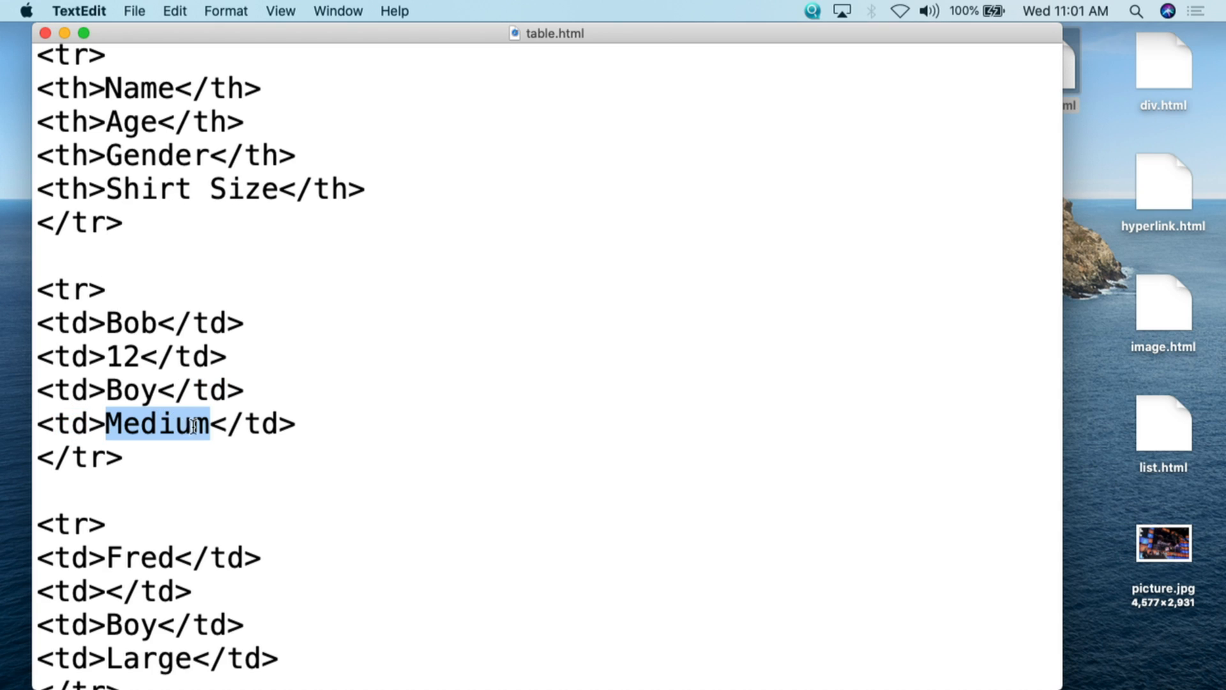
double_click(265, 424)
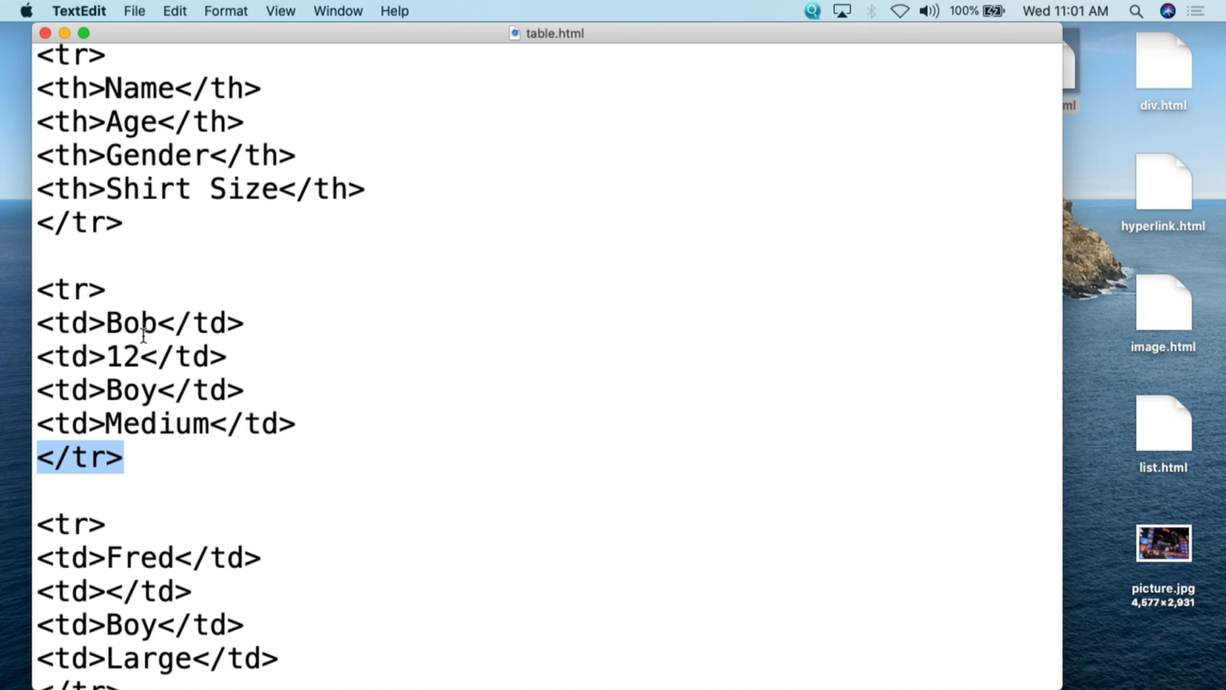
mouse_move(179, 401)
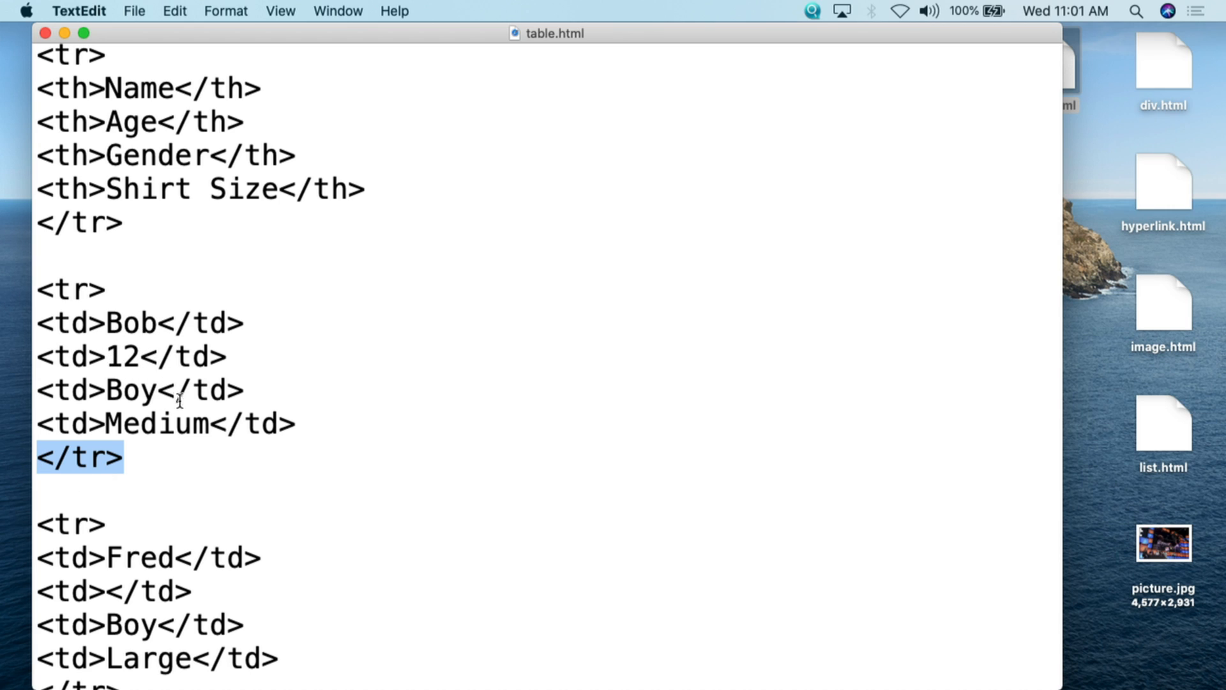
Point out Fred's row start, his name cell and the empty td line for his Age
scroll(down, 3)
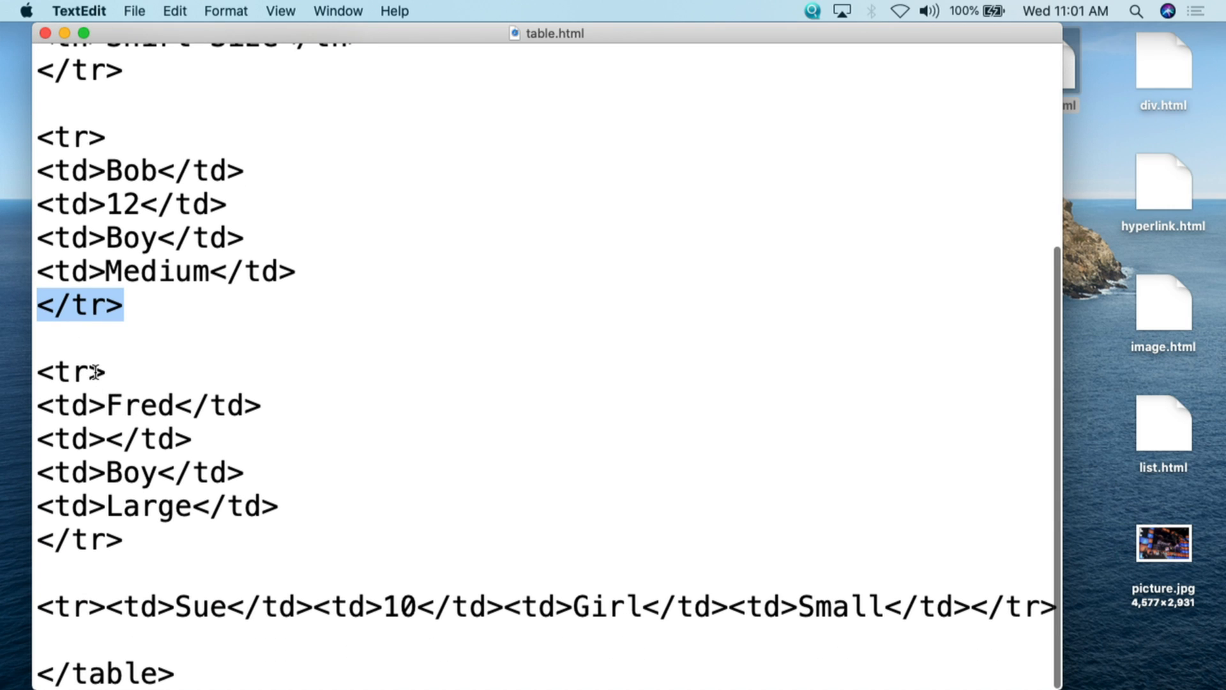
double_click(69, 372)
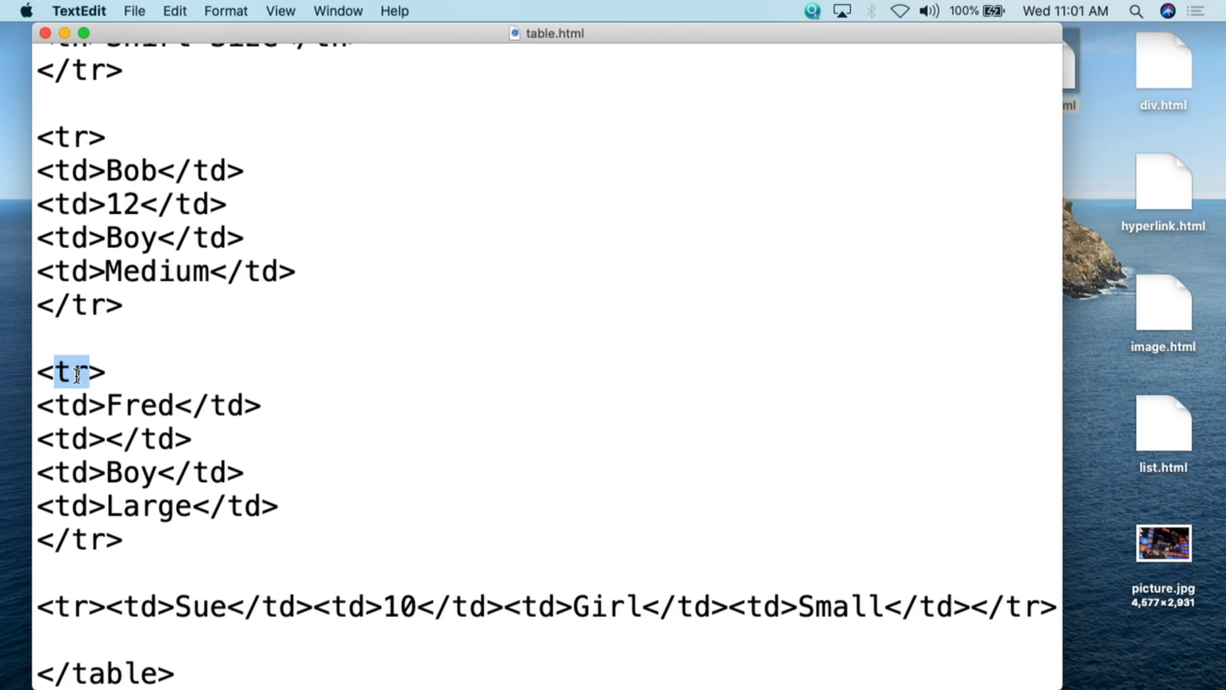
double_click(70, 405)
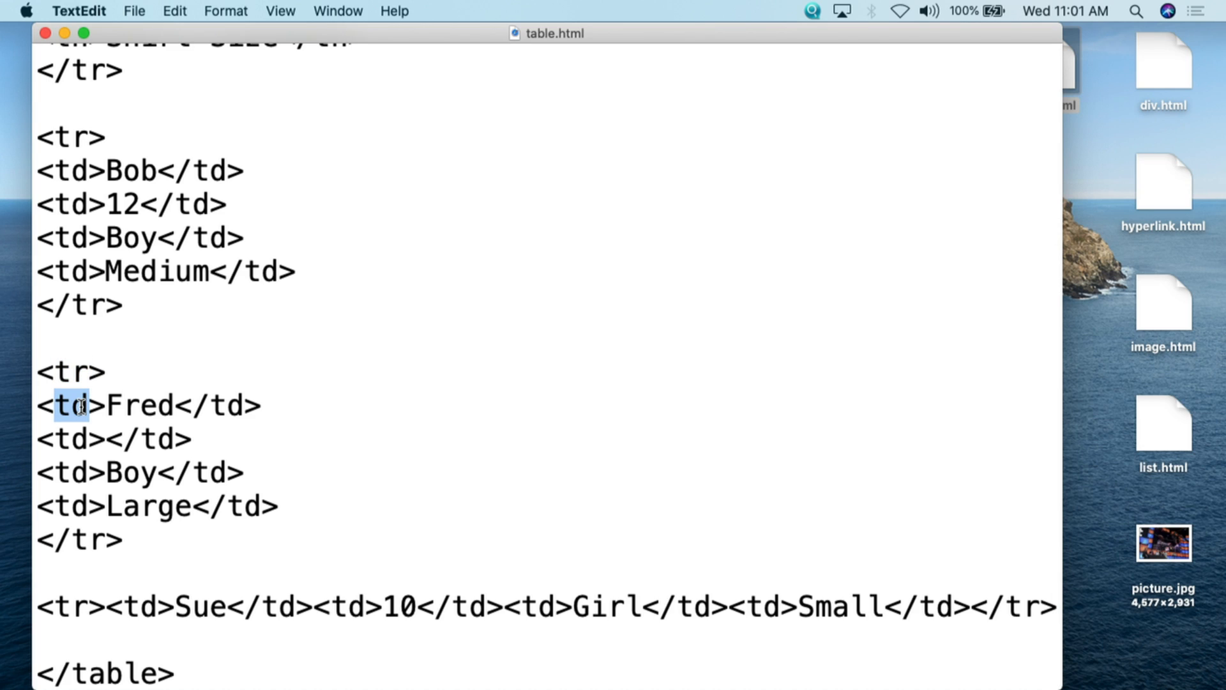
double_click(139, 405)
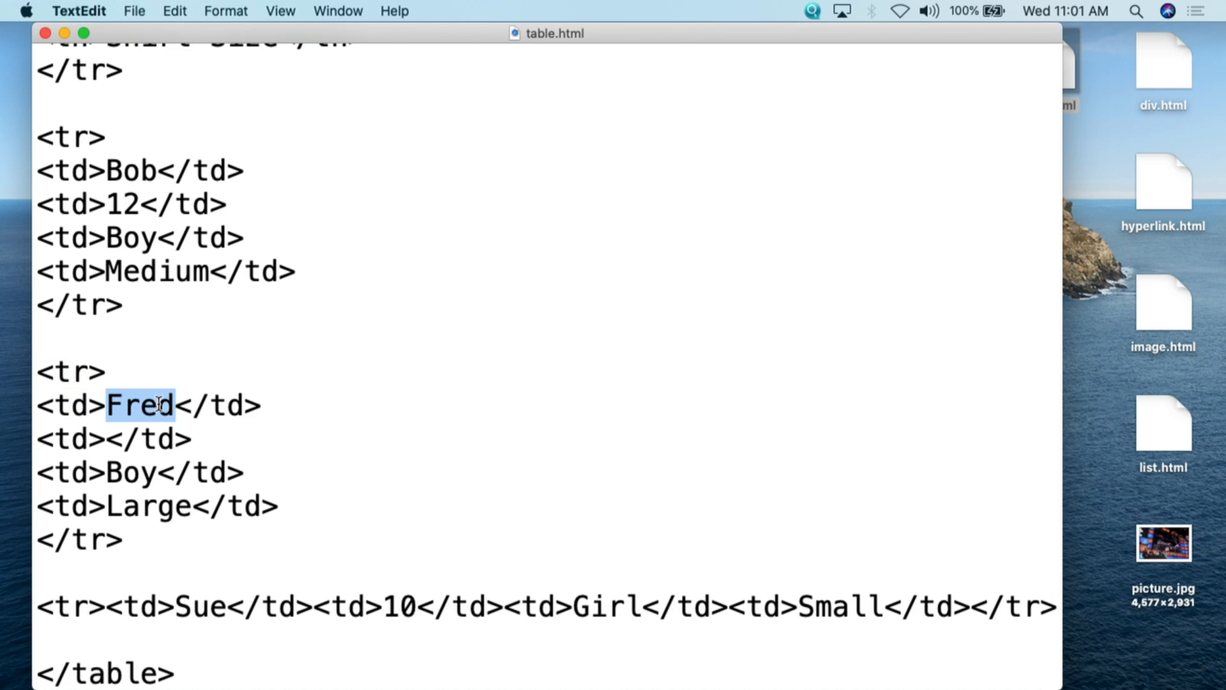
double_click(226, 405)
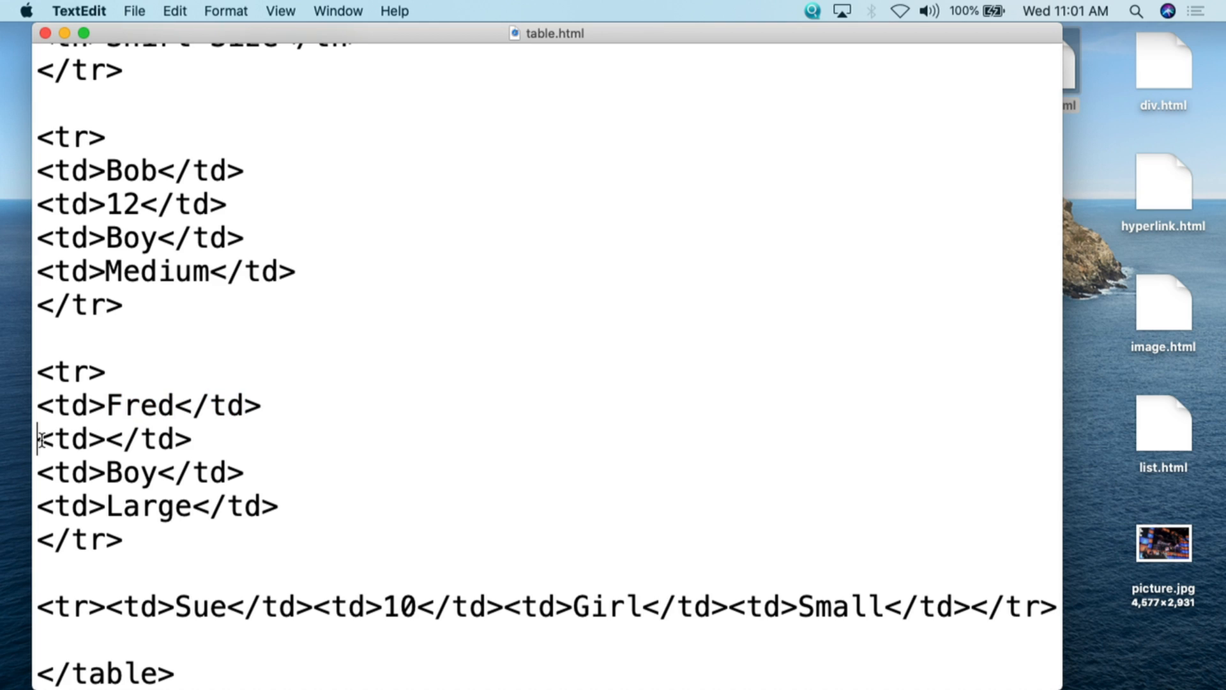
double_click(114, 439)
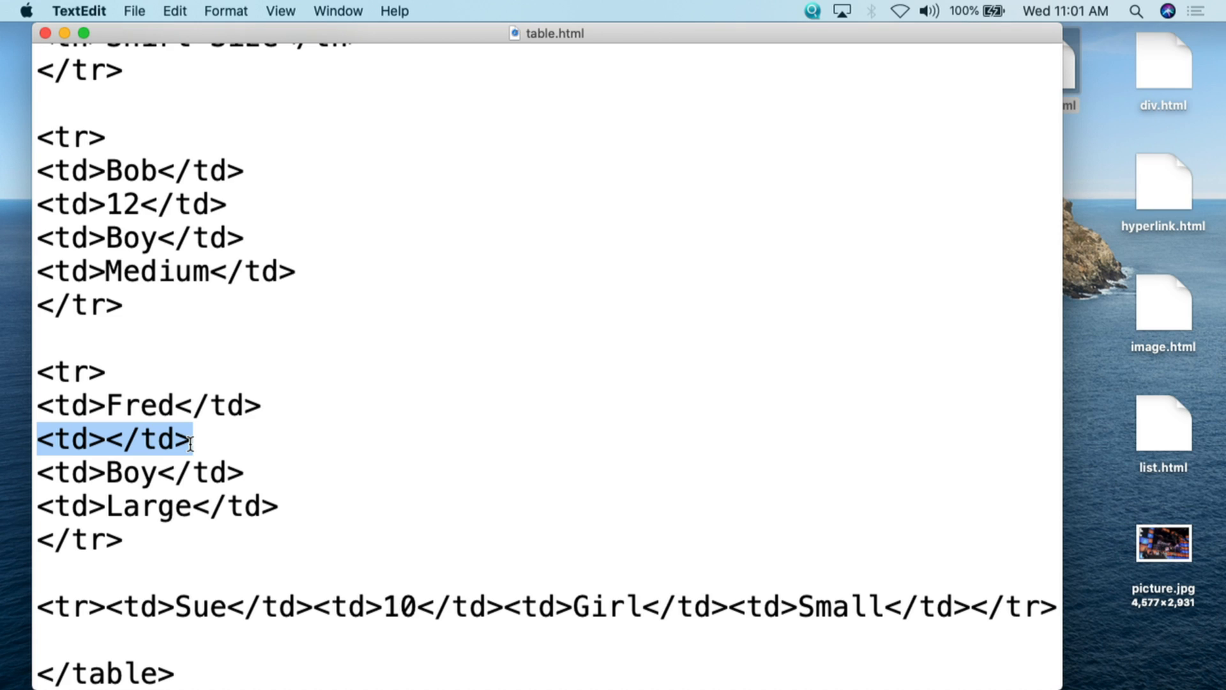
click(104, 439)
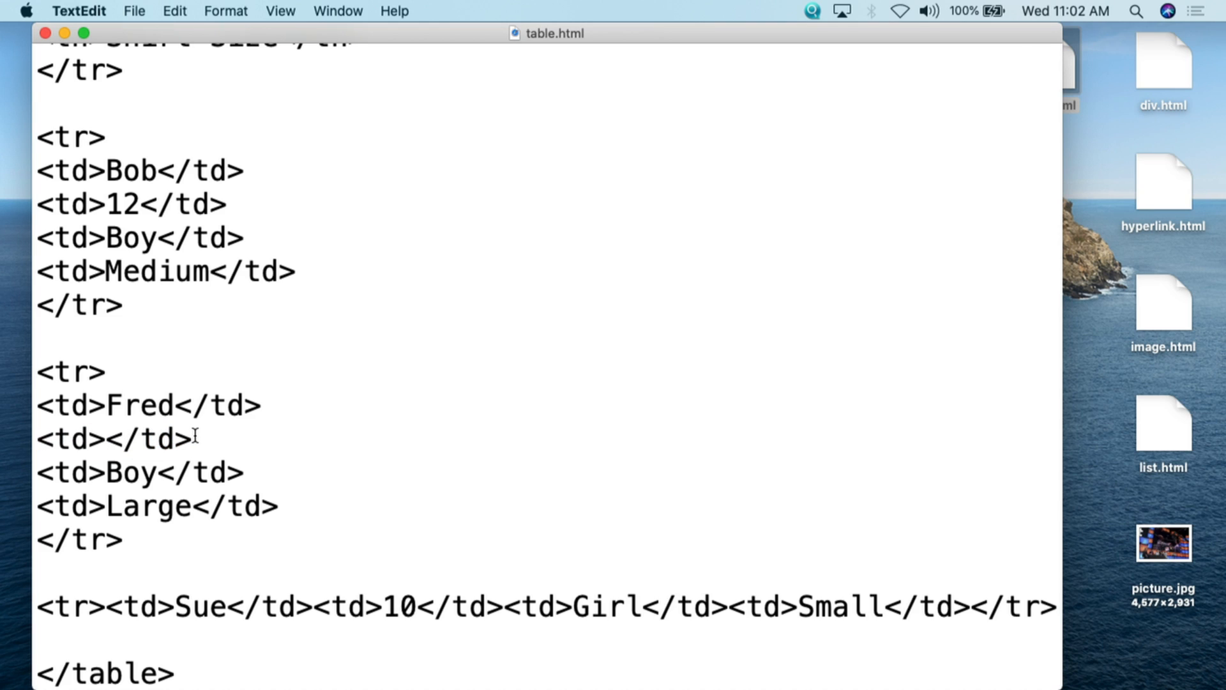
Point out Fred's Boy and Large cells and the closing tr tag ending his row
double_click(69, 472)
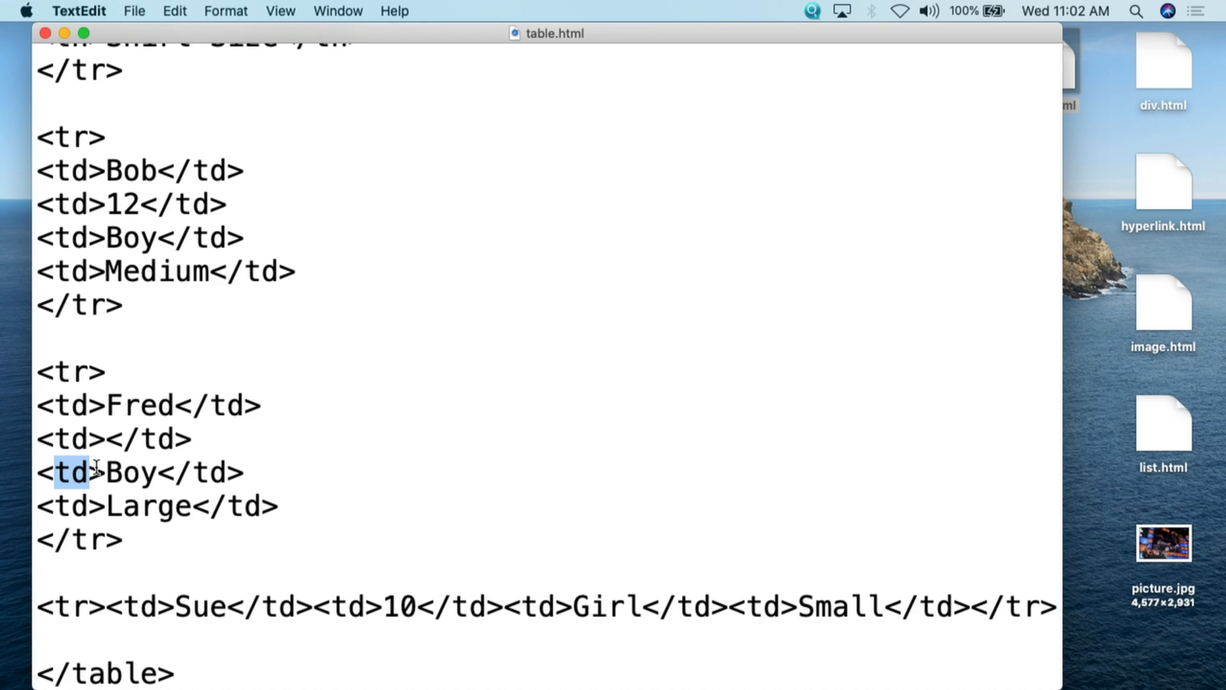
double_click(129, 472)
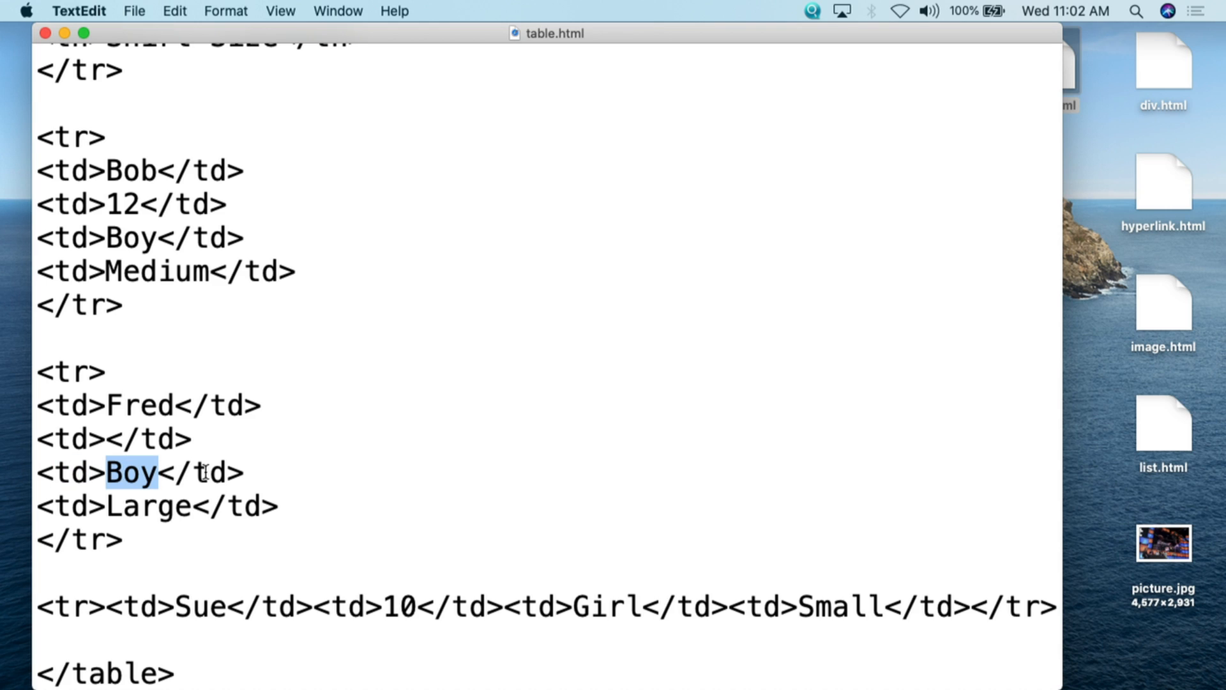
double_click(70, 505)
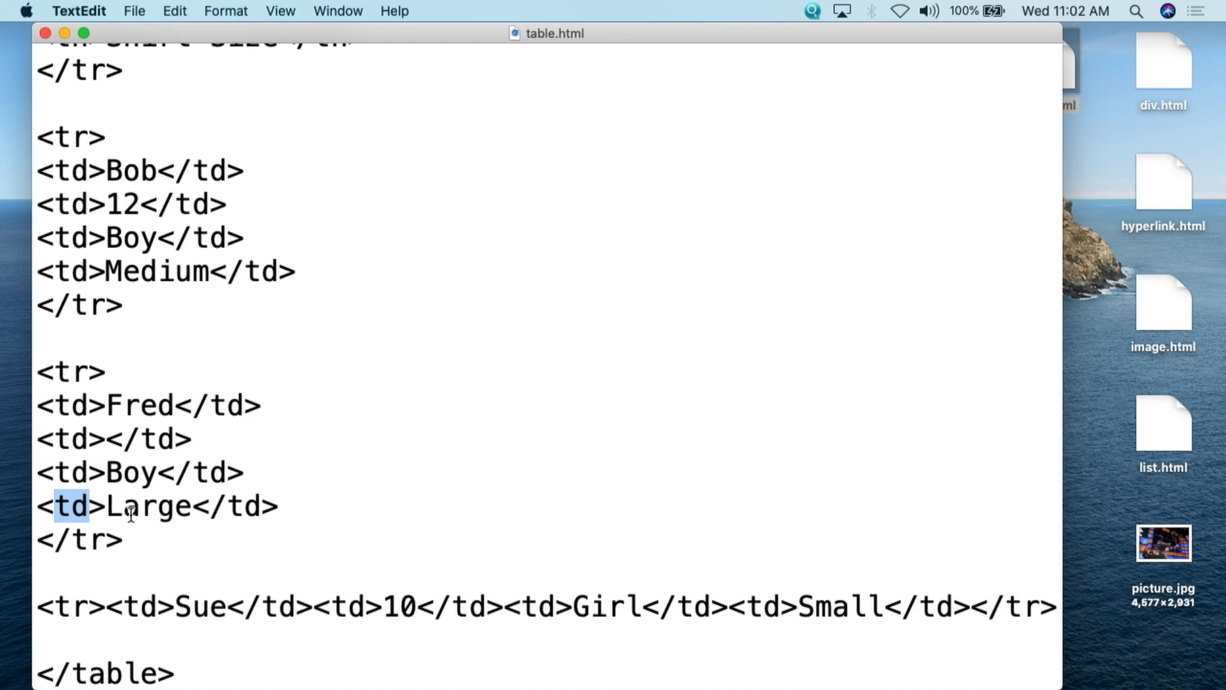
double_click(147, 506)
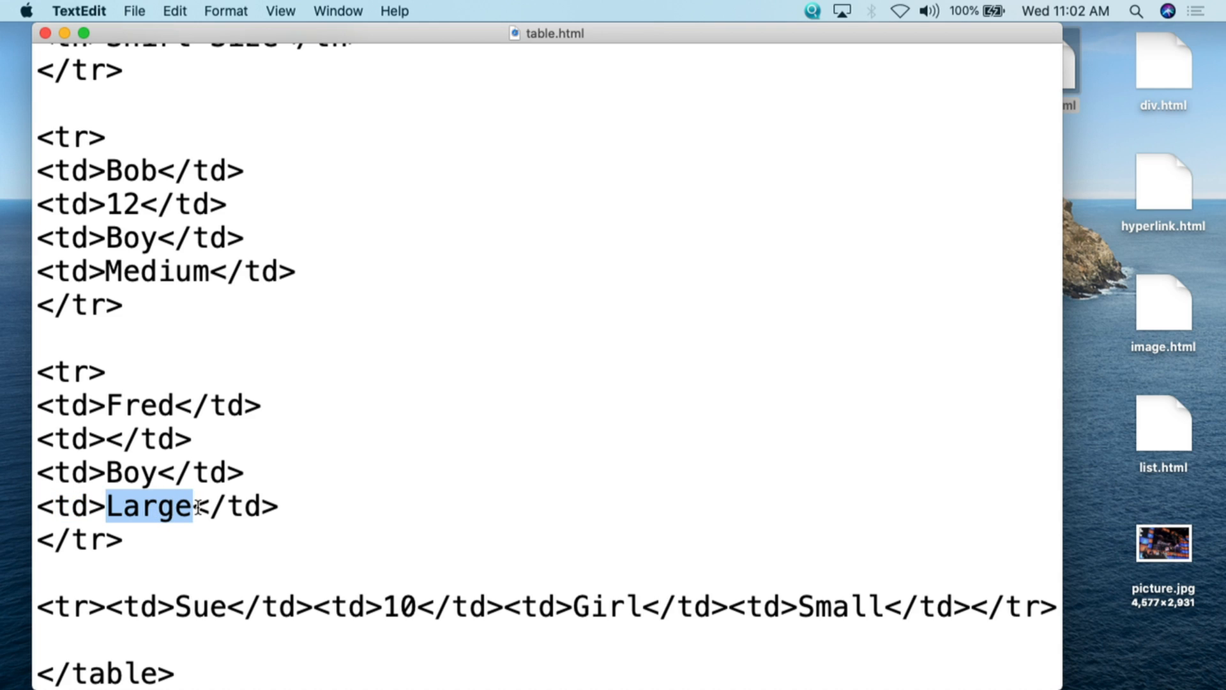
double_click(244, 506)
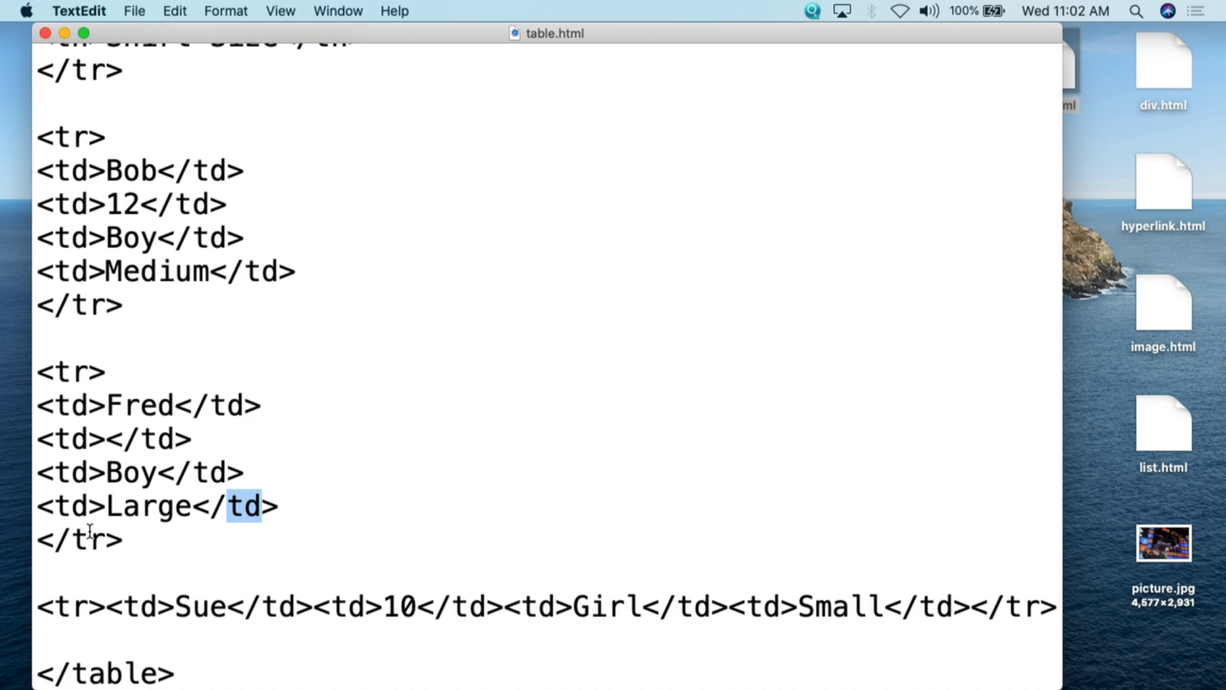
double_click(87, 539)
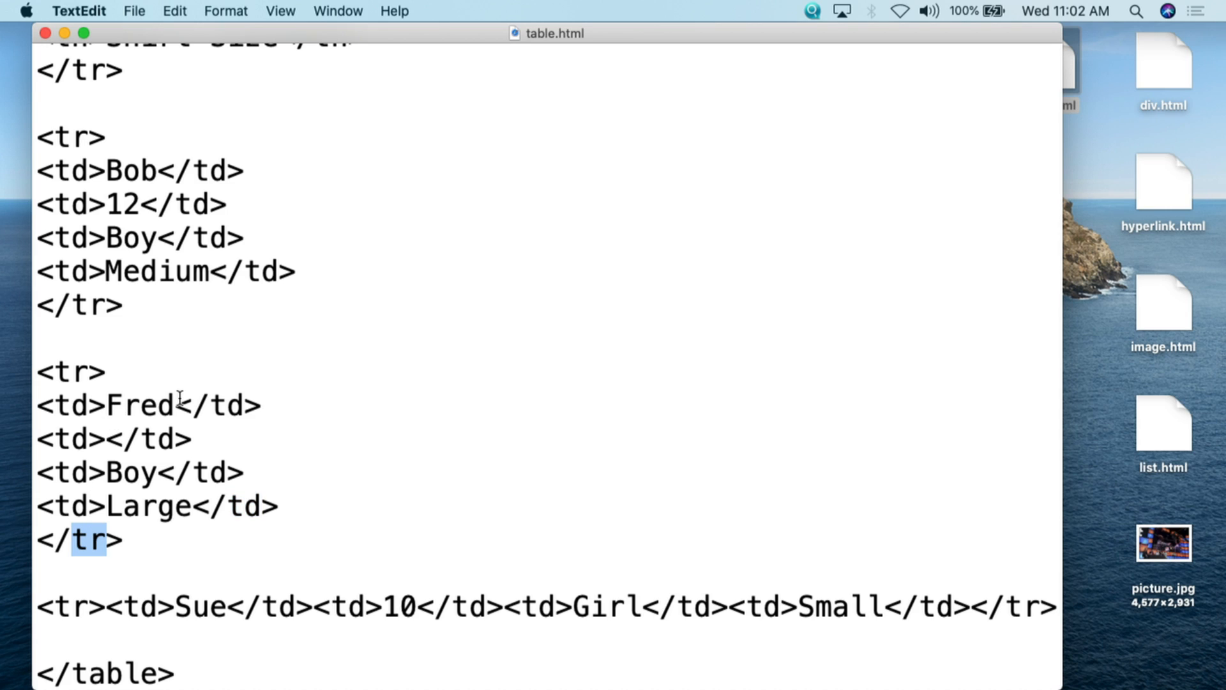
mouse_move(564, 403)
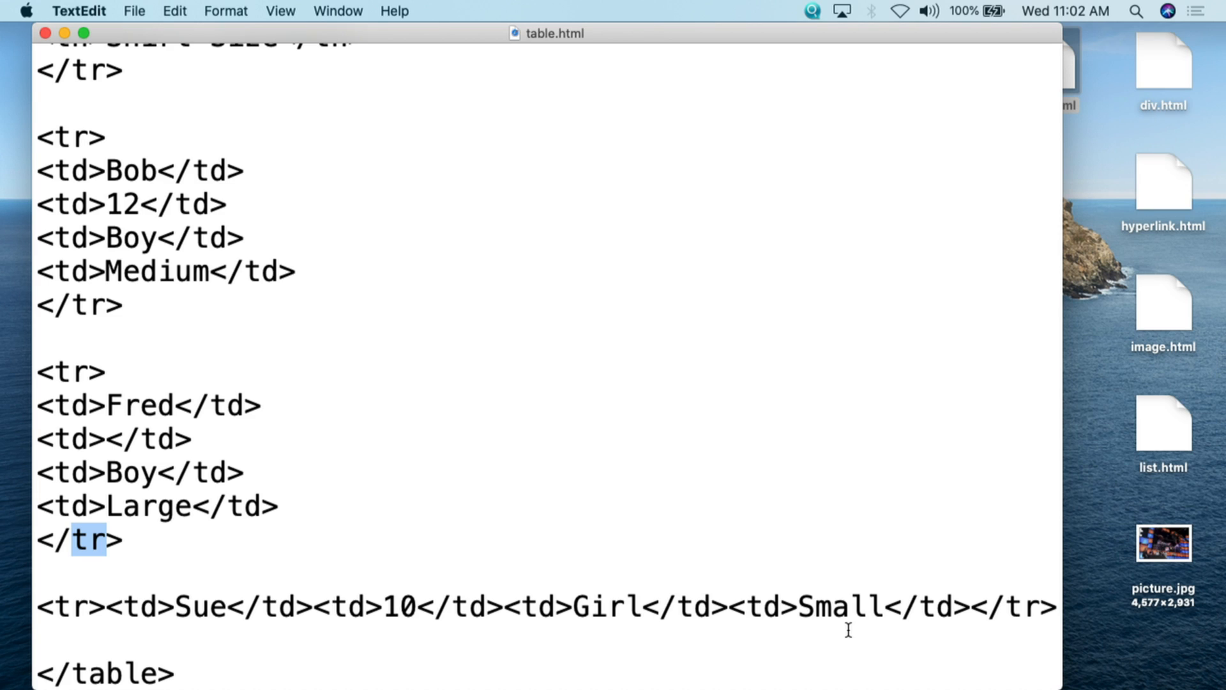
mouse_move(701, 478)
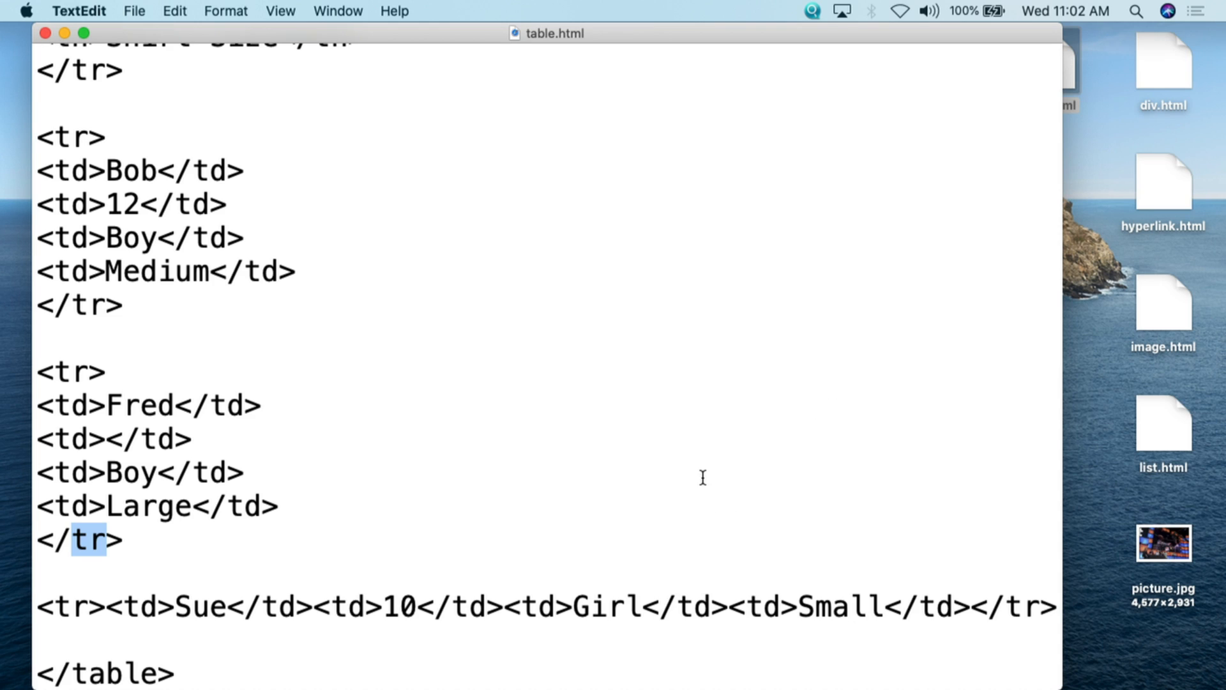
mouse_move(191, 554)
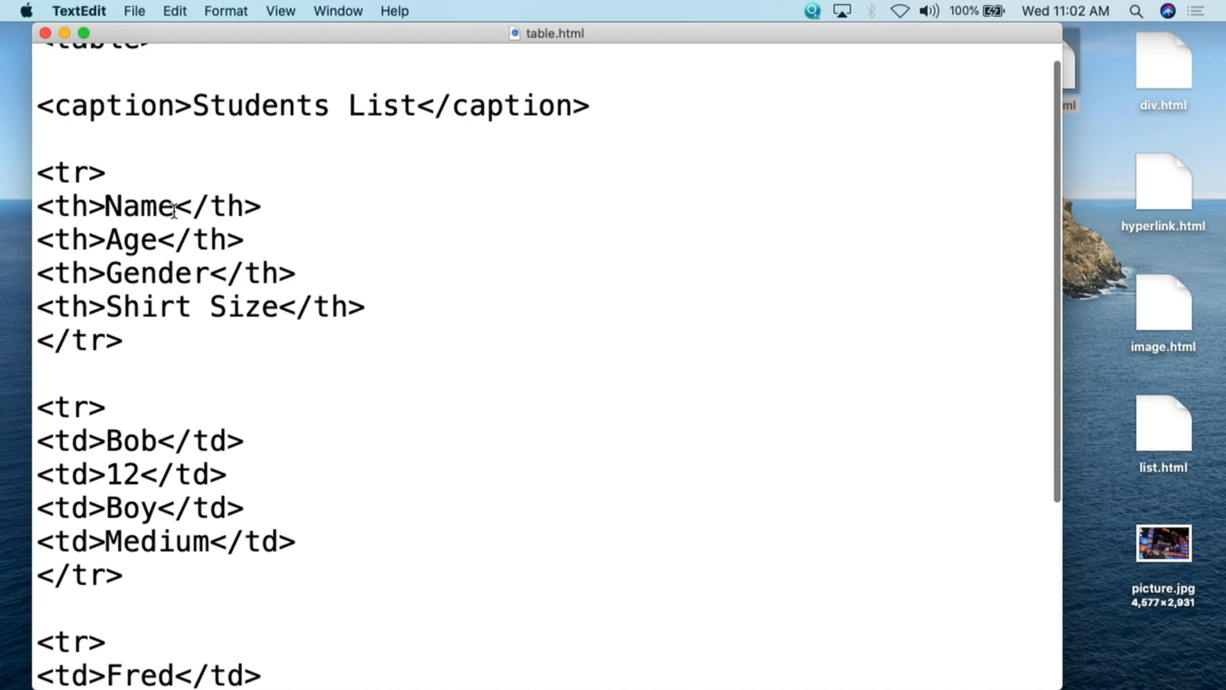
Highlight Sue's row tag and age-cell markup, then save table.html
scroll(down, 3)
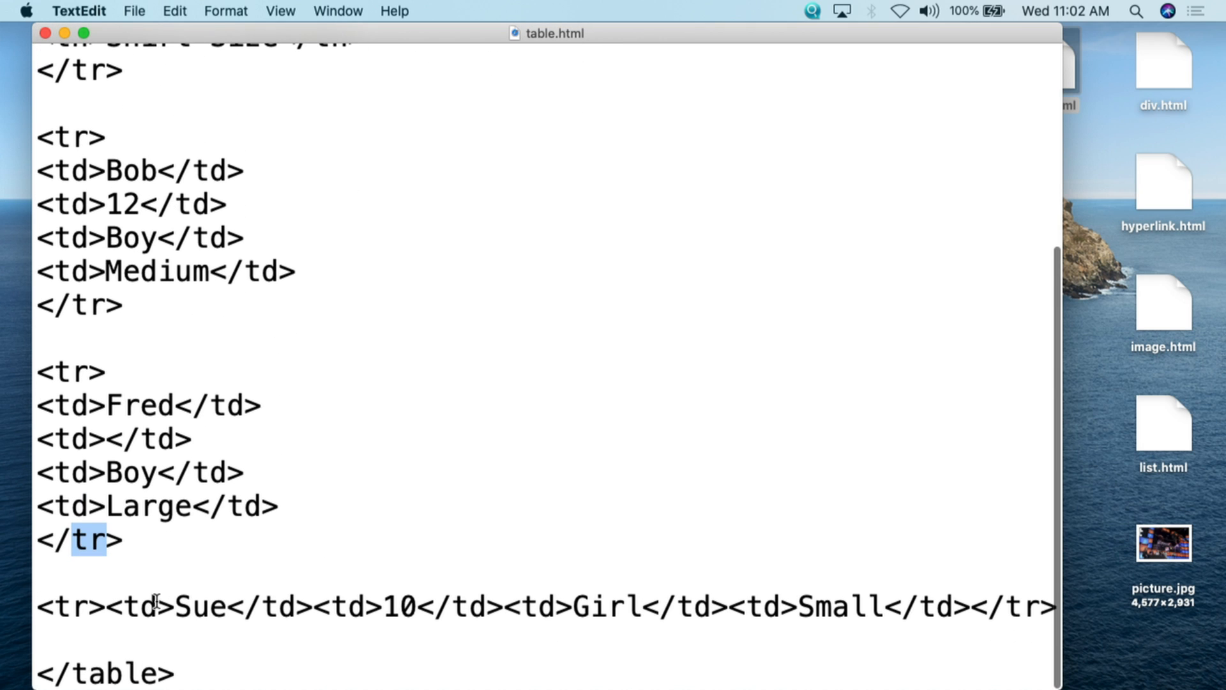
mouse_move(416, 601)
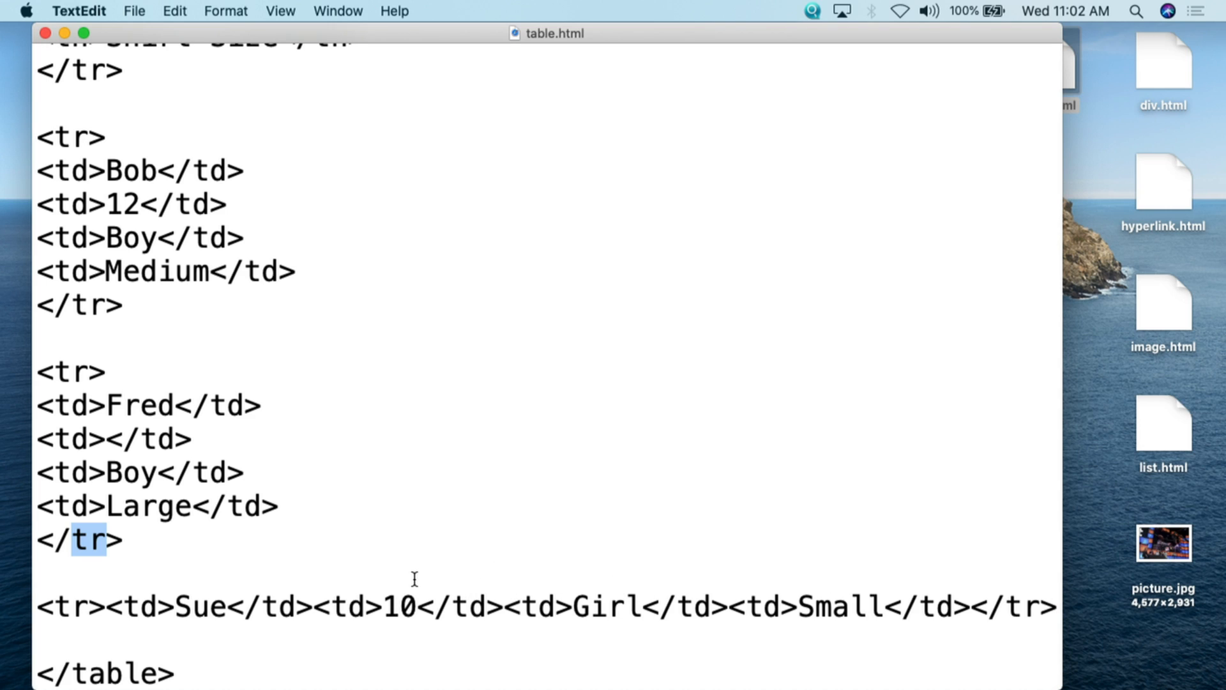
double_click(200, 605)
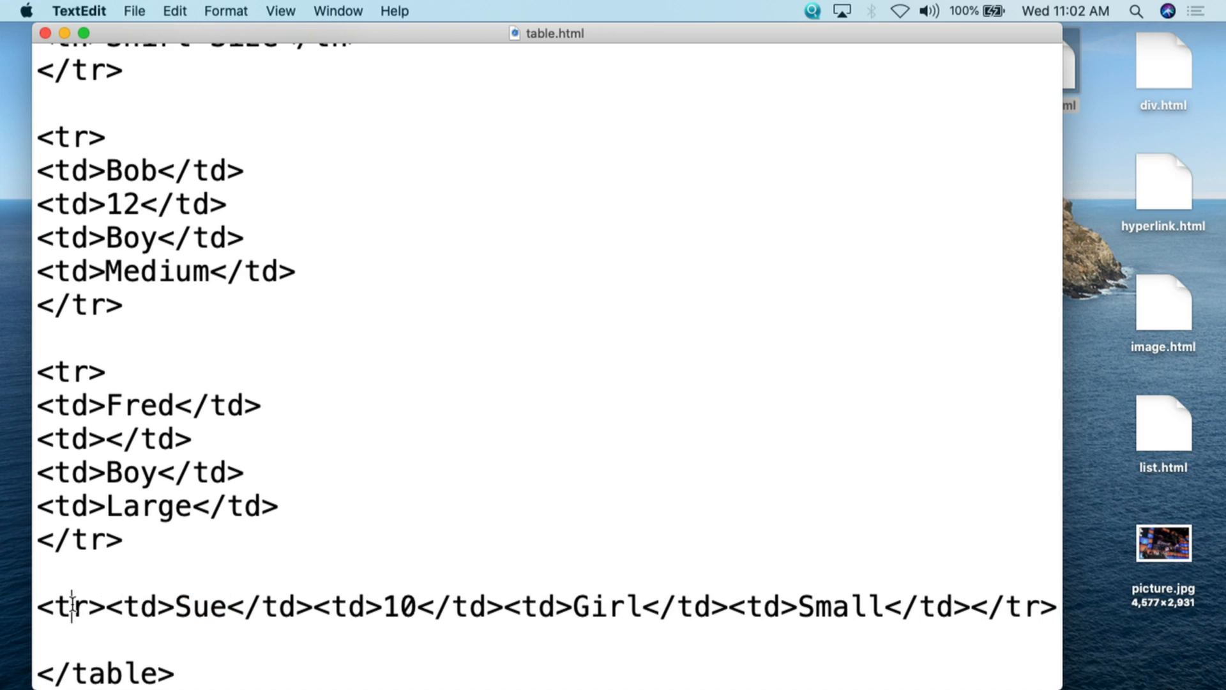
double_click(1013, 607)
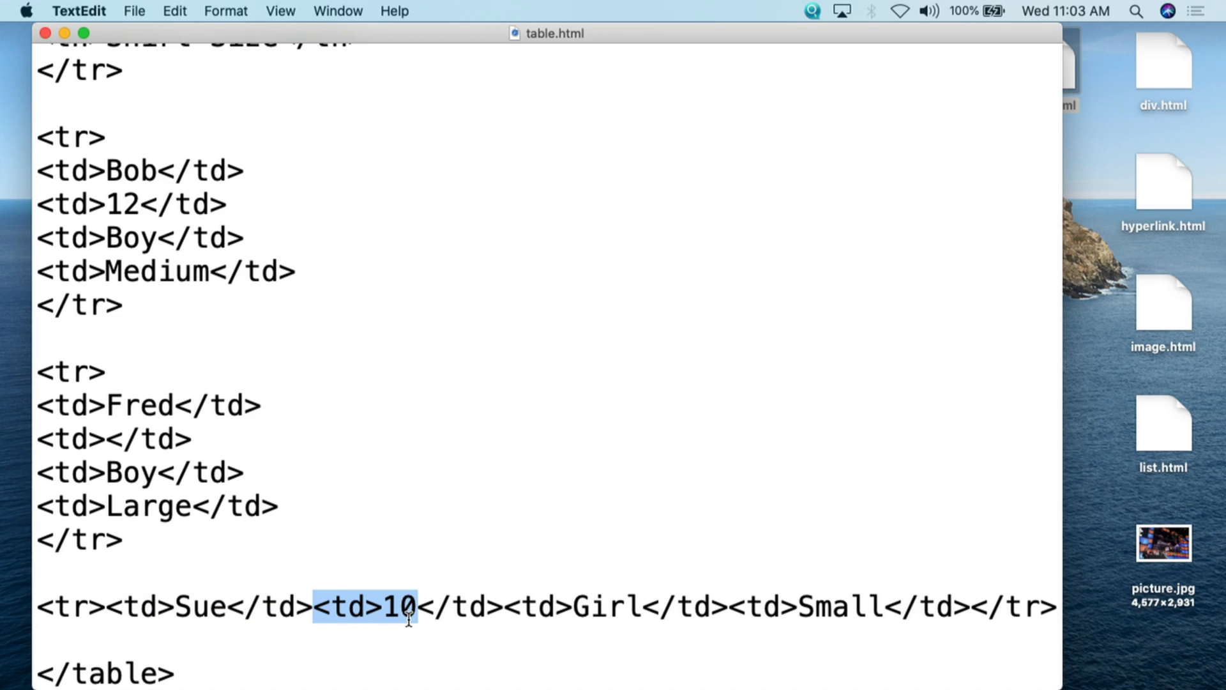
drag(415, 606, 504, 606)
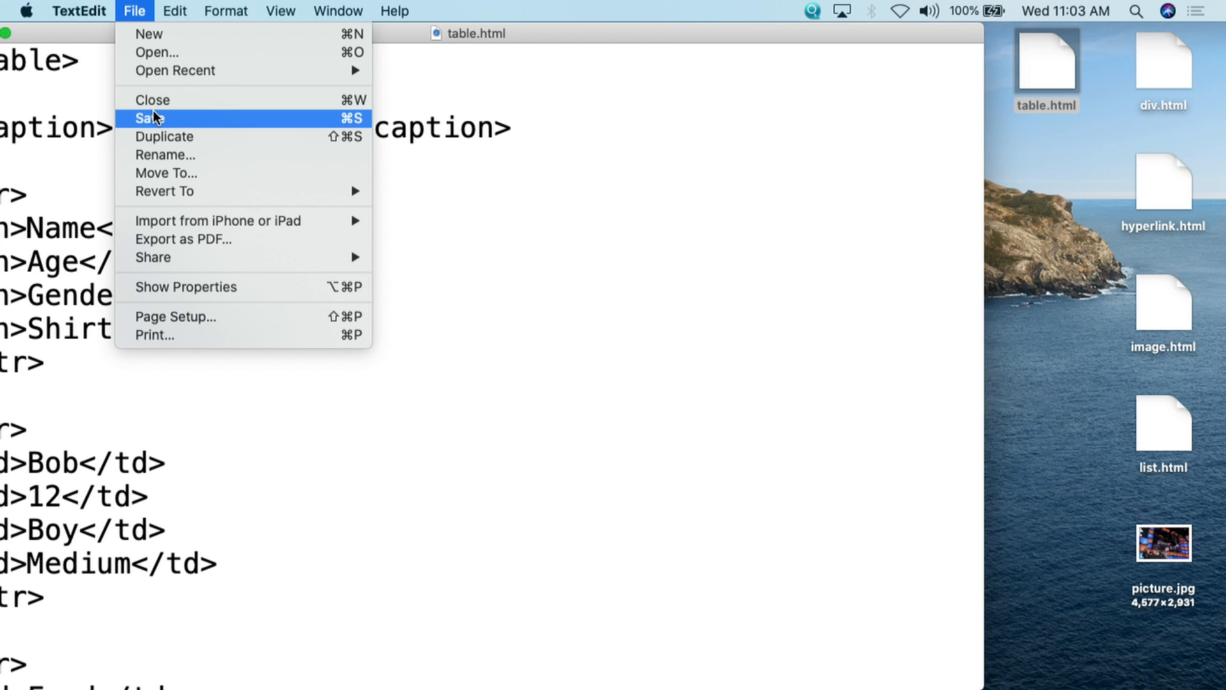
click(147, 118)
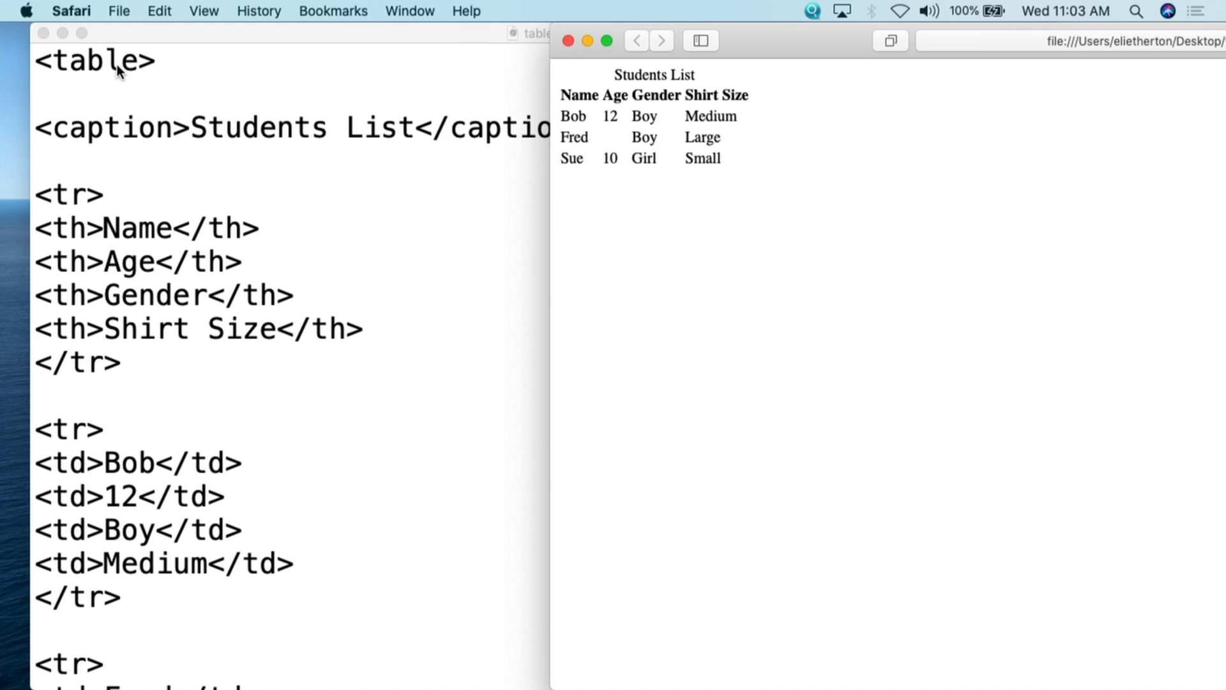
mouse_move(644, 157)
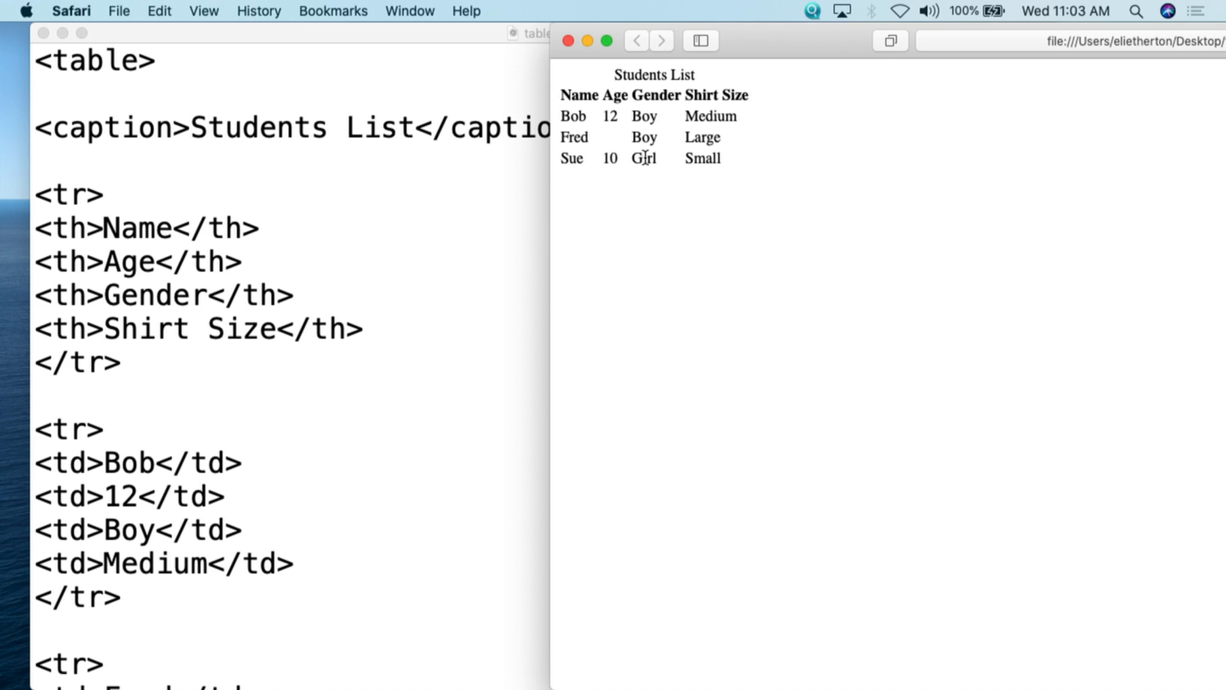
mouse_move(383, 145)
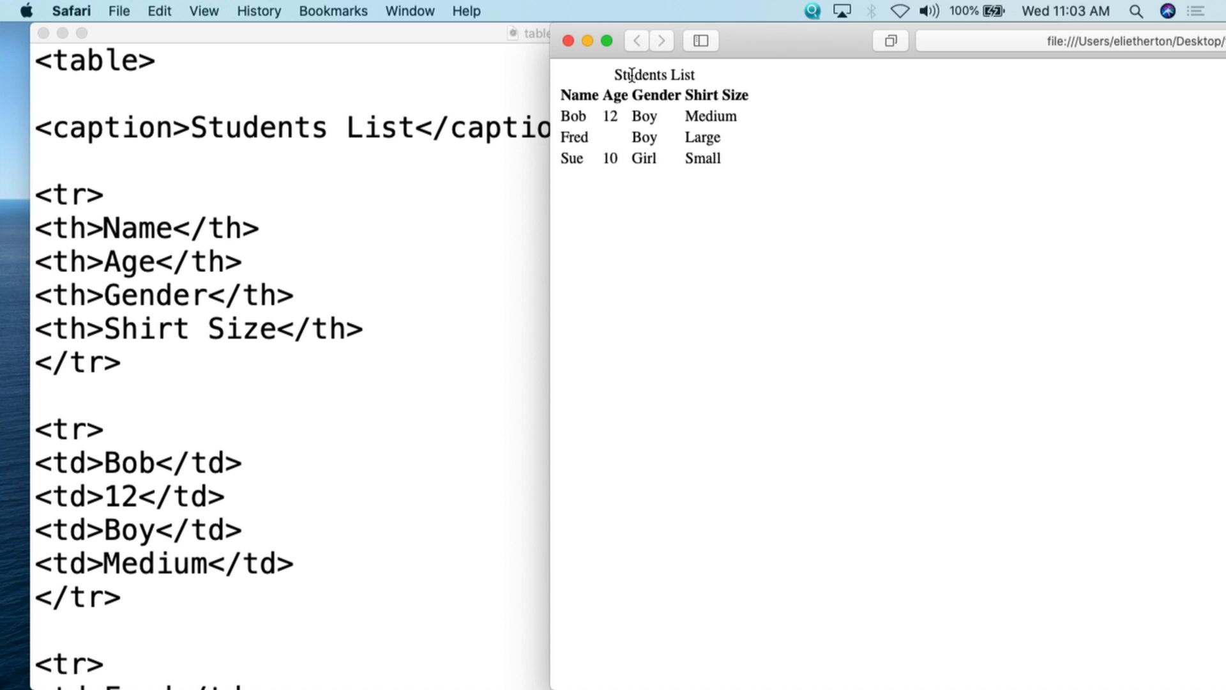
Highlight the rendered Students List caption and the table's data cells in Safari
double_click(654, 76)
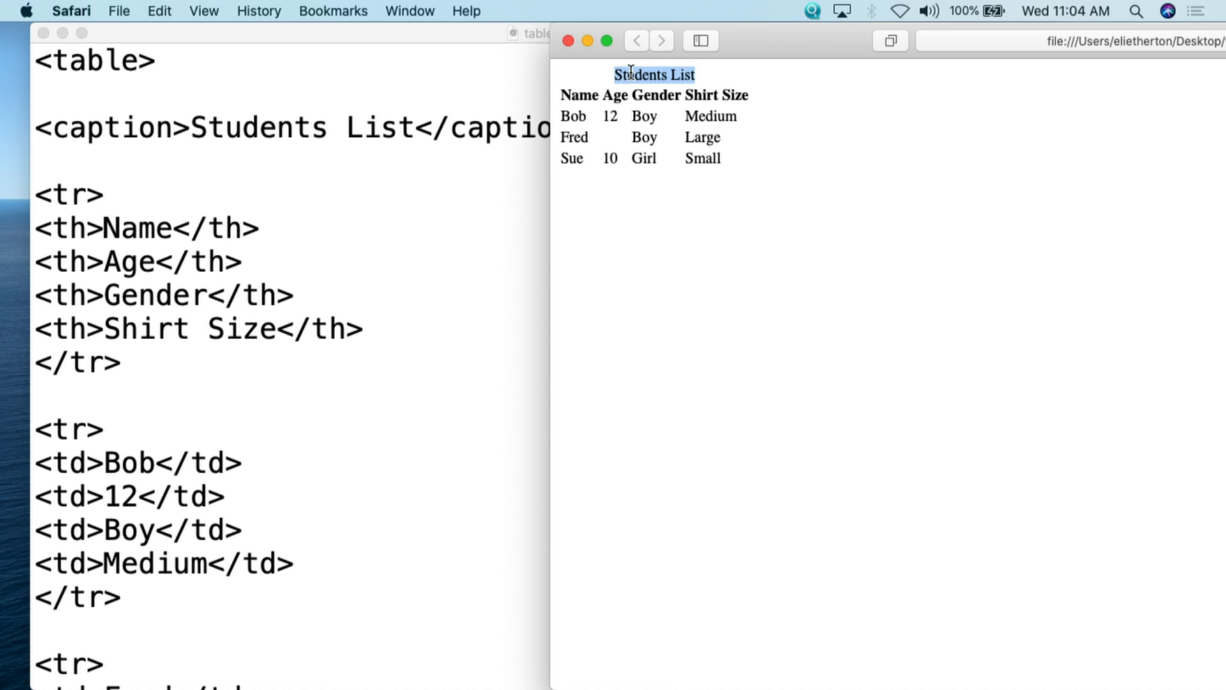
mouse_move(51, 200)
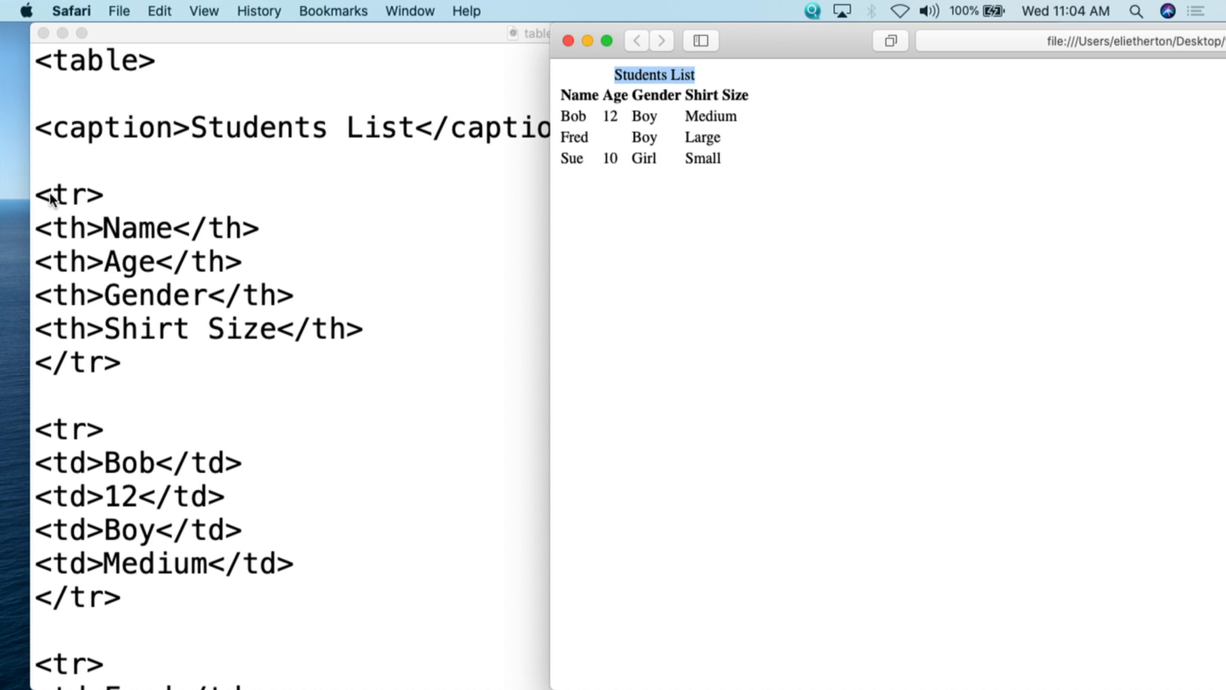
mouse_move(563, 85)
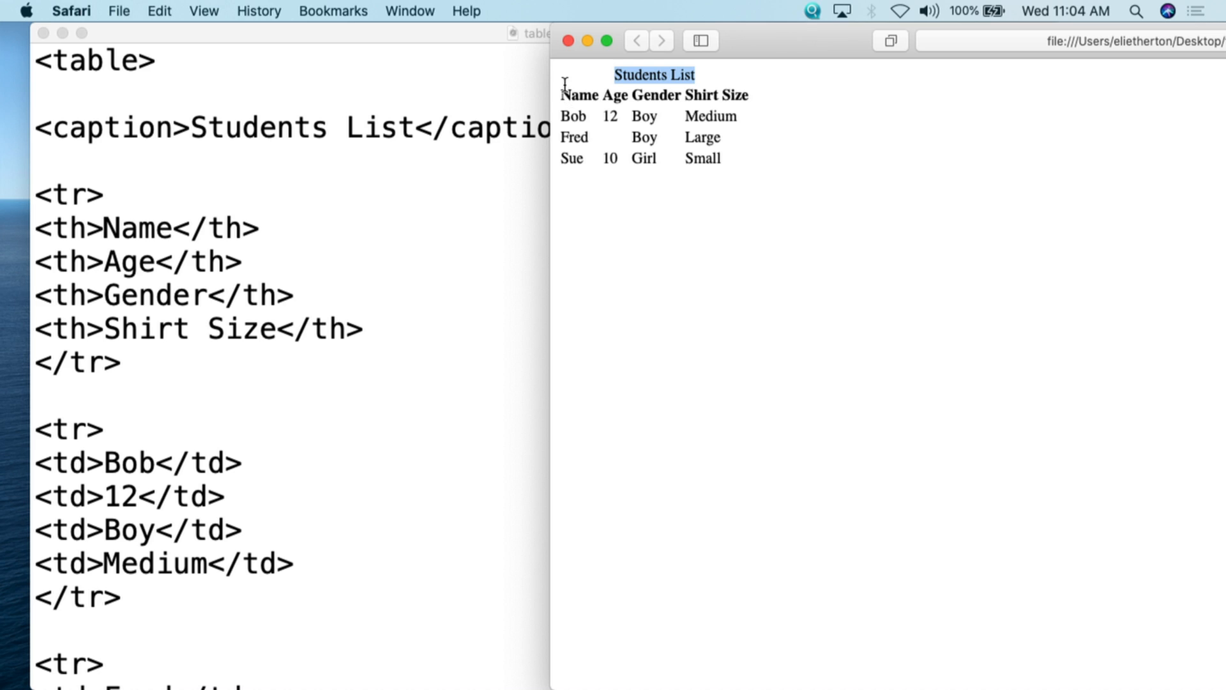
mouse_move(82, 230)
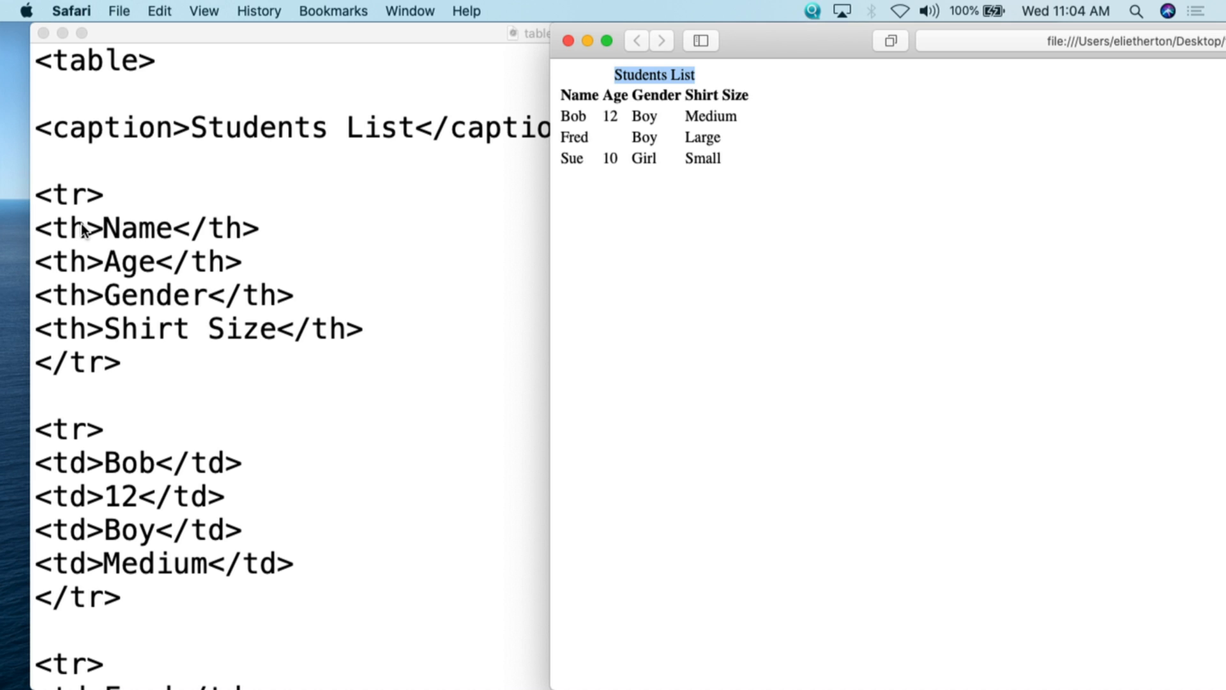
mouse_move(194, 229)
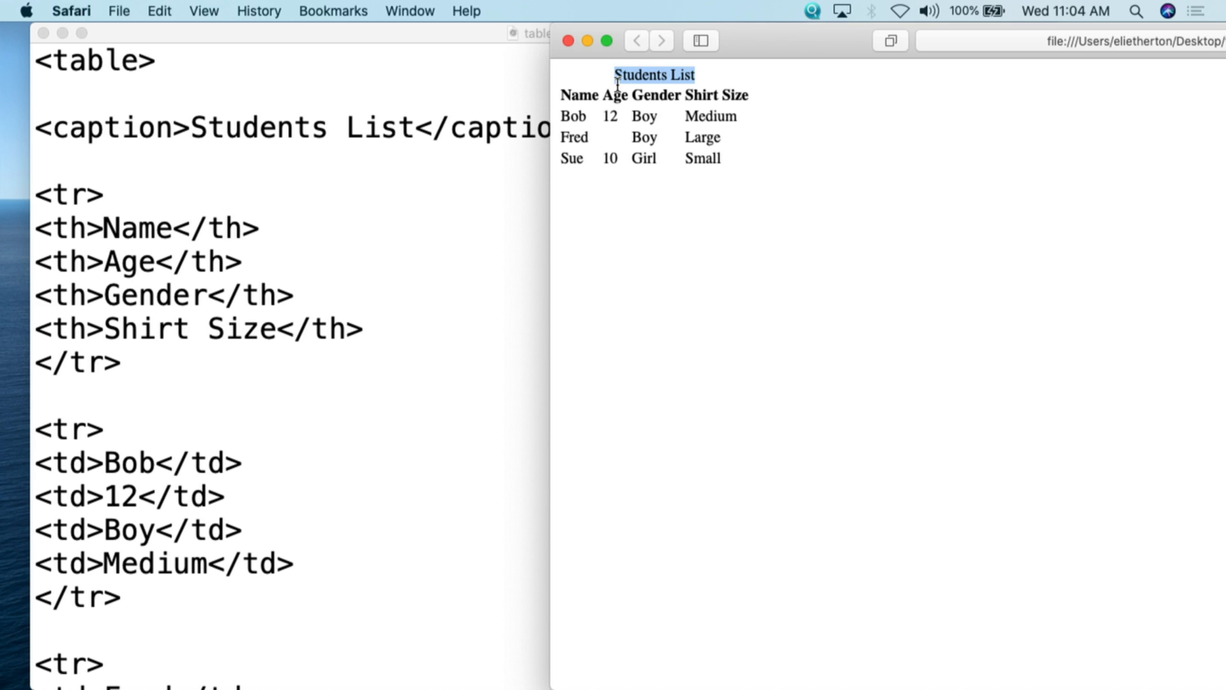
double_click(616, 95)
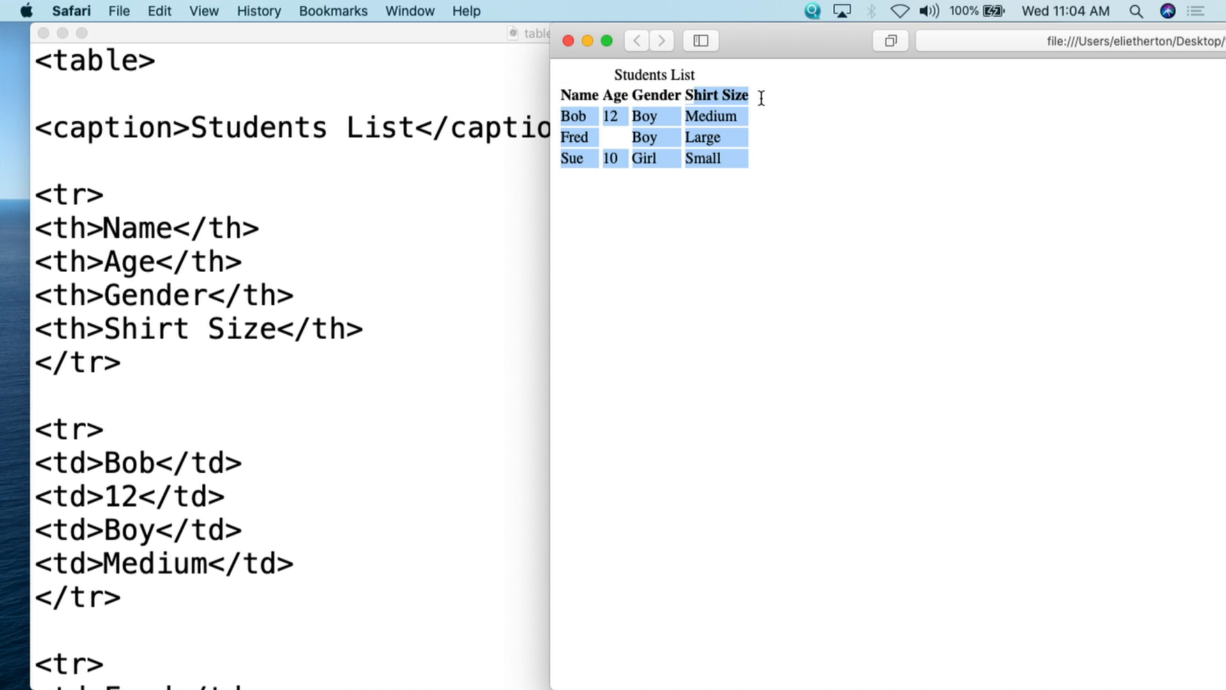
Scroll through the rendered Students List to match Bob's and Fred's rows against the markup
scroll(down, 3)
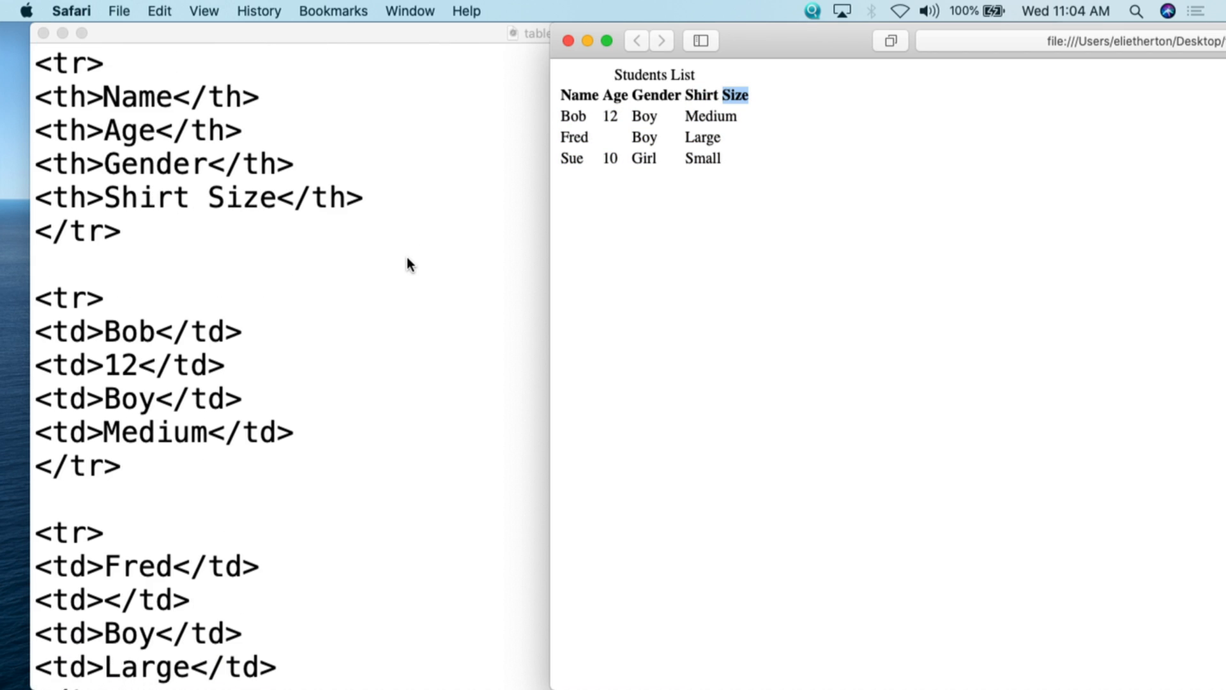
scroll(down, 3)
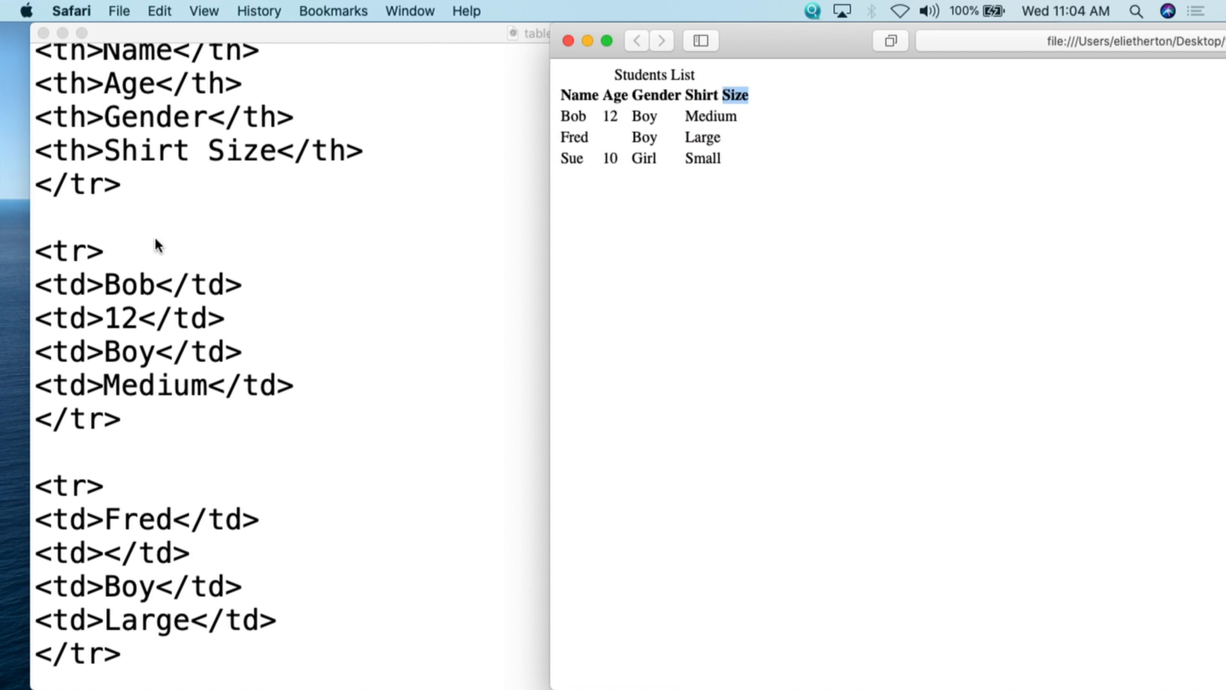
mouse_move(87, 284)
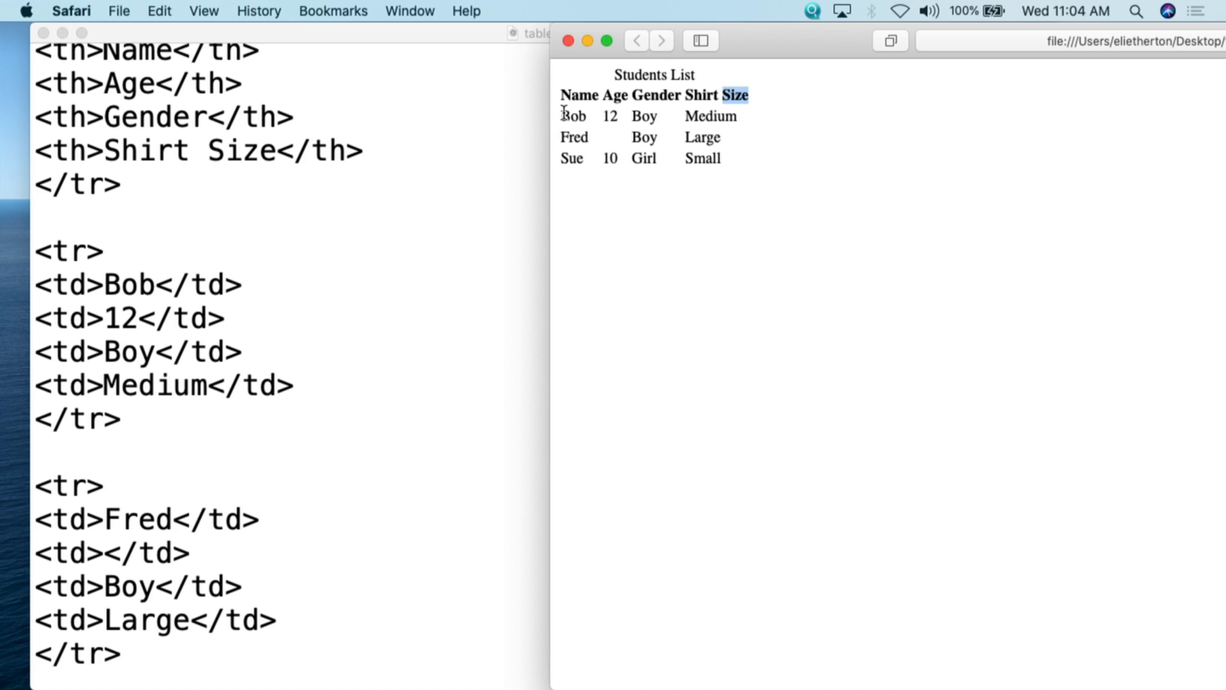
mouse_move(129, 386)
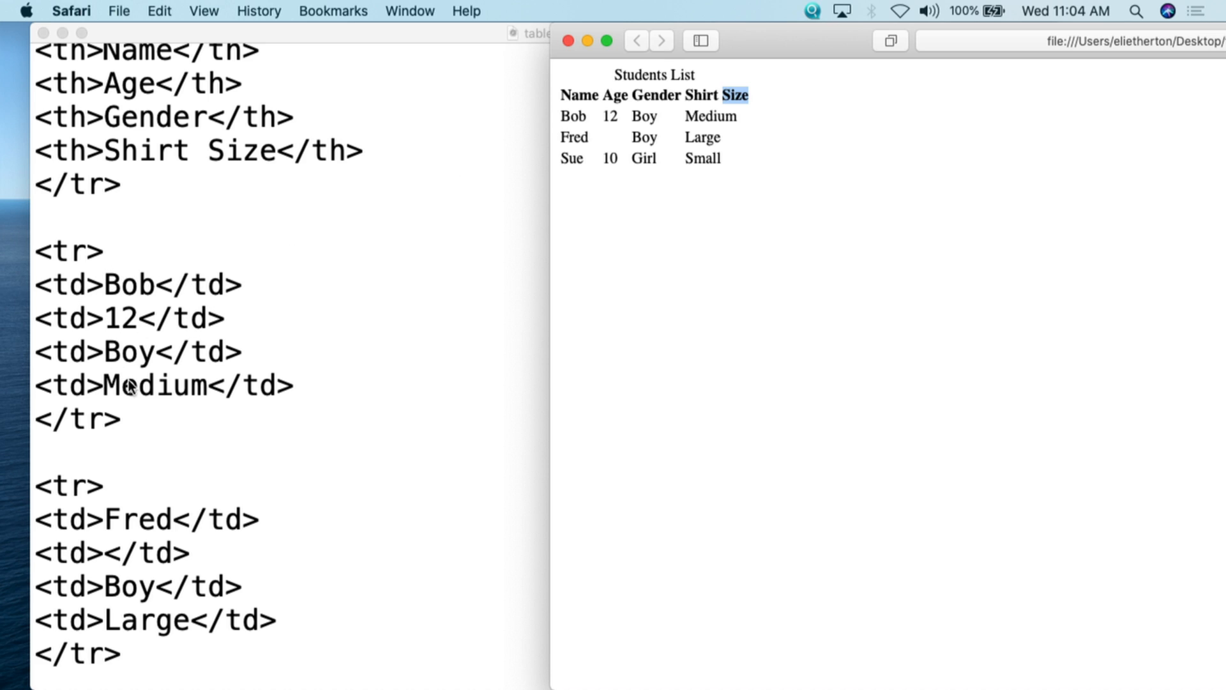
mouse_move(720, 117)
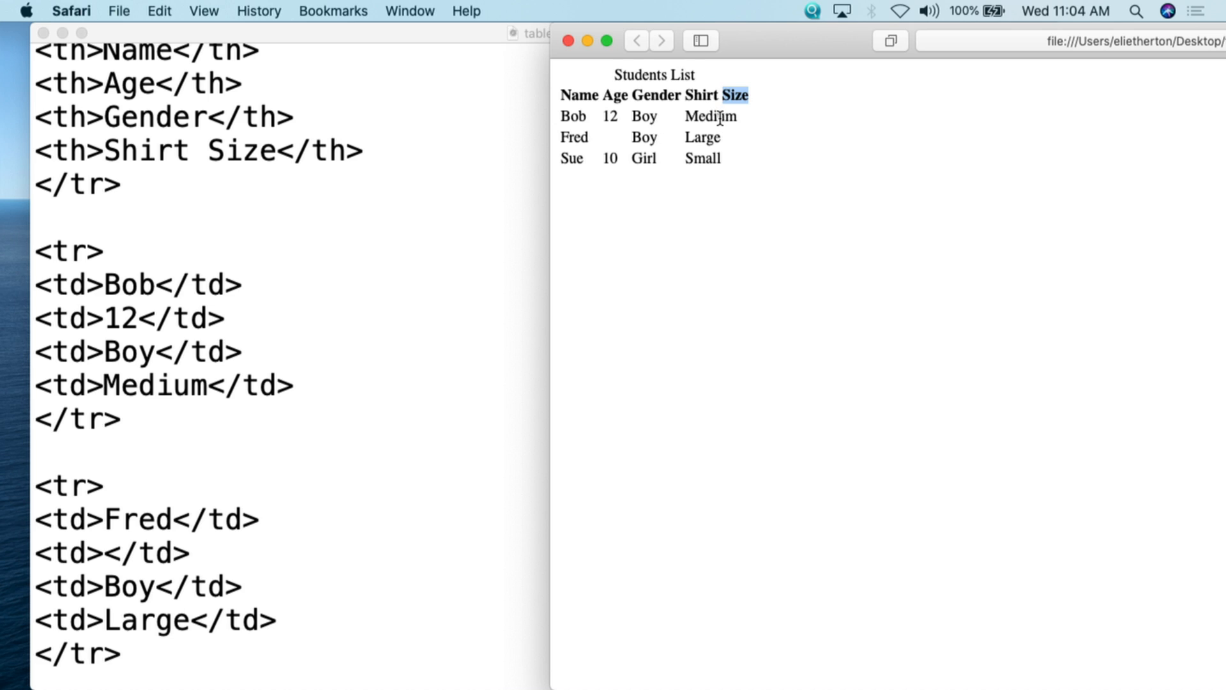
mouse_move(754, 149)
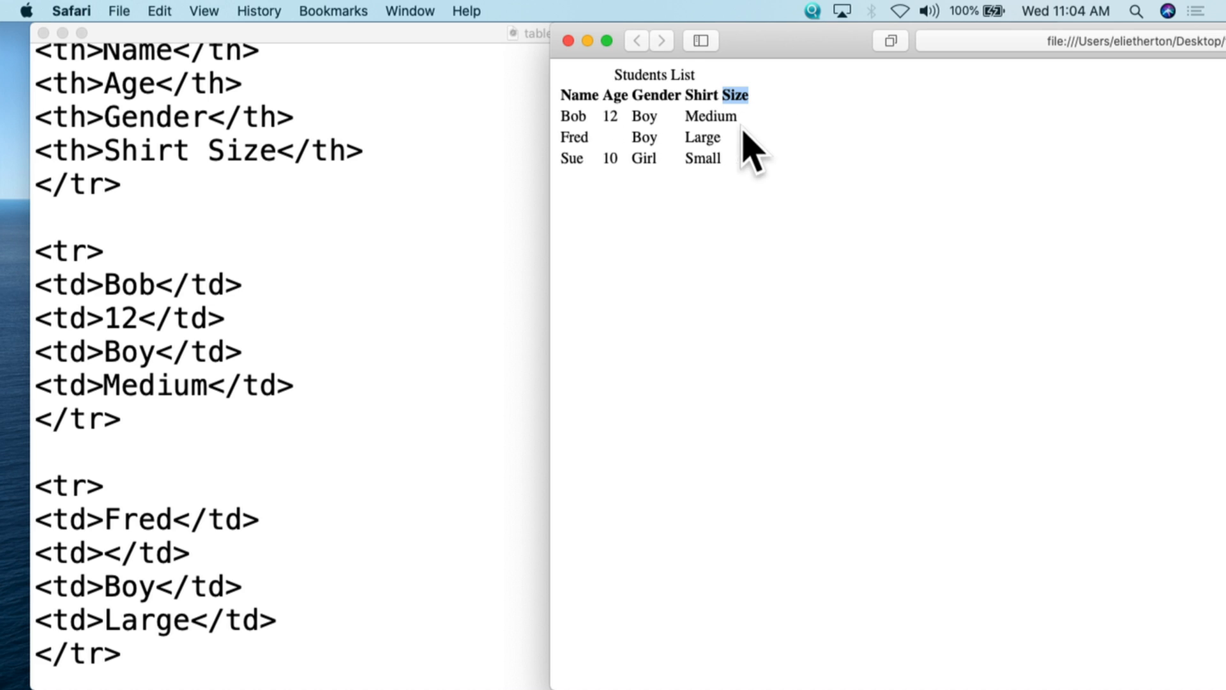
scroll(down, 3)
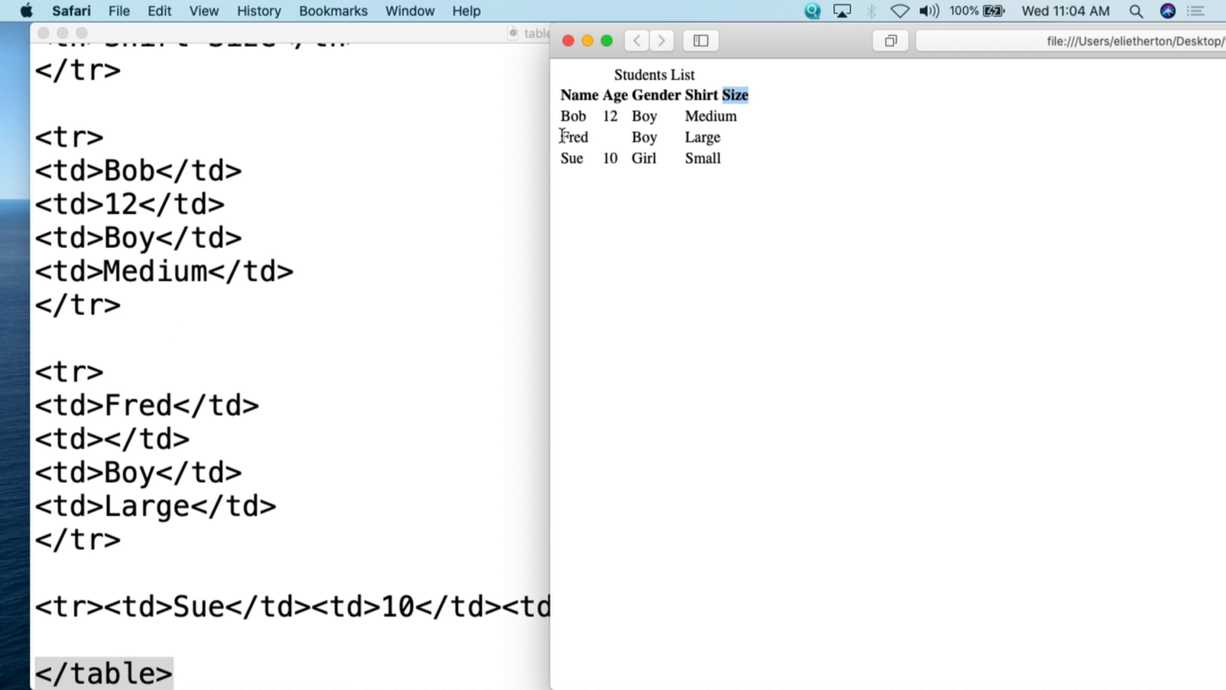
mouse_move(575, 139)
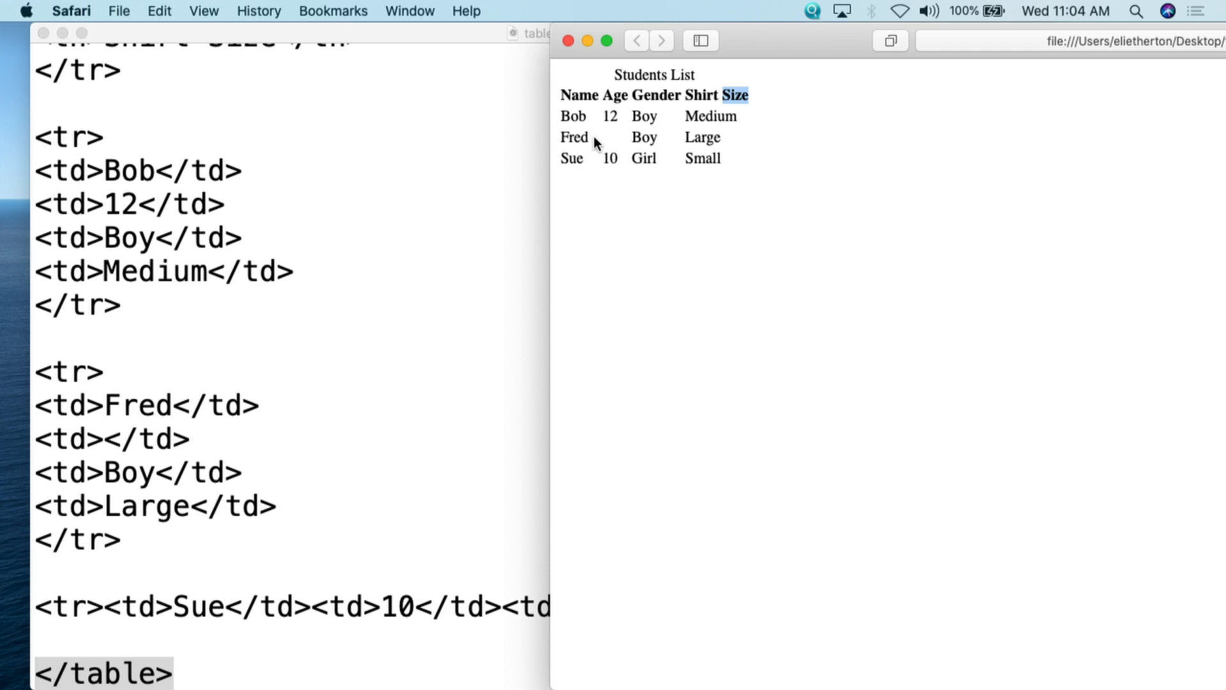
mouse_move(255, 414)
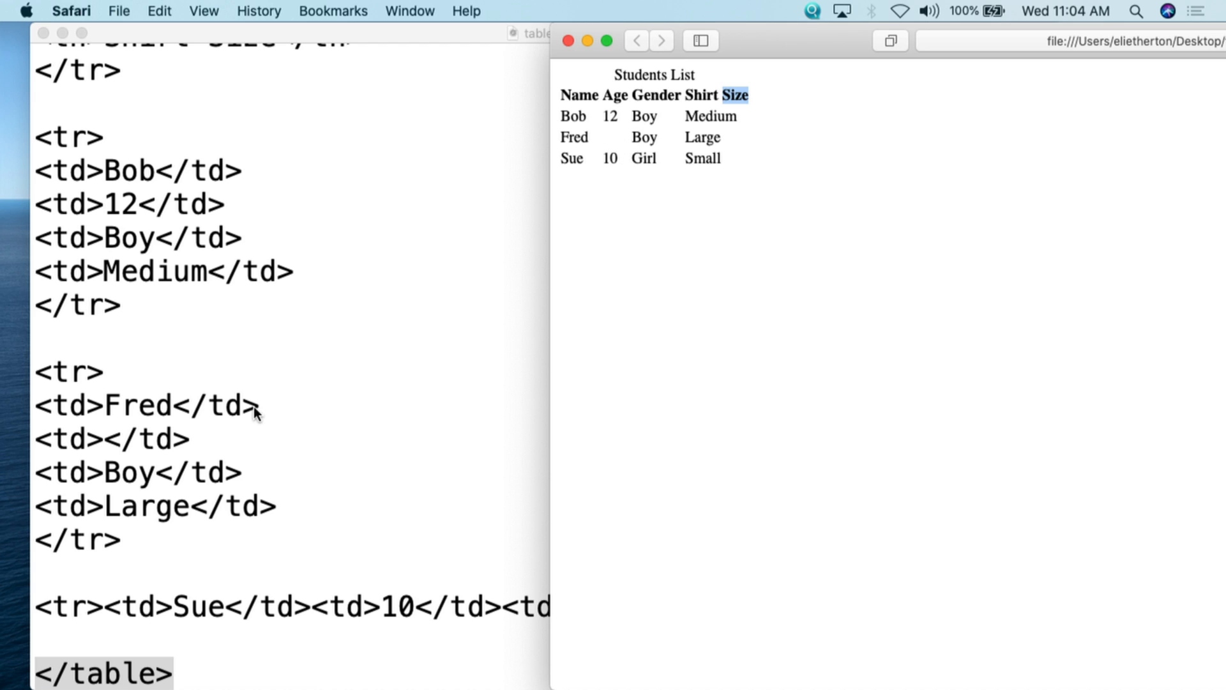
mouse_move(603, 214)
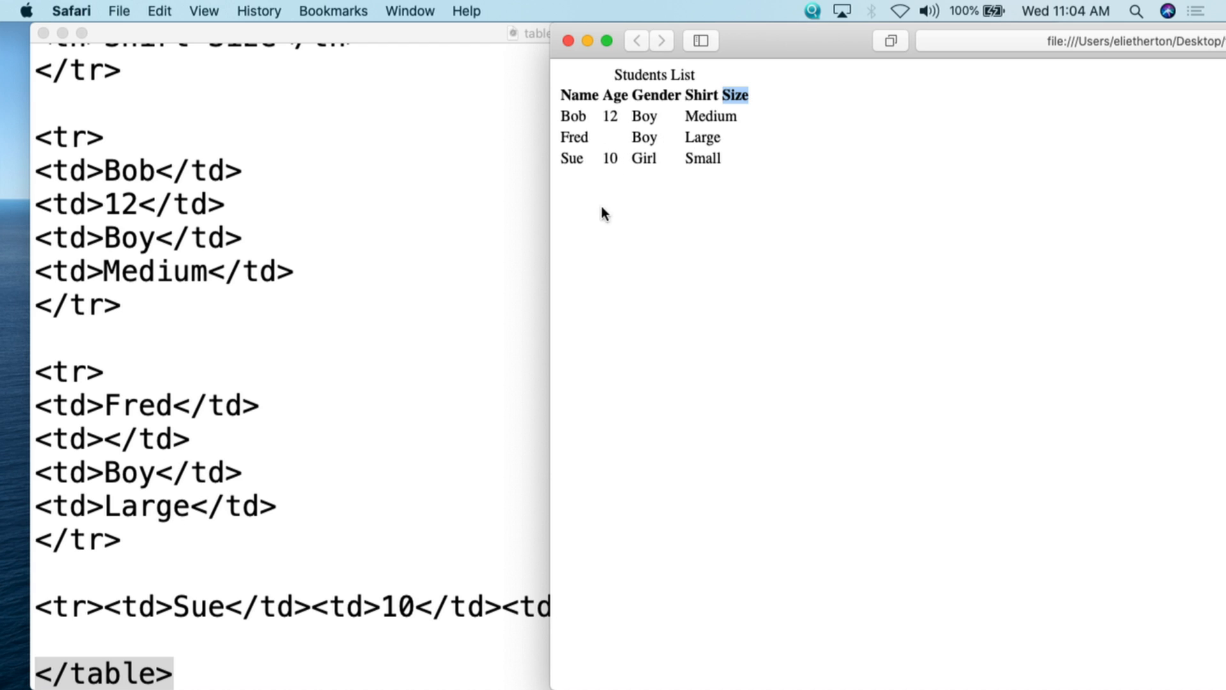
mouse_move(129, 620)
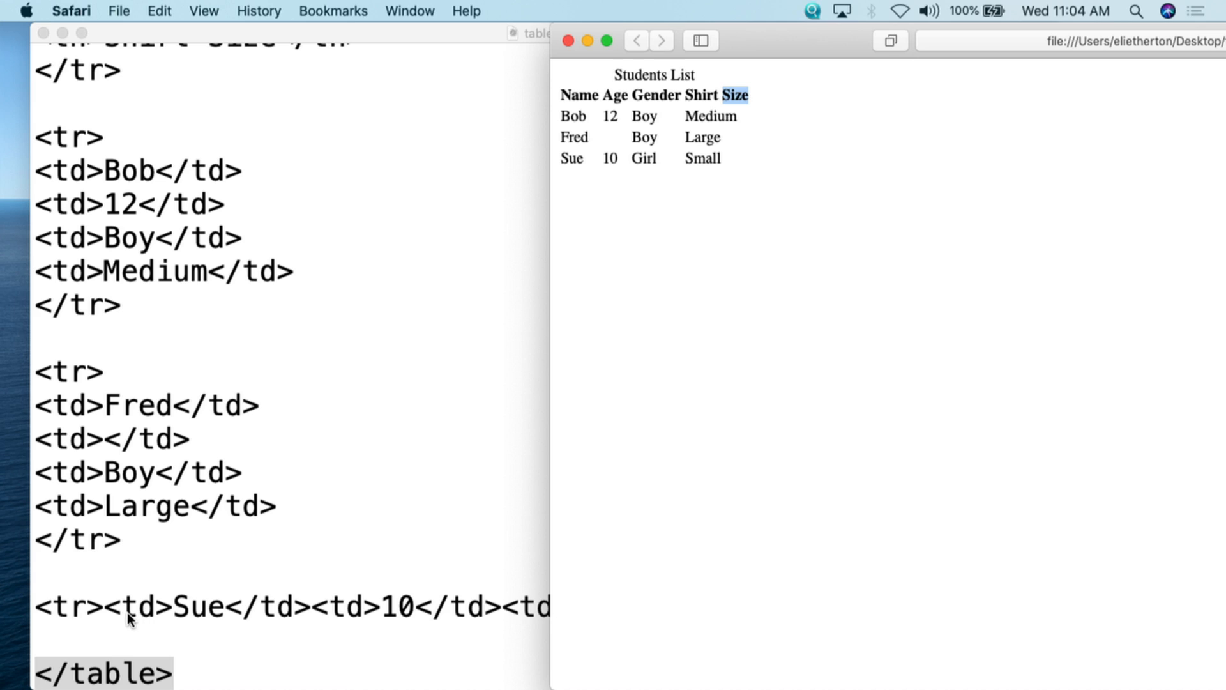
mouse_move(348, 608)
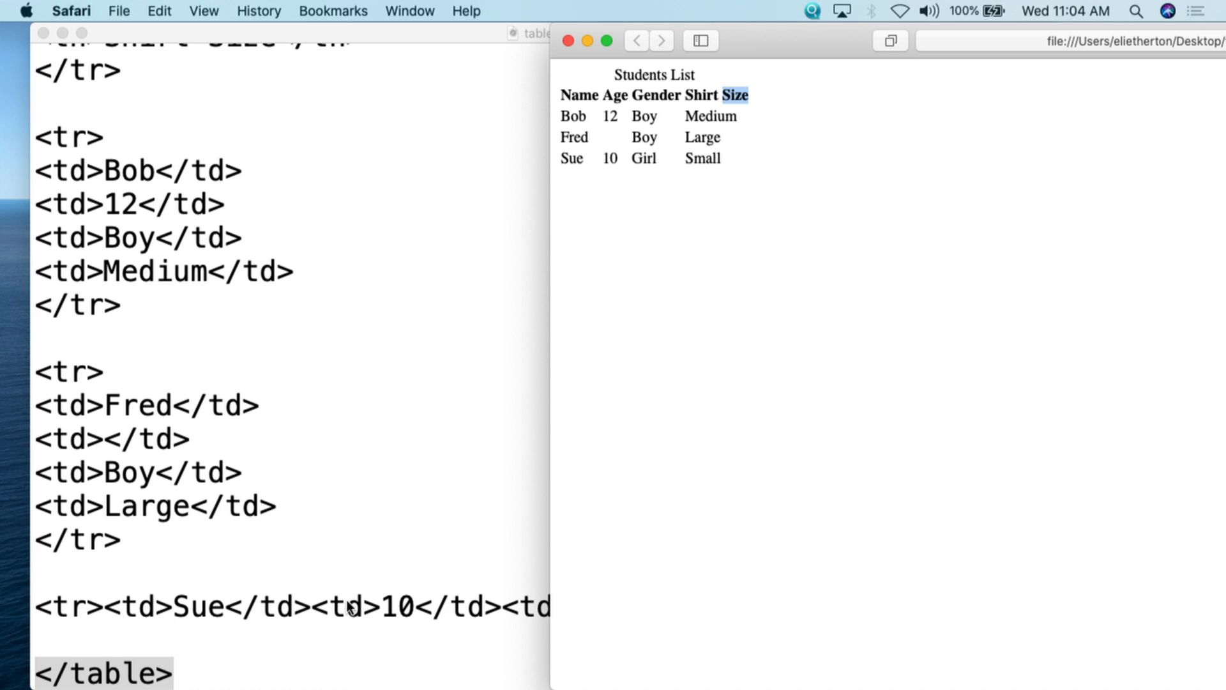
mouse_move(129, 621)
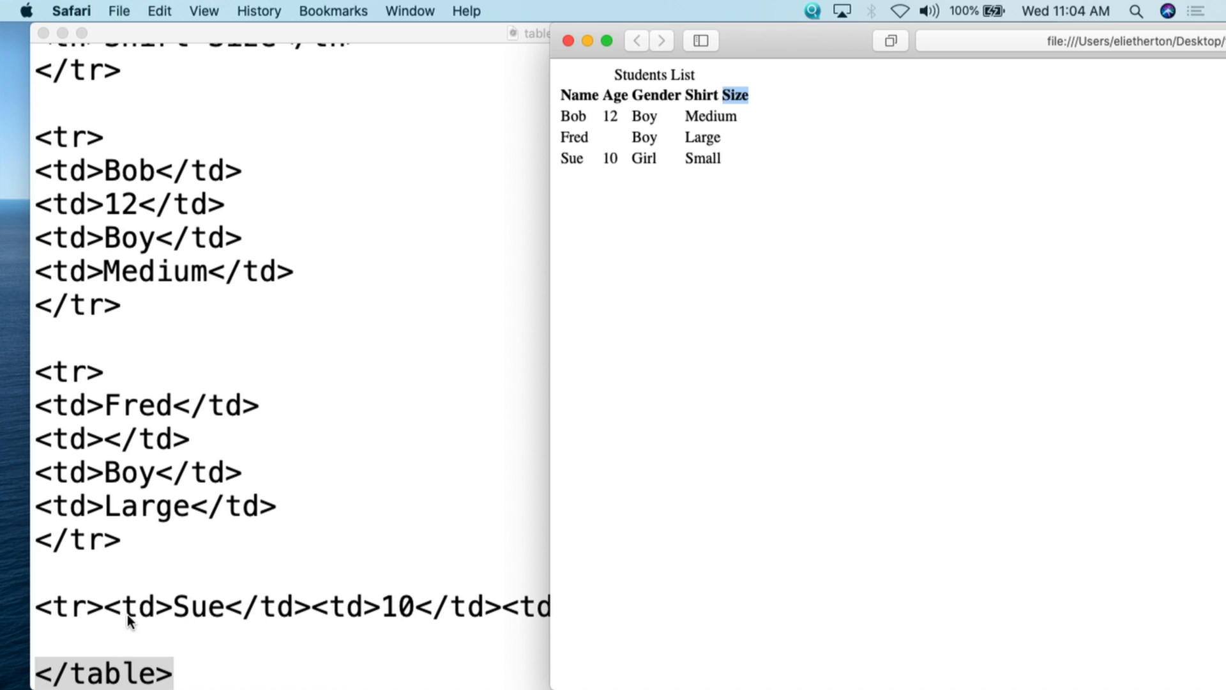
mouse_move(505, 571)
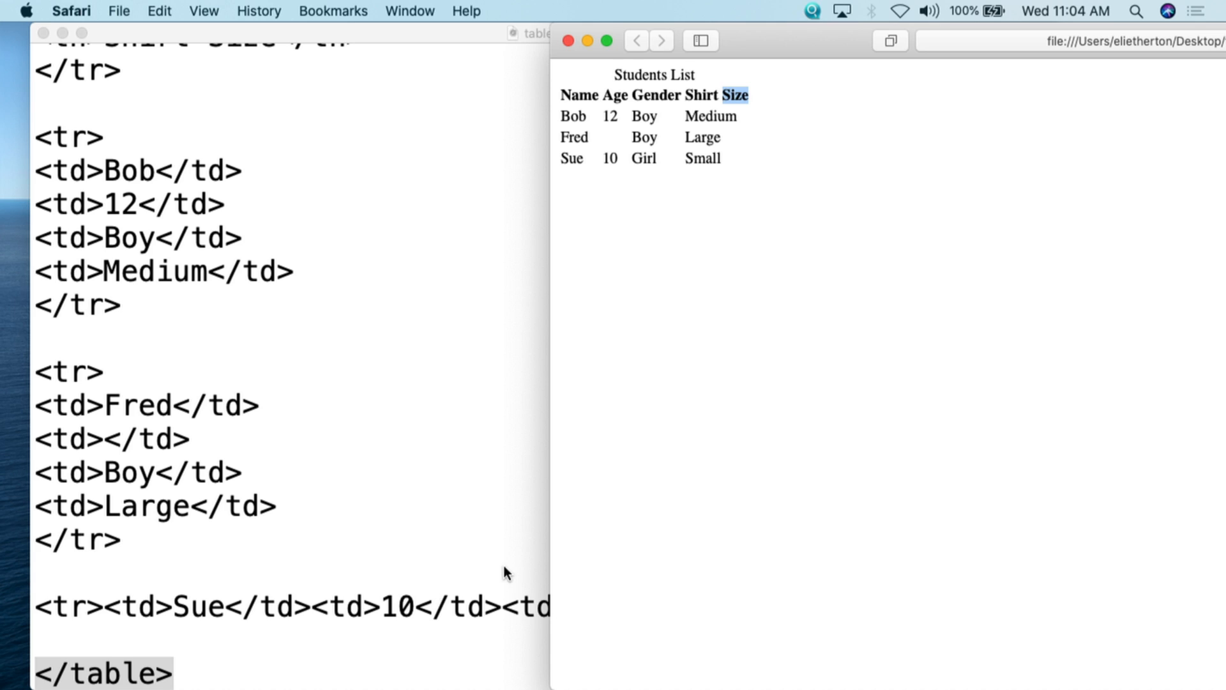
mouse_move(624, 168)
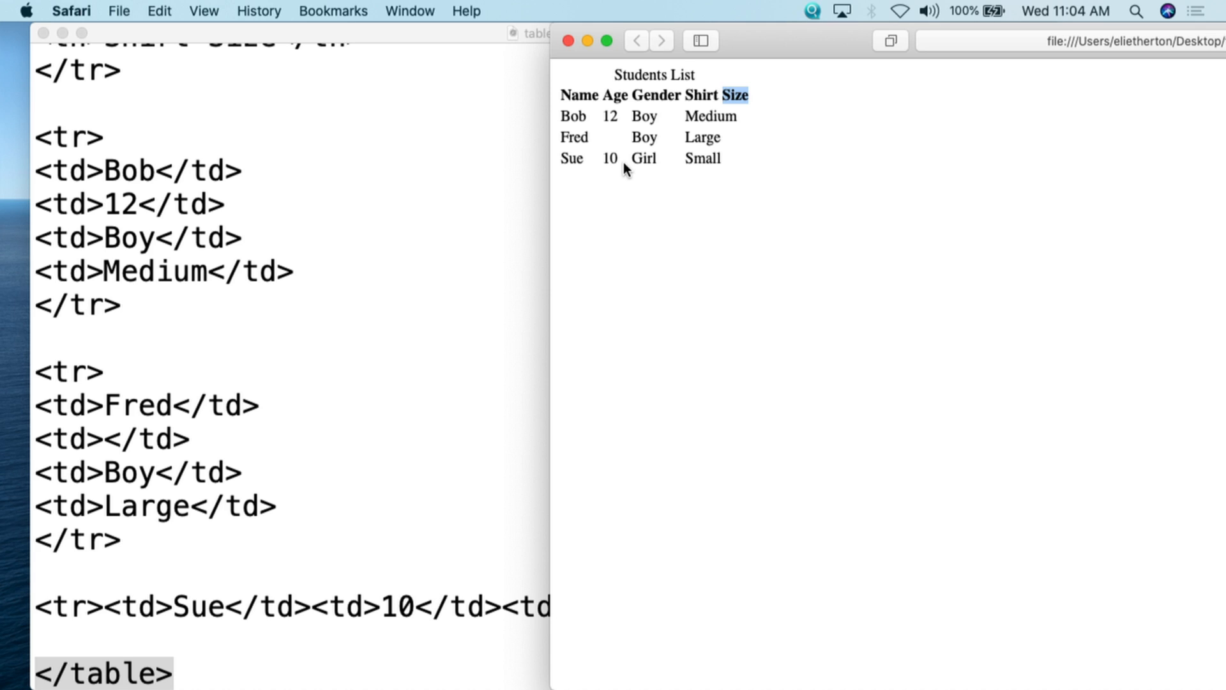
mouse_move(603, 174)
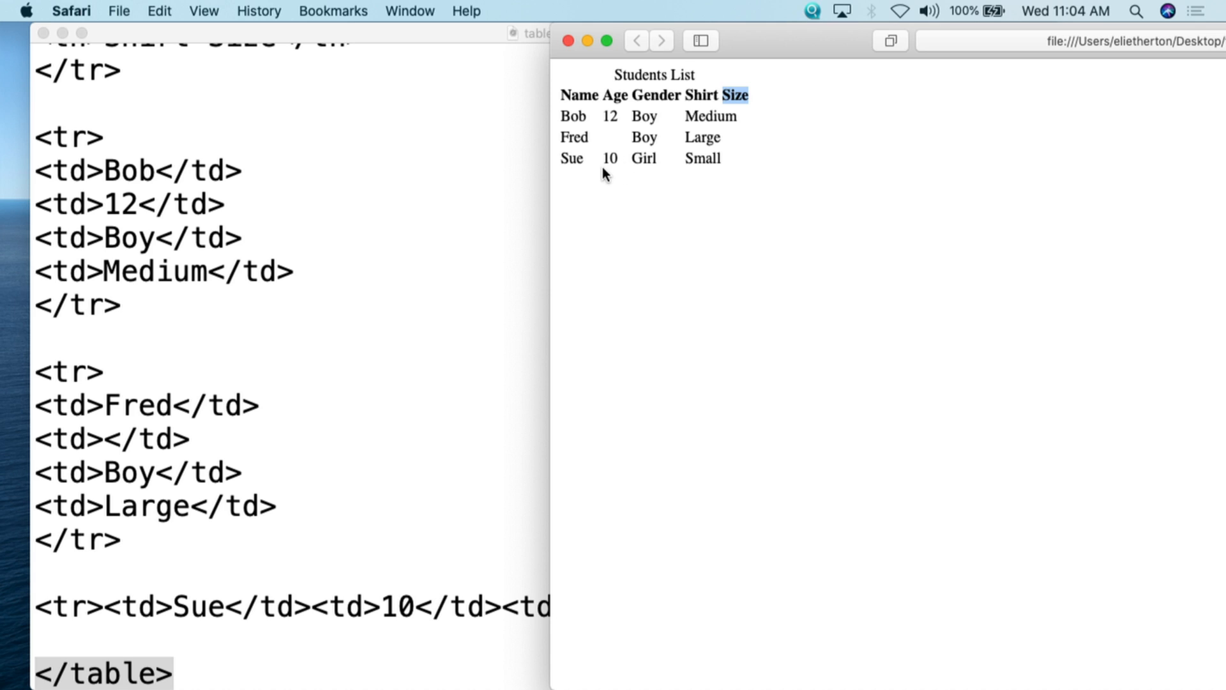
mouse_move(590, 133)
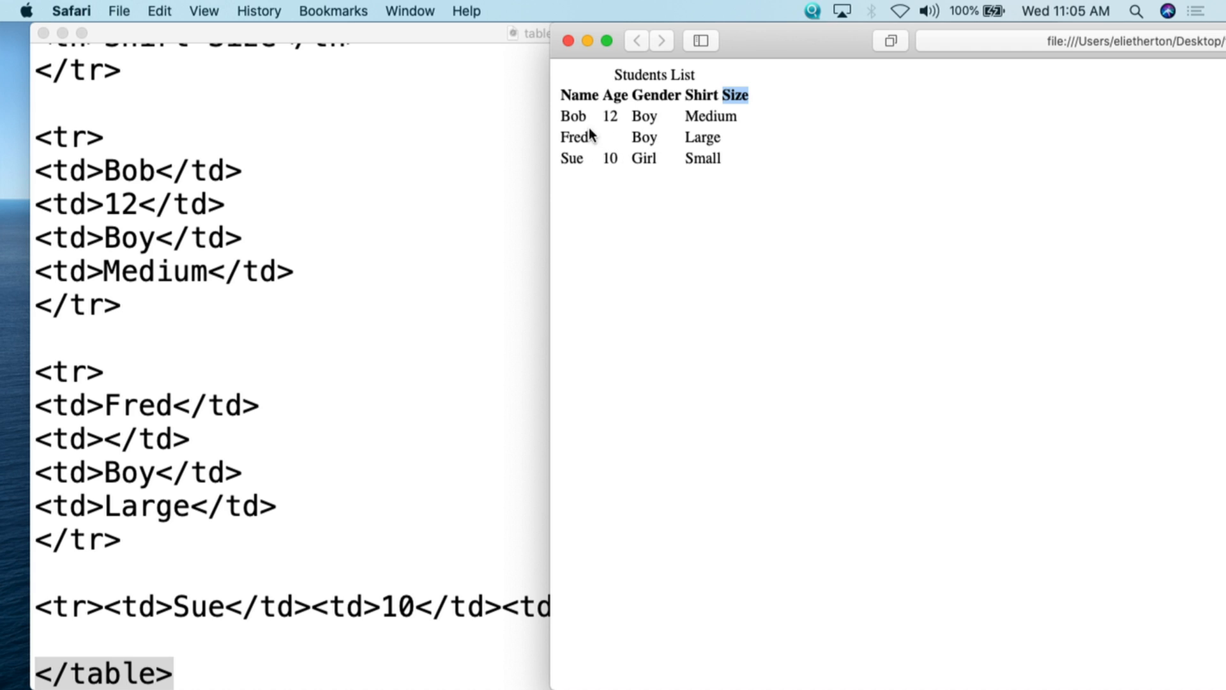
mouse_move(428, 254)
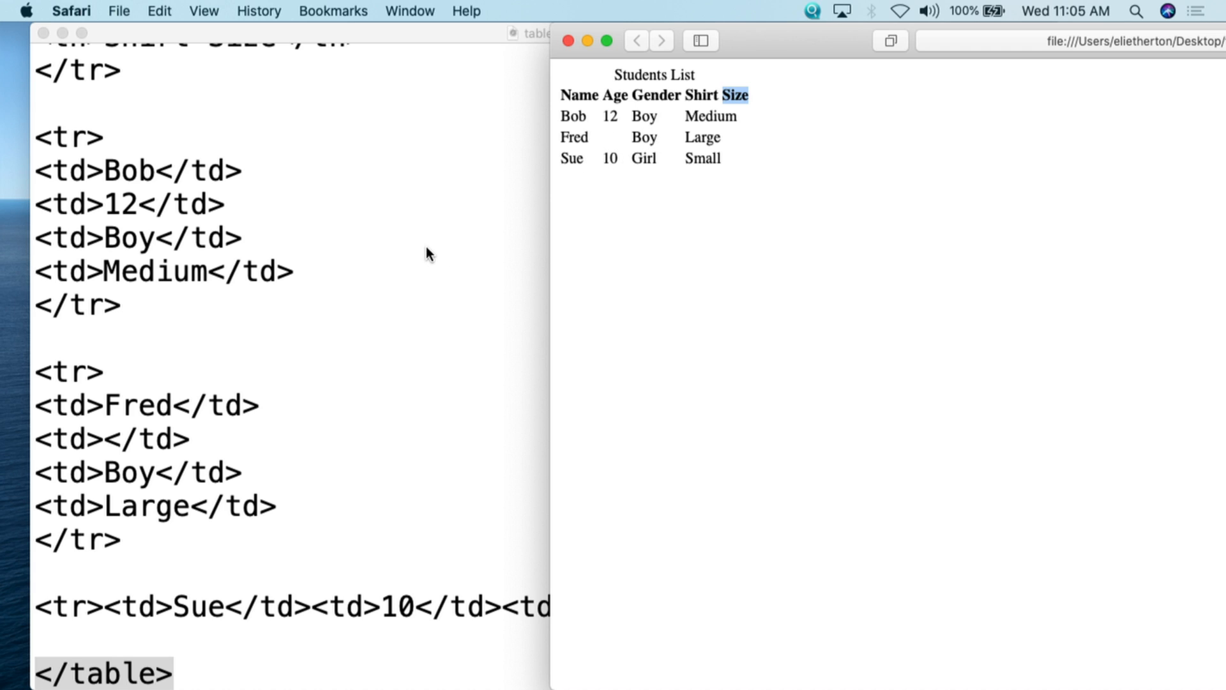
mouse_move(195, 444)
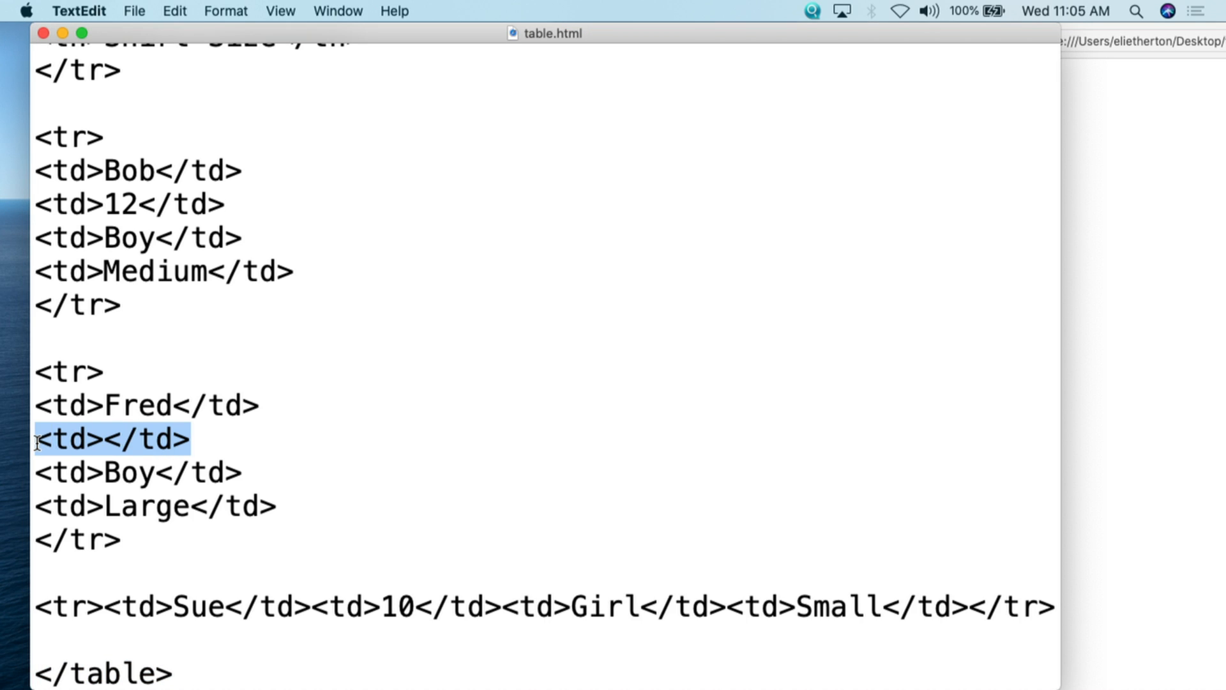
Delete Fred's empty <td></td> line and reload Safari so Boy and Large shift left
key(Delete)
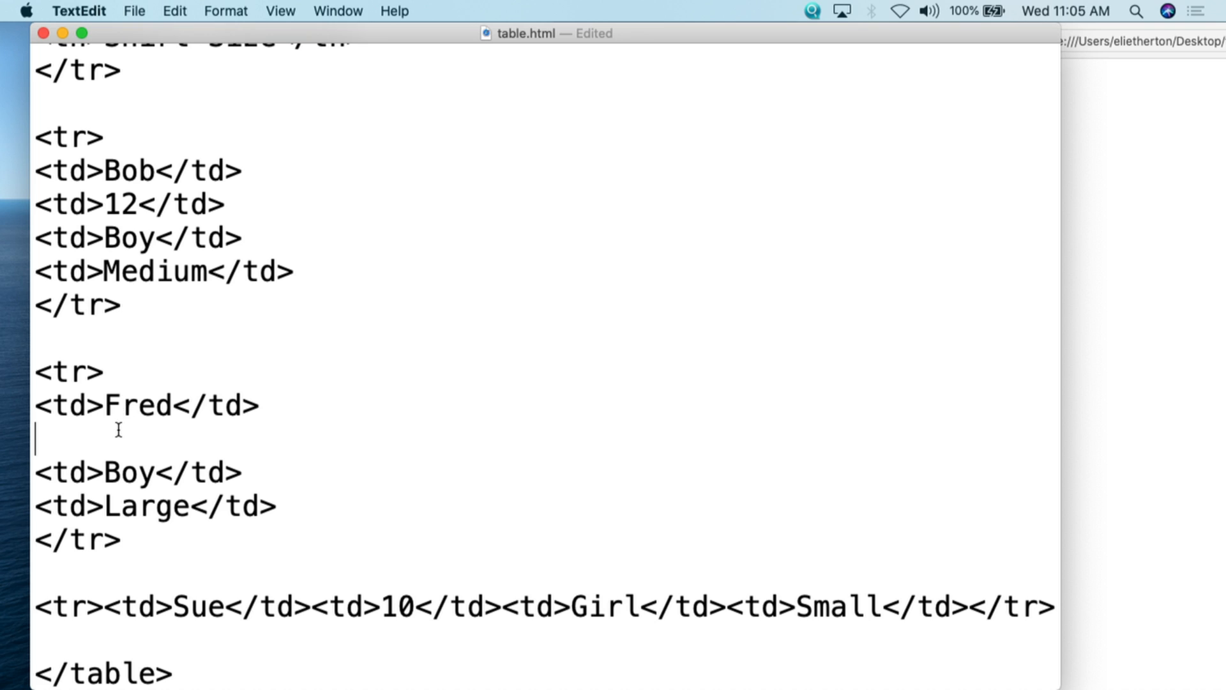
mouse_move(140, 446)
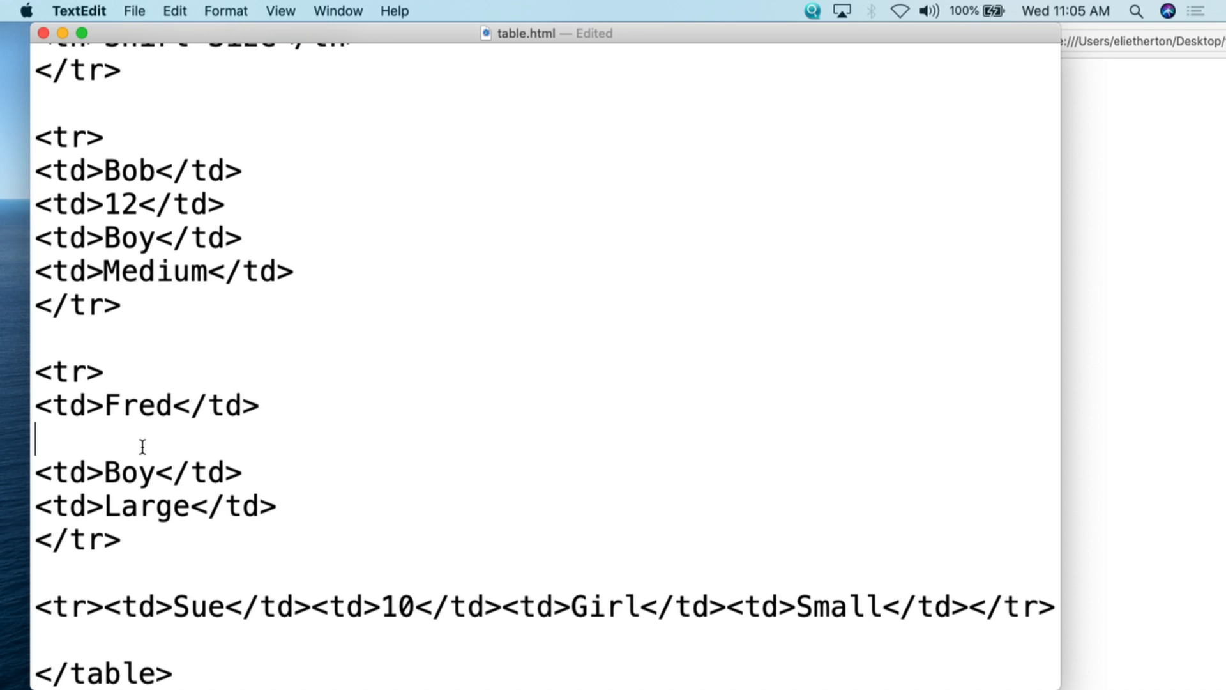
click(134, 11)
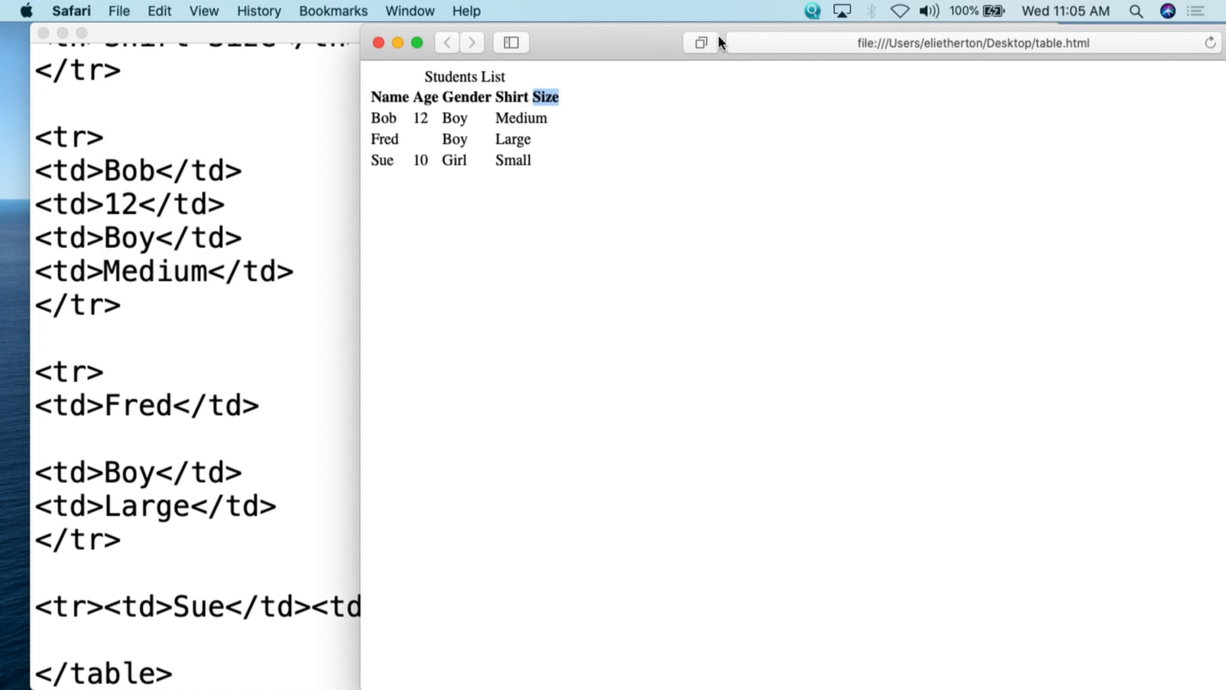
click(631, 209)
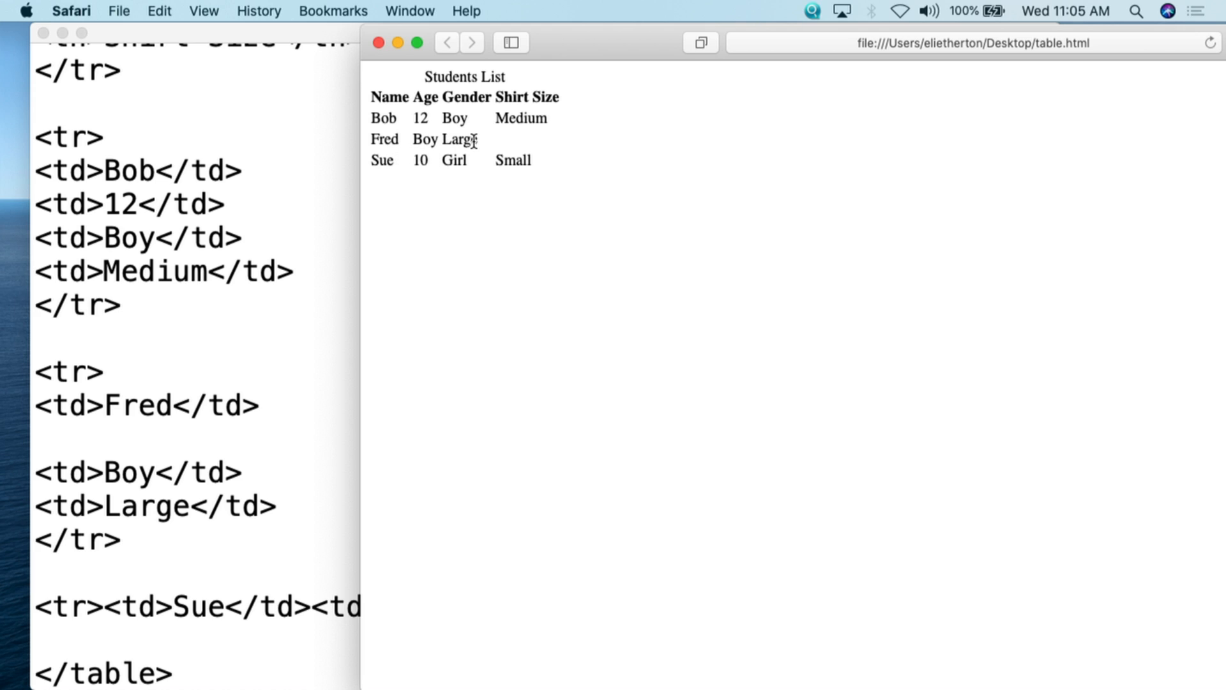
mouse_move(213, 436)
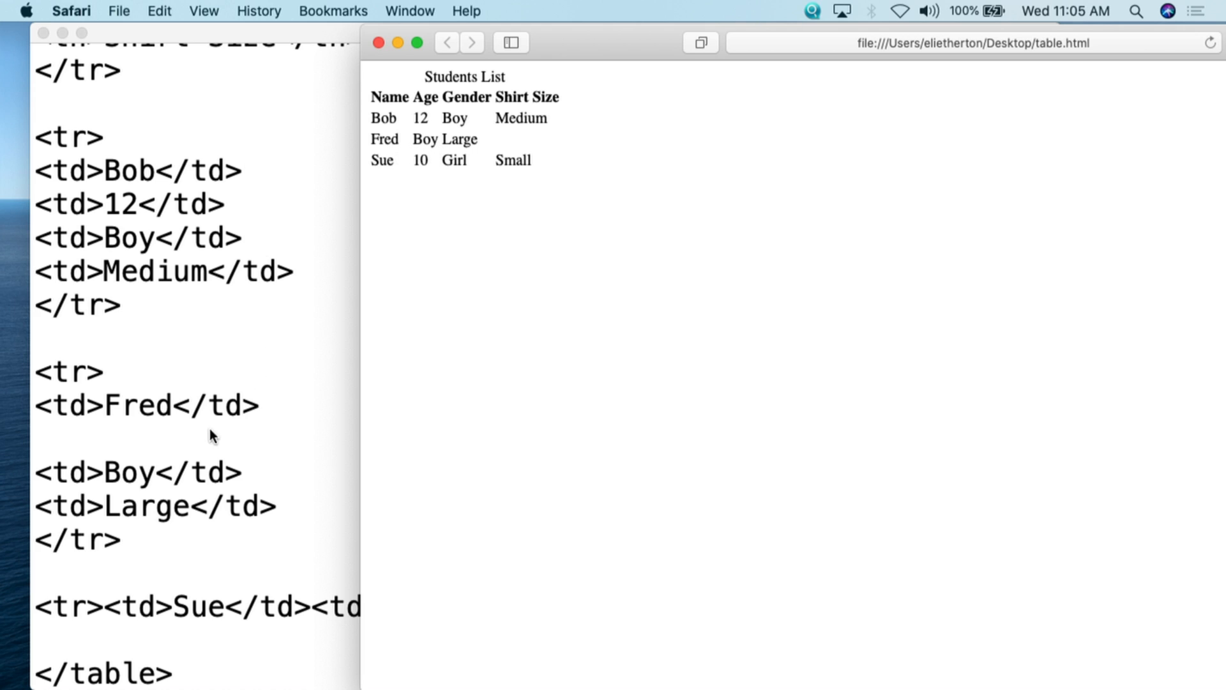
Retype <td></td> as Fred's empty Age cell and return to the rendered page
text(<t)
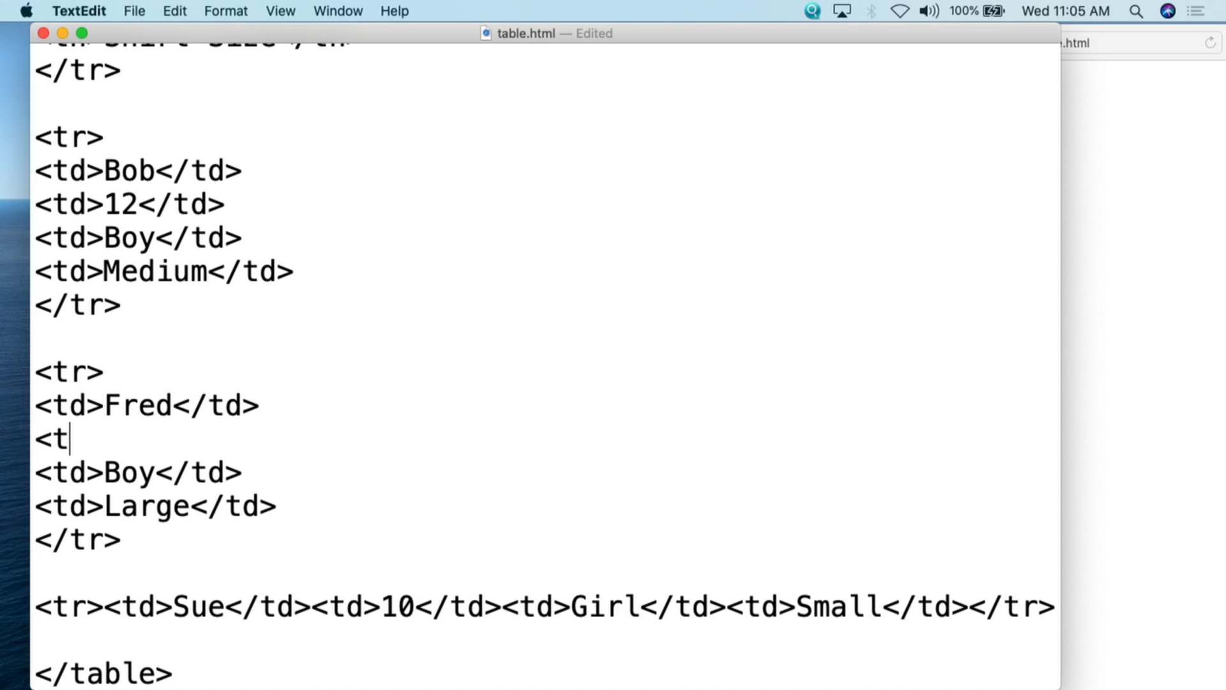
text(d></)
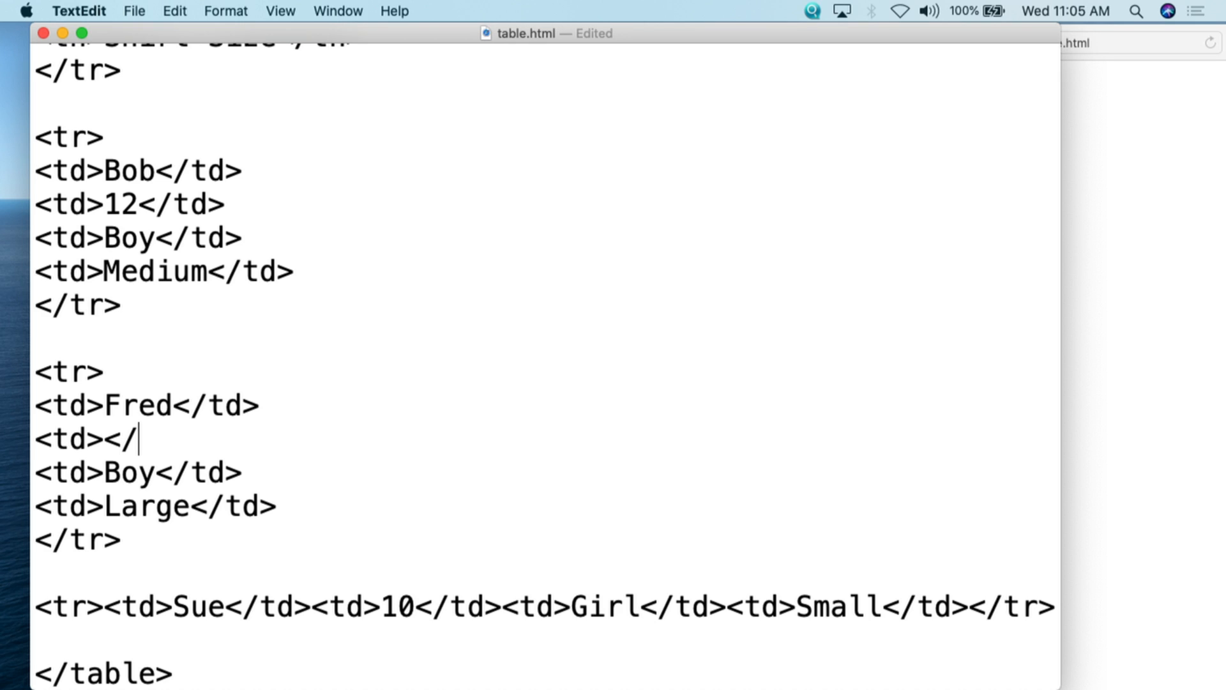
text(td)
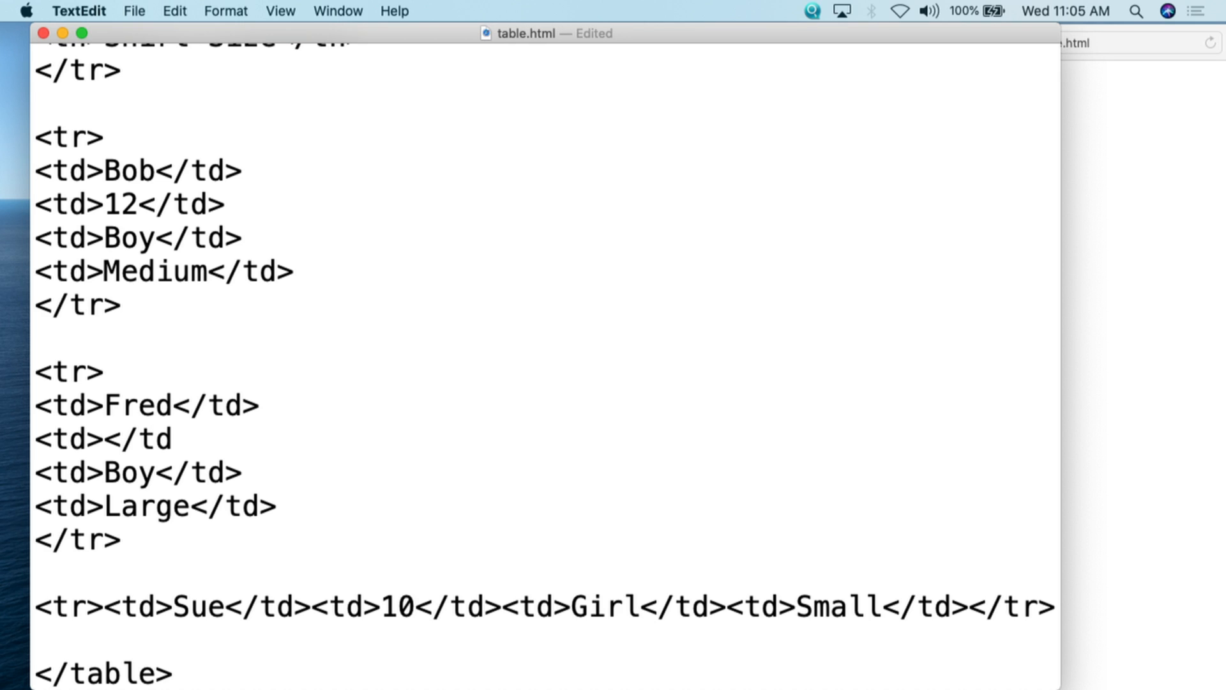
click(134, 11)
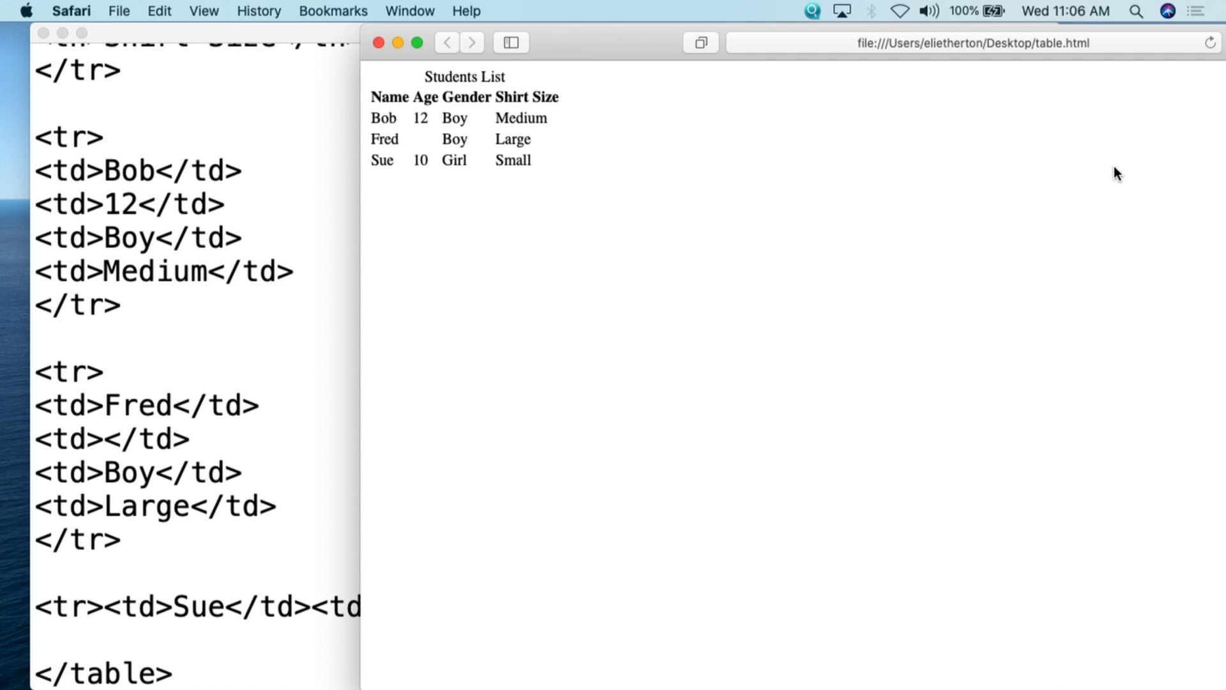
mouse_move(1083, 288)
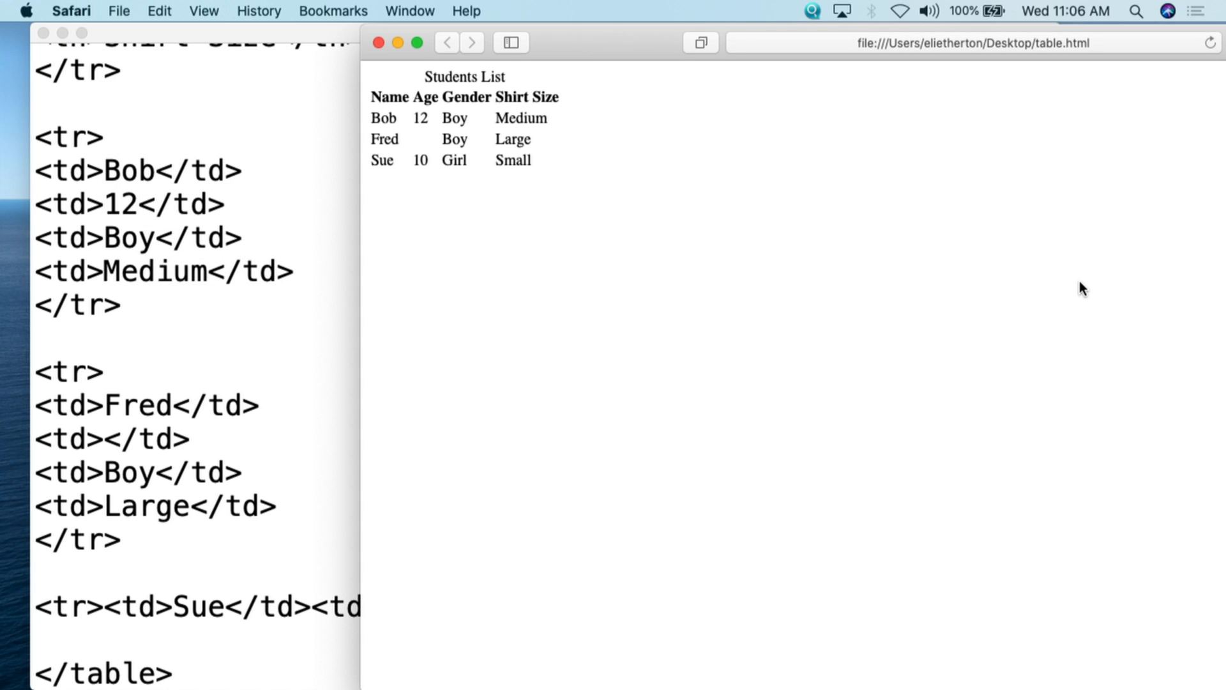
mouse_move(268, 154)
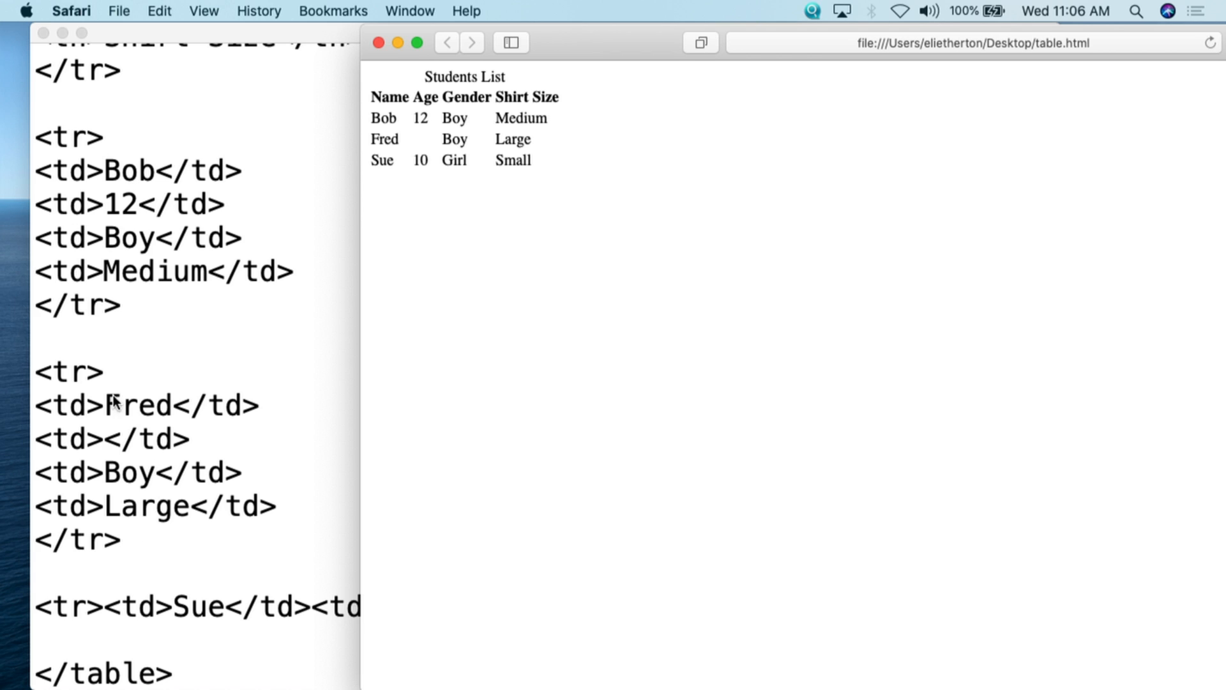
mouse_move(547, 157)
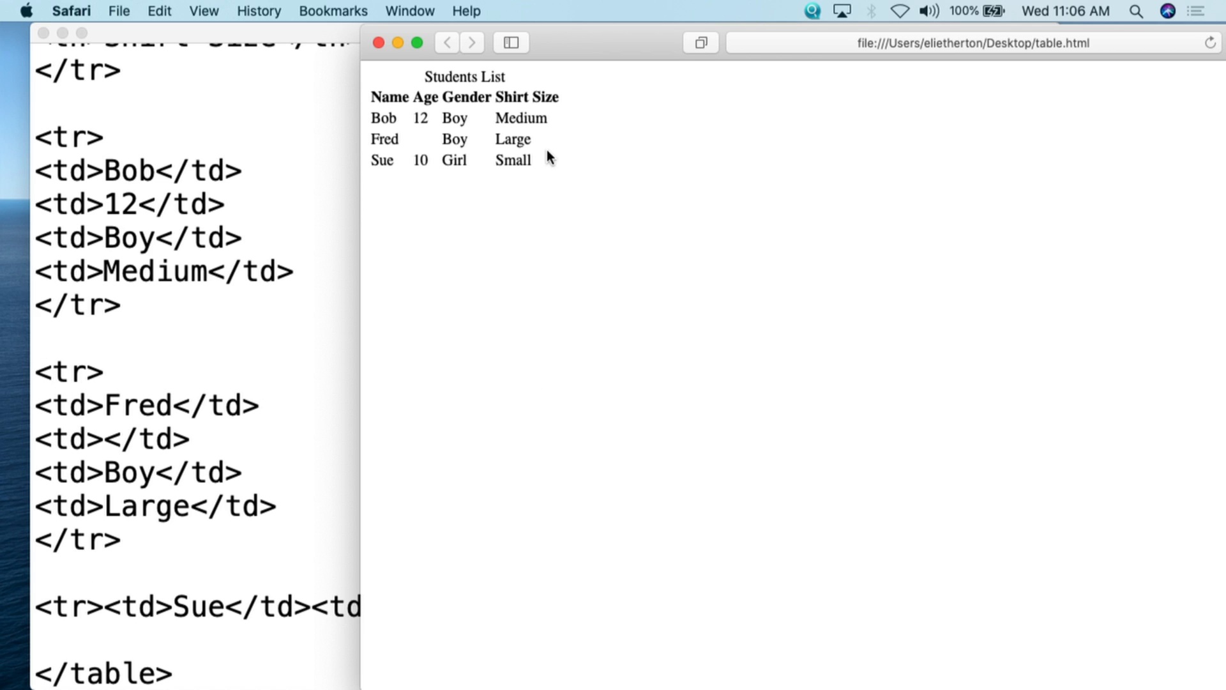
mouse_move(413, 313)
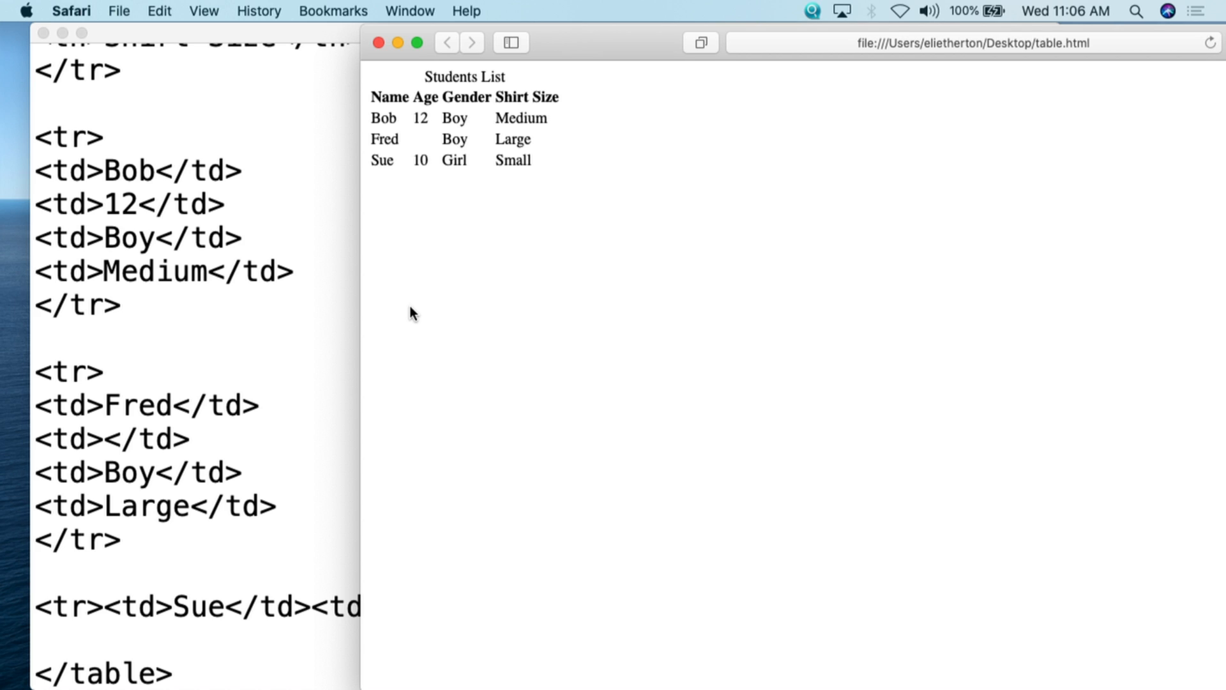
mouse_move(86, 222)
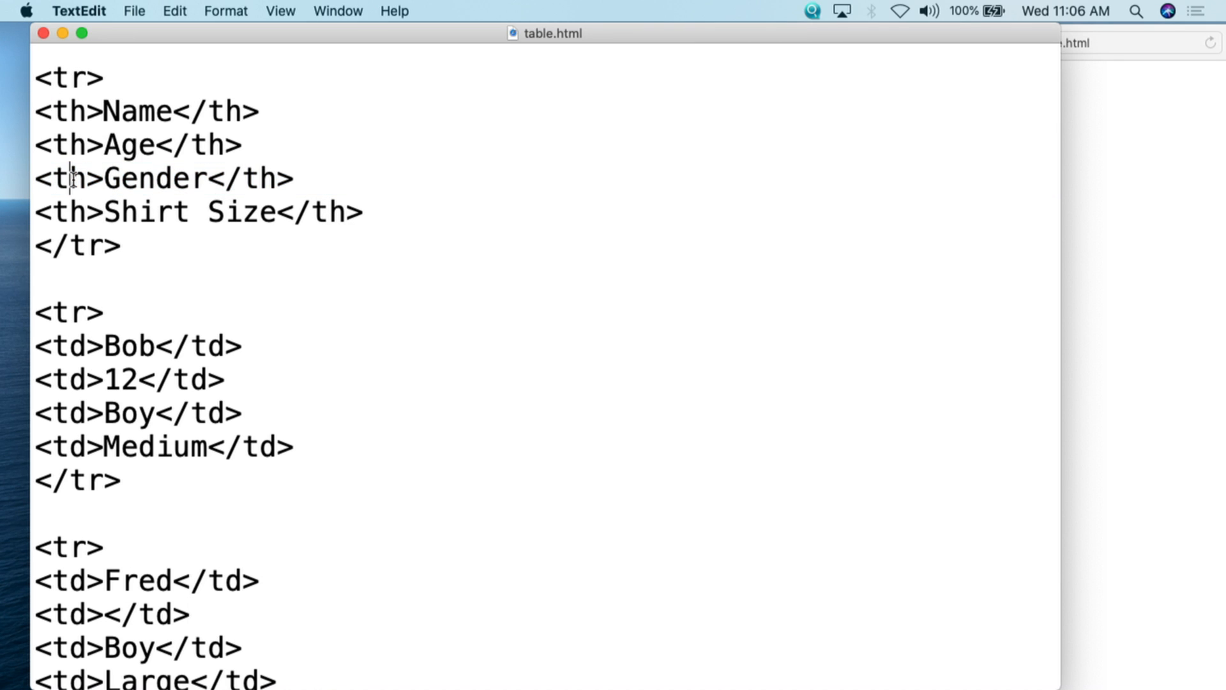
double_click(68, 177)
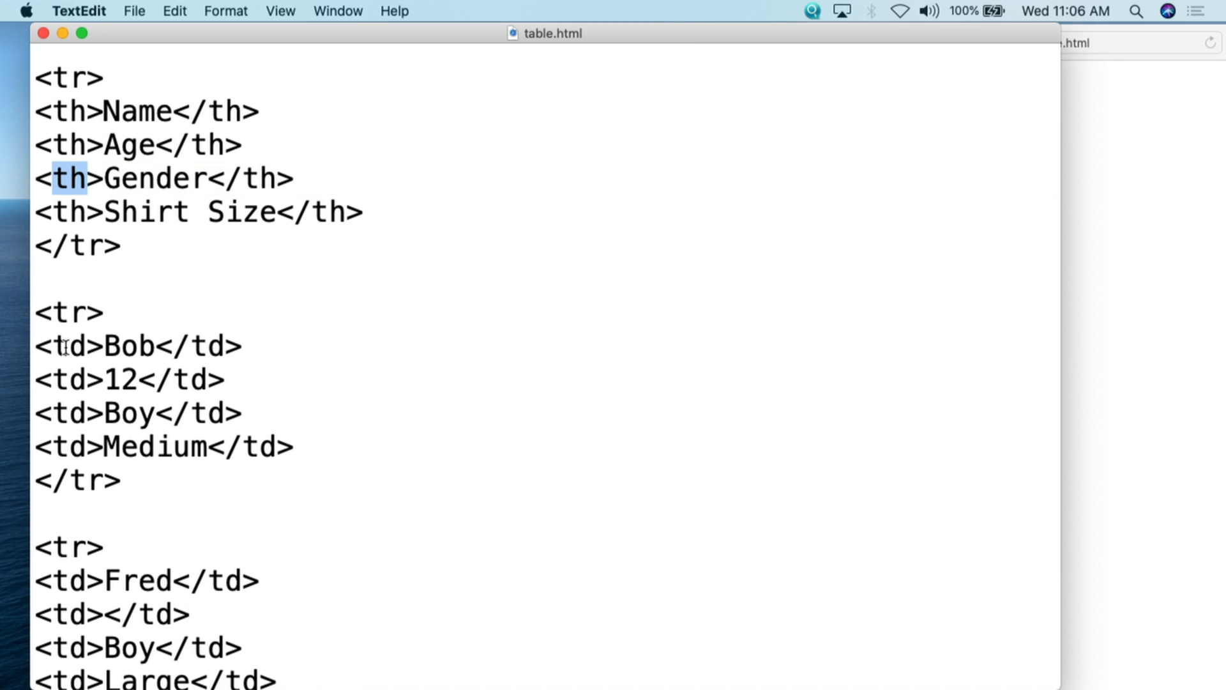
scroll(down, 3)
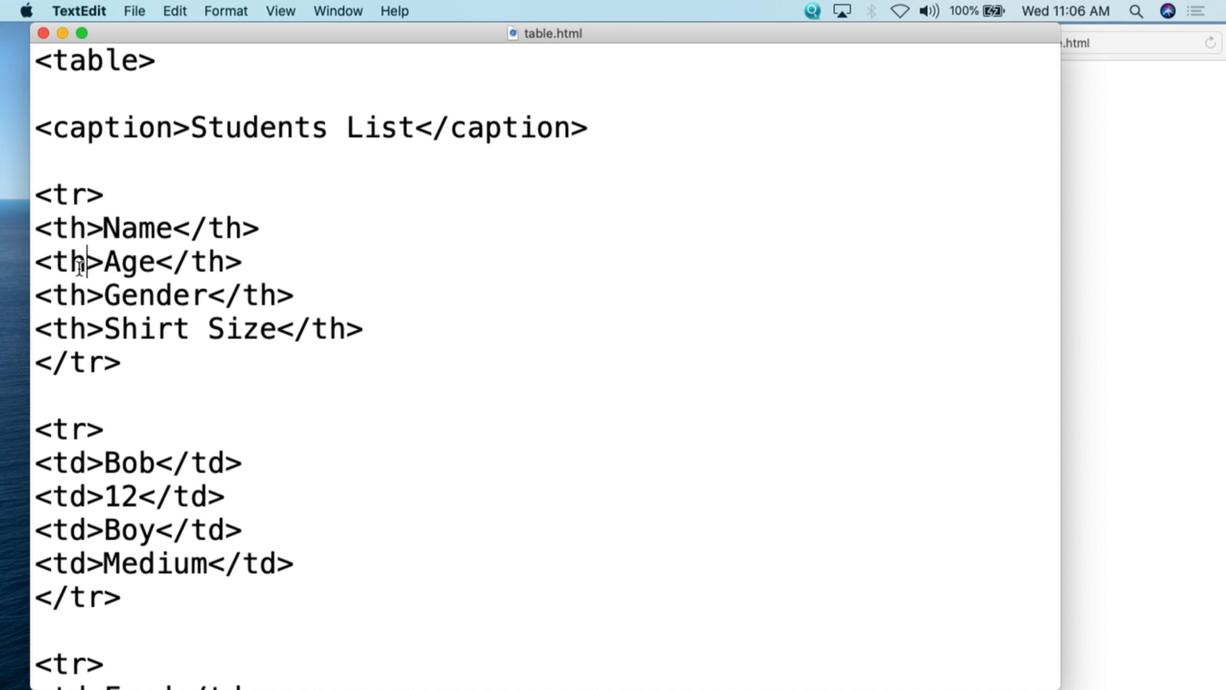
double_click(66, 462)
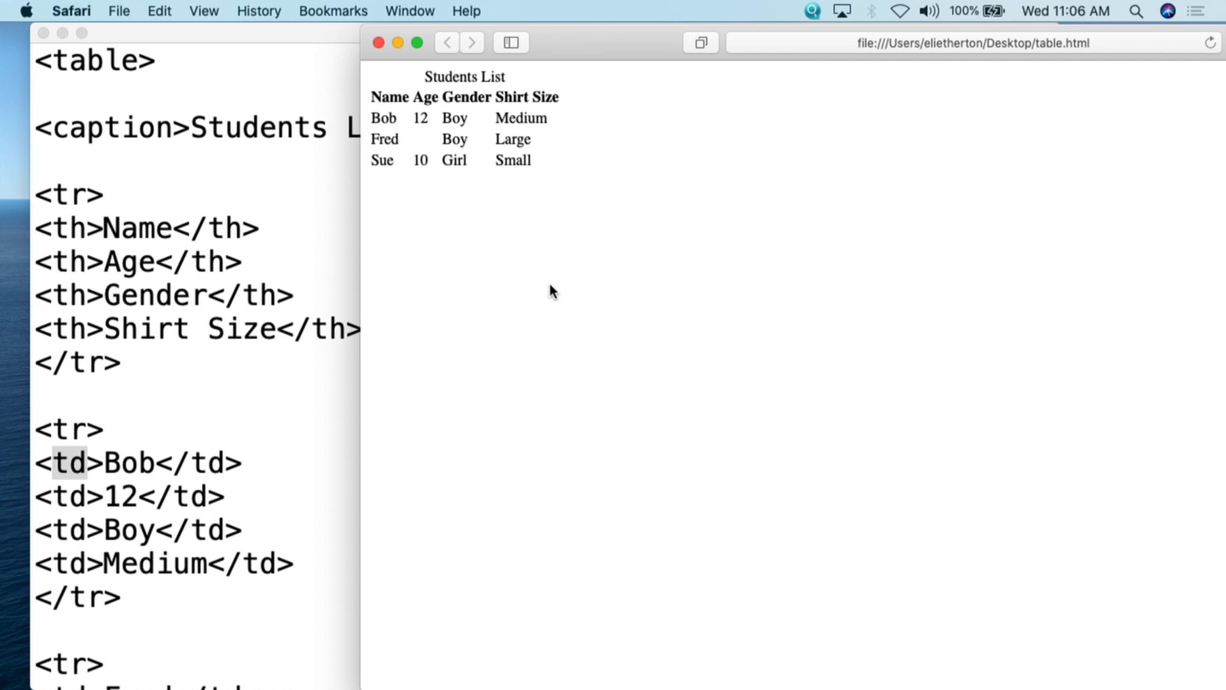
mouse_move(860, 247)
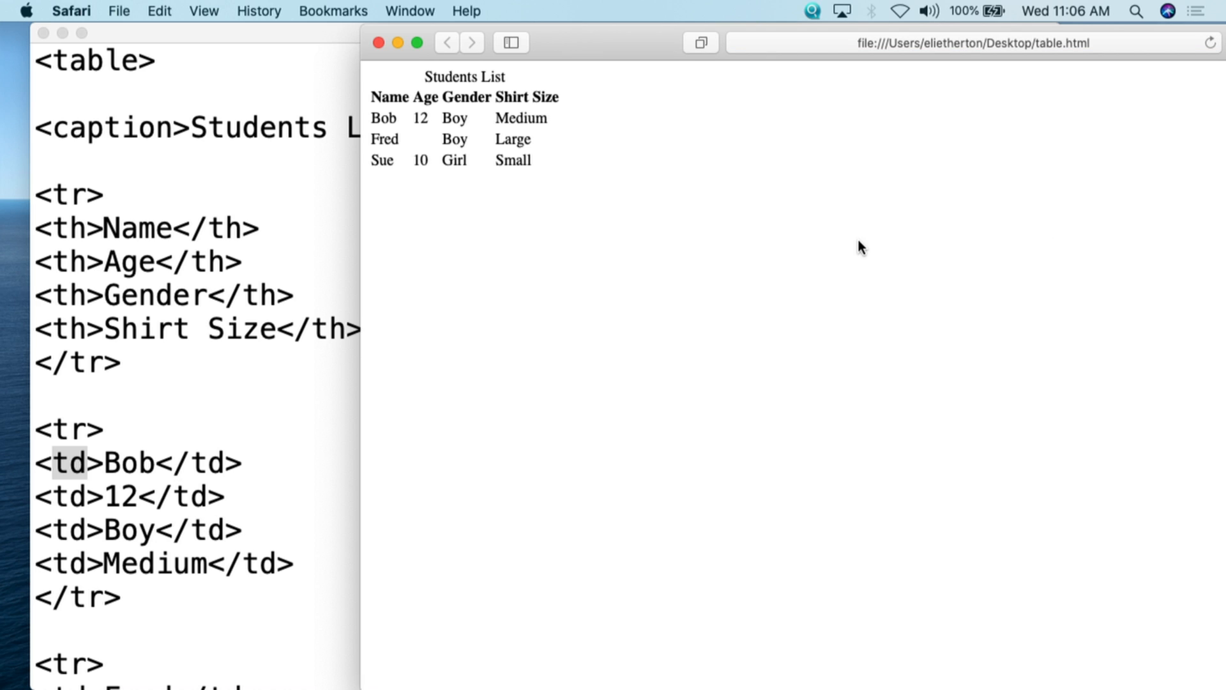
mouse_move(785, 338)
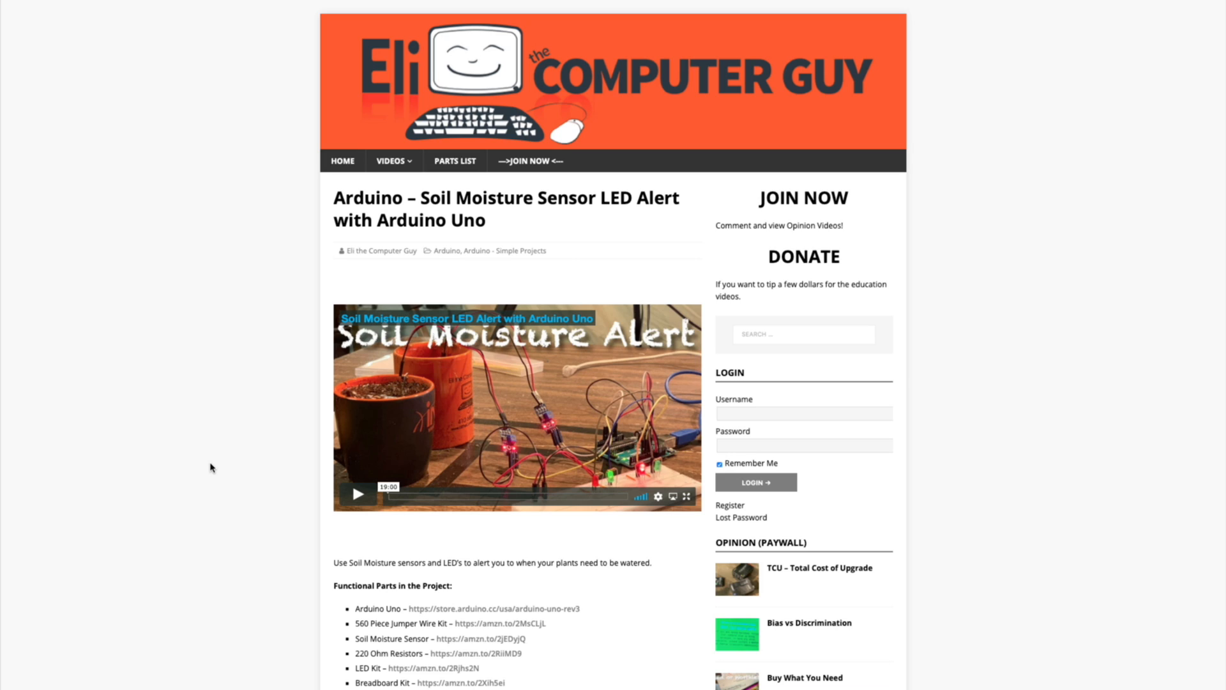
mouse_move(200, 495)
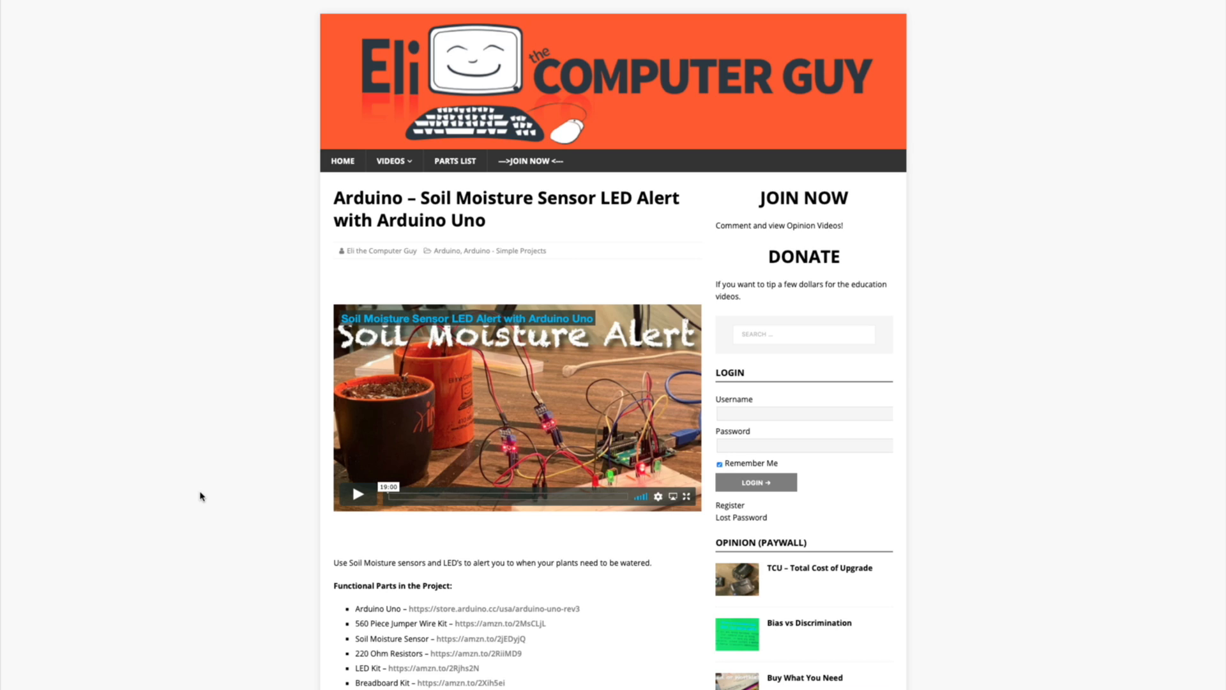
mouse_move(194, 494)
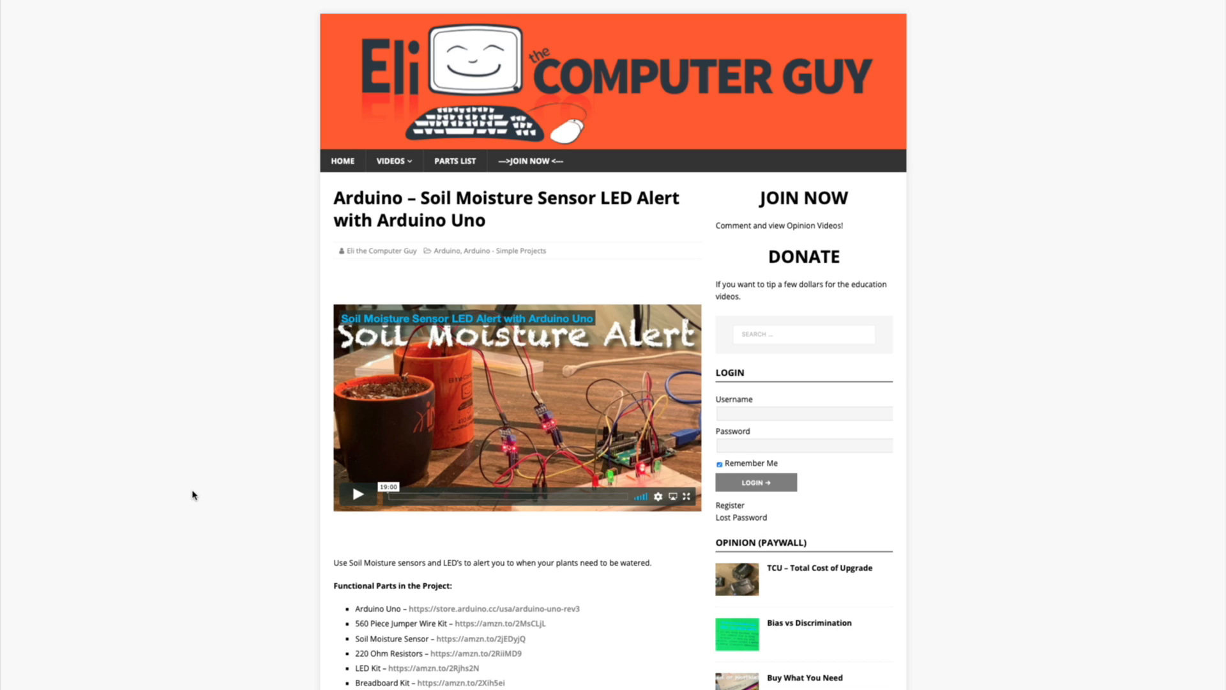
Visit the Donate / Tip page, then return to Membership Levels with $5 monthly and $60 yearly
scroll(down, 3)
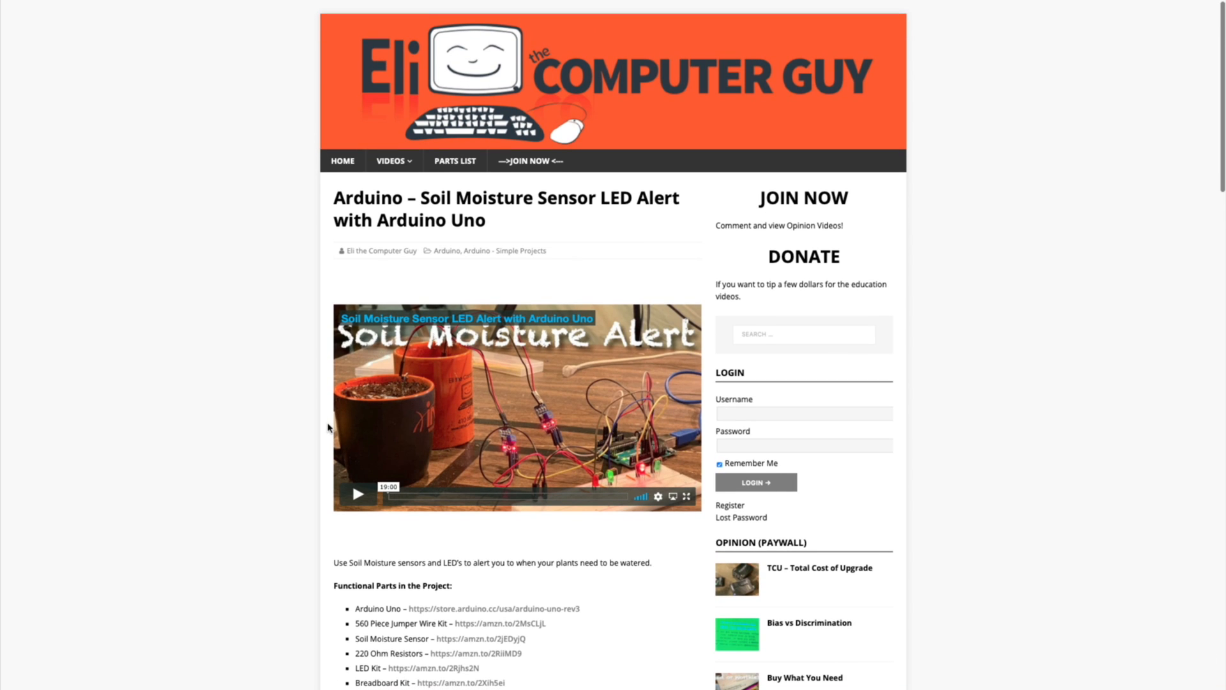
mouse_move(815, 576)
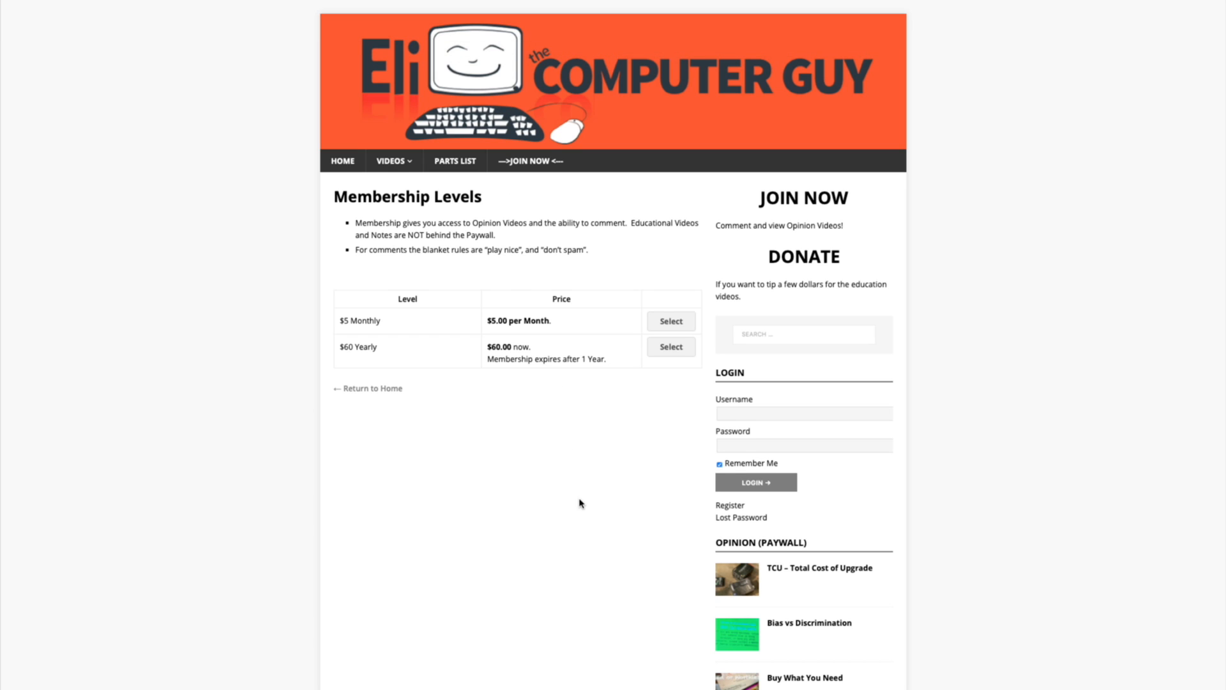
mouse_move(583, 509)
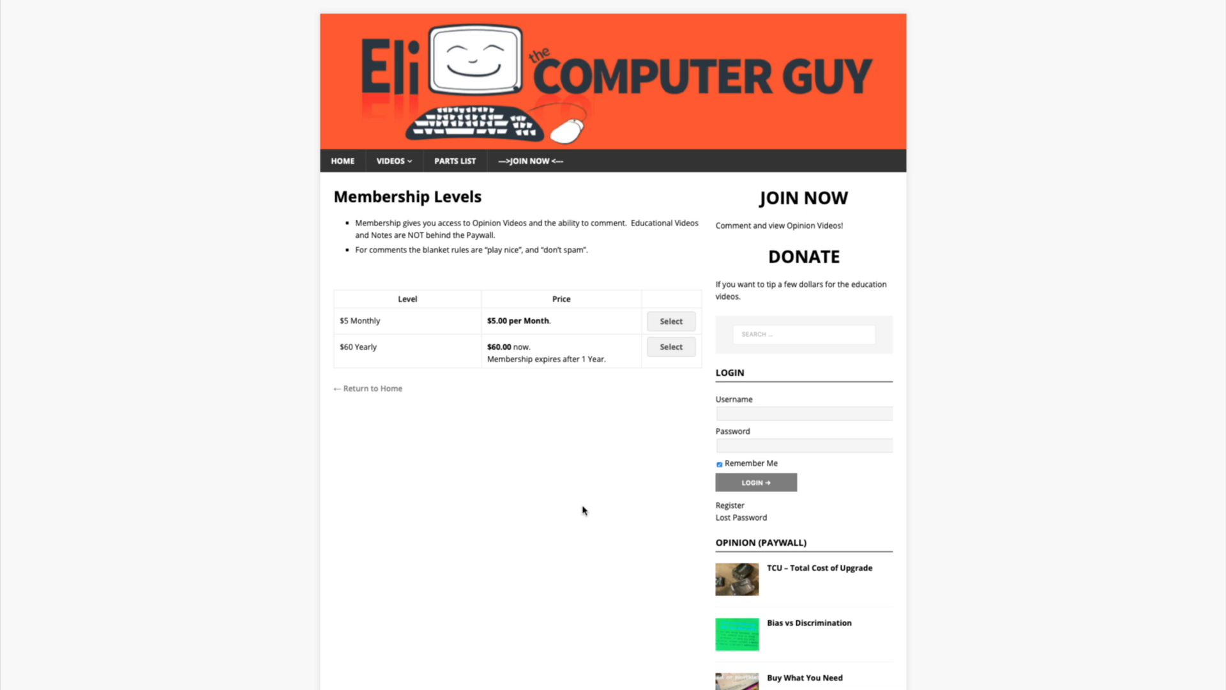
mouse_move(587, 520)
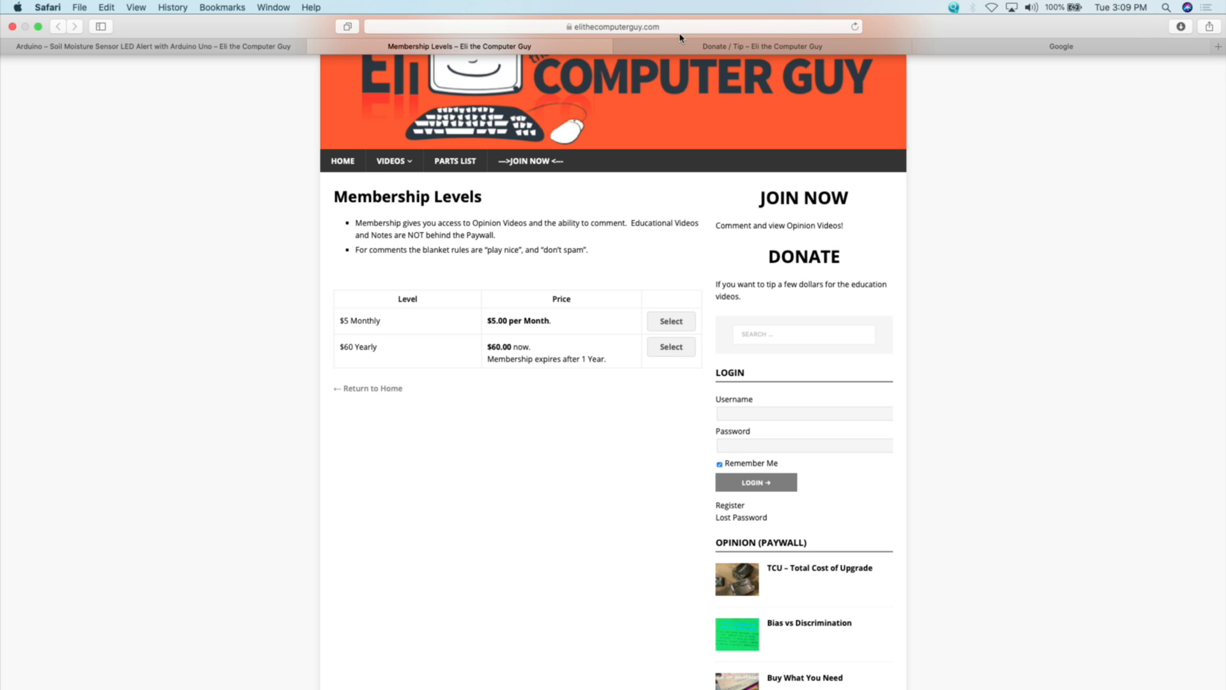
click(761, 36)
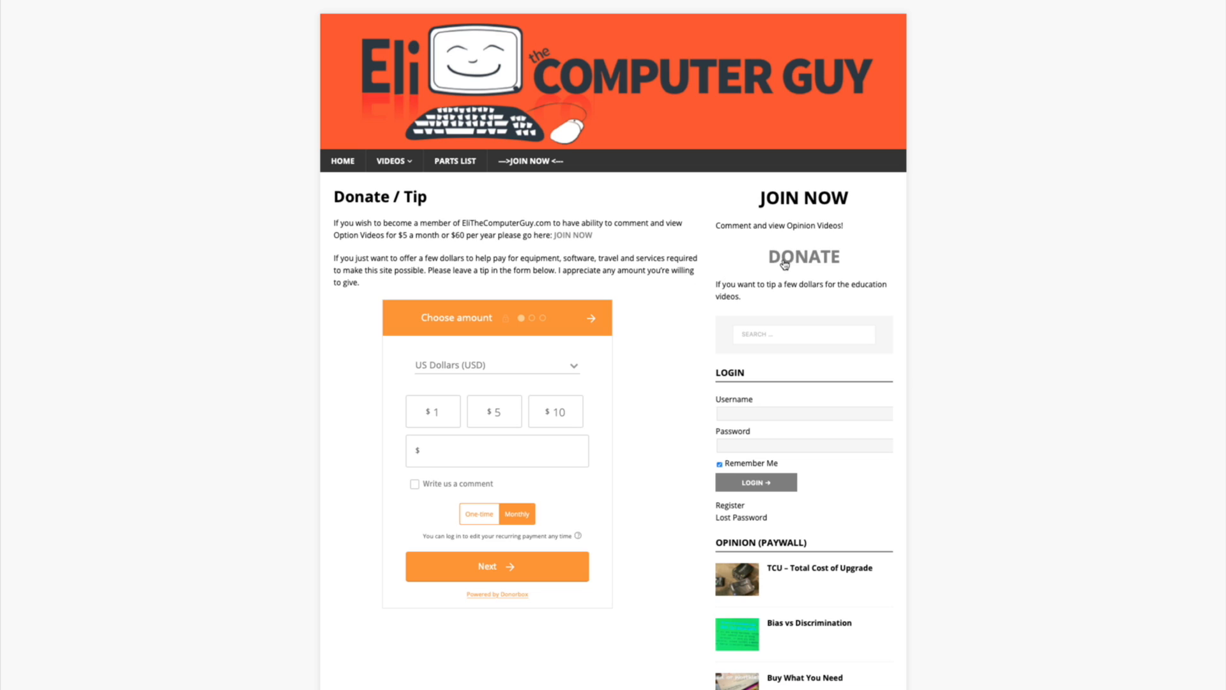
mouse_move(662, 369)
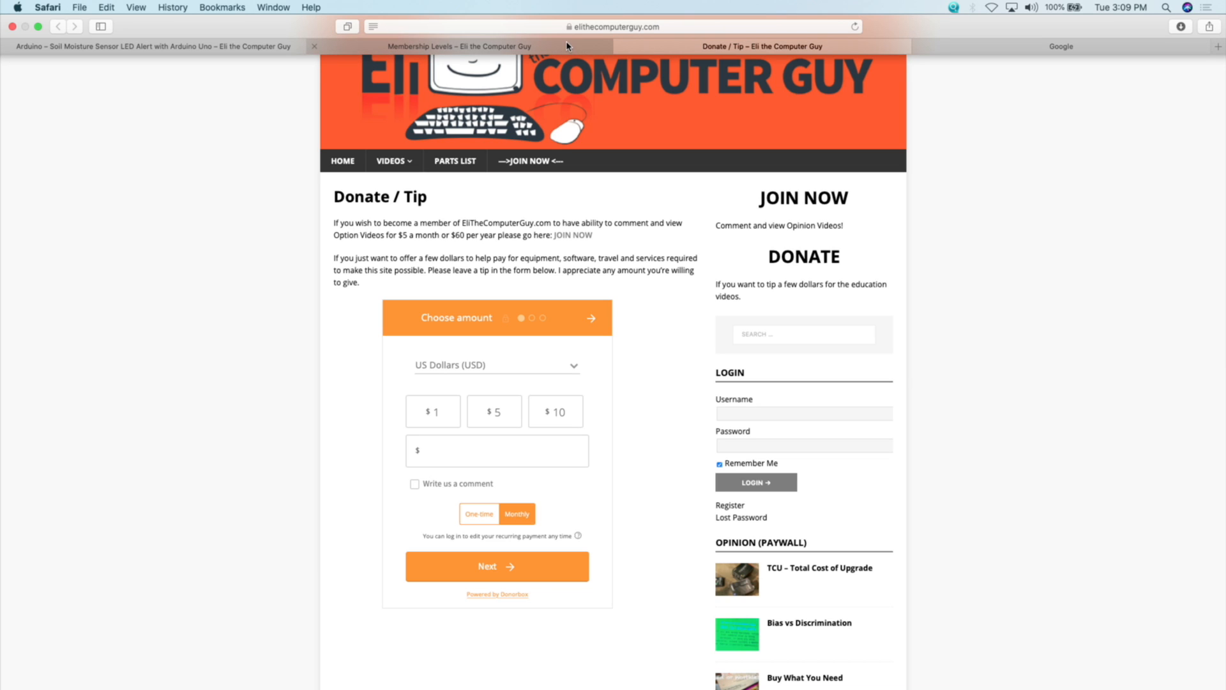
click(459, 46)
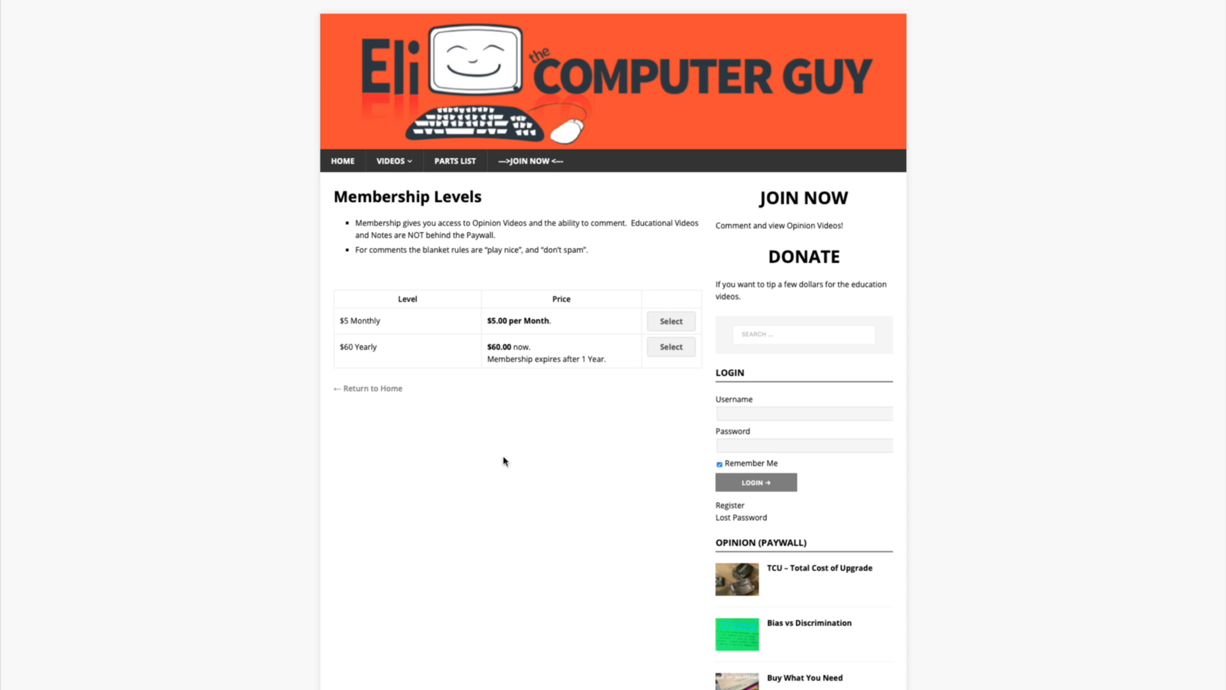
mouse_move(526, 519)
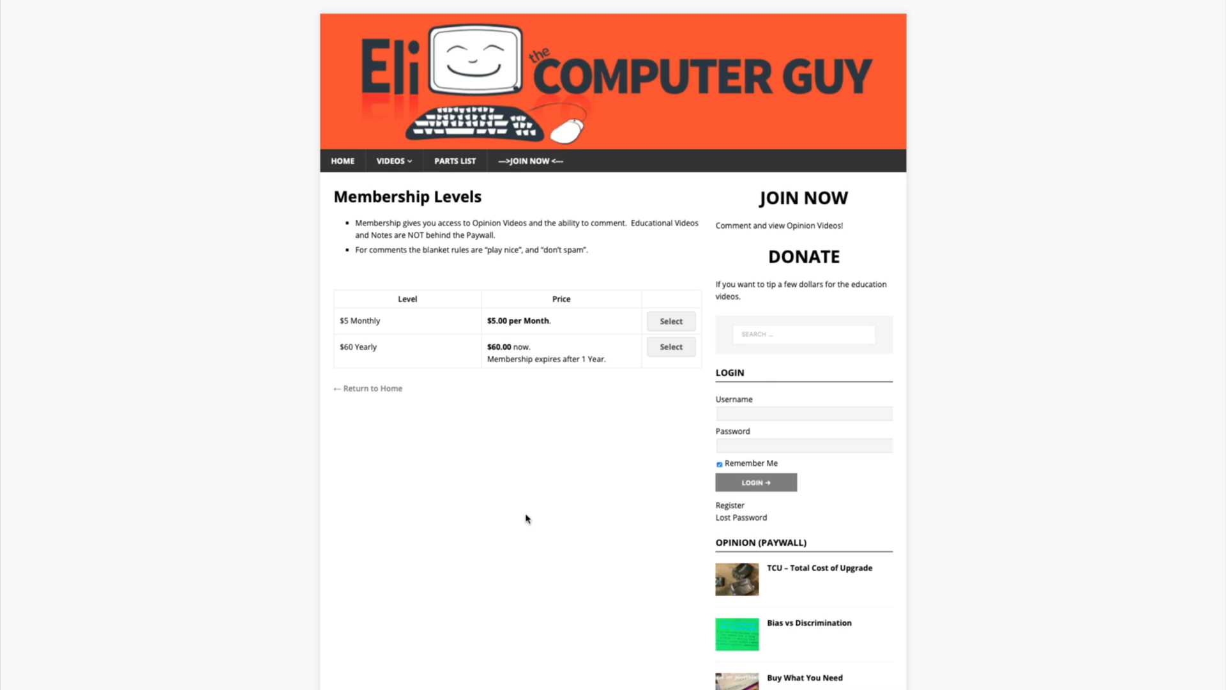